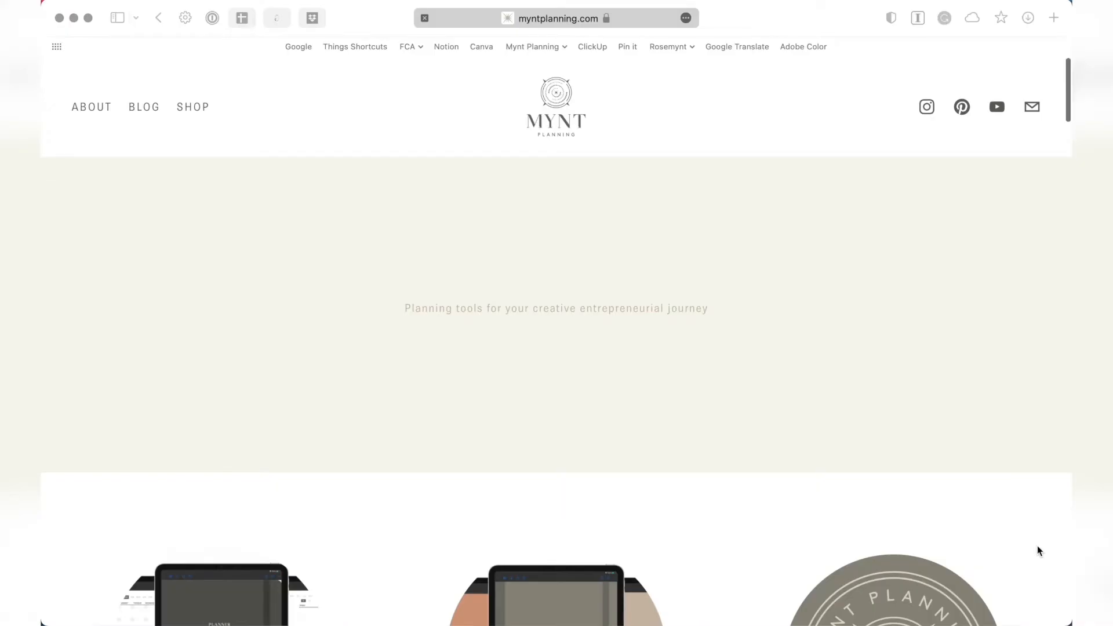
# Bring the Reporting section on real-time charts and project status into view on asana.com
pyautogui.scroll(-3)
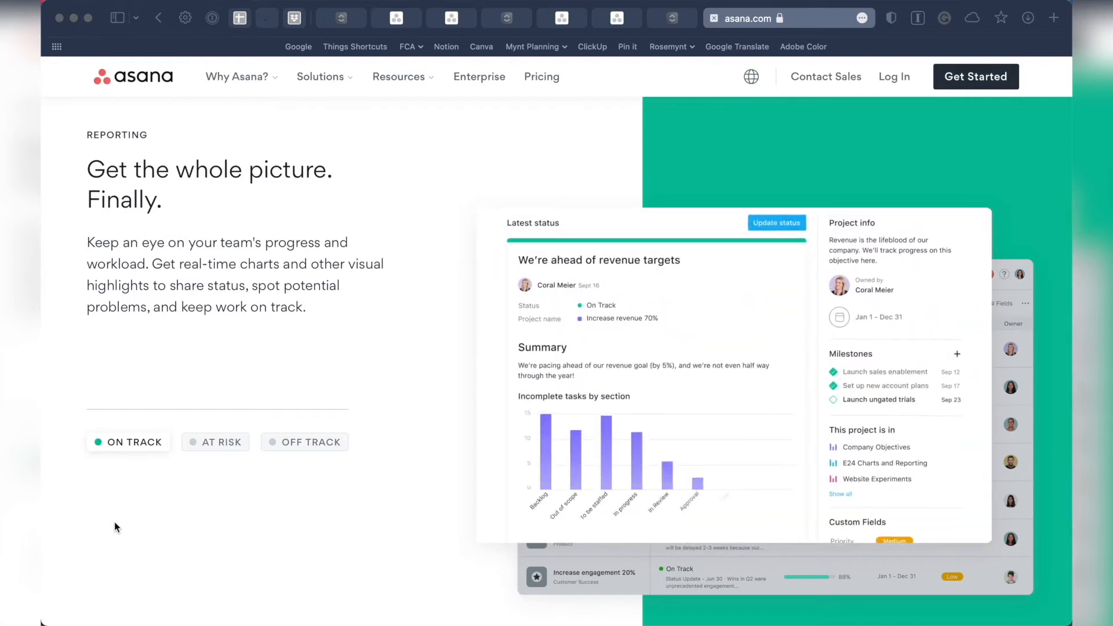
pyautogui.click(431, 17)
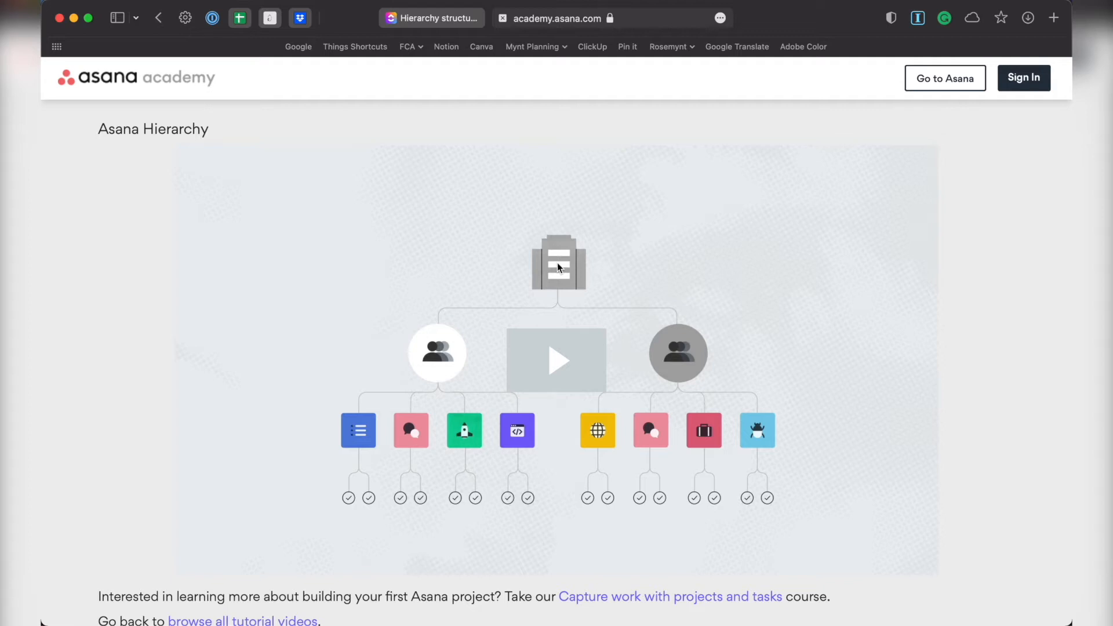
pyautogui.moveTo(431, 370)
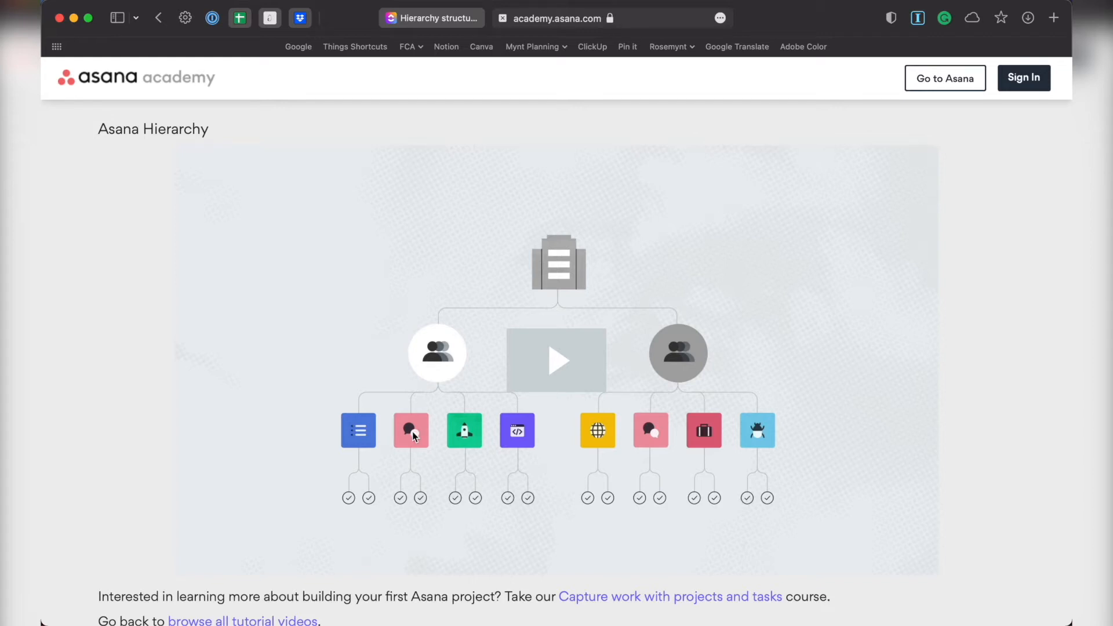
pyautogui.moveTo(413, 444)
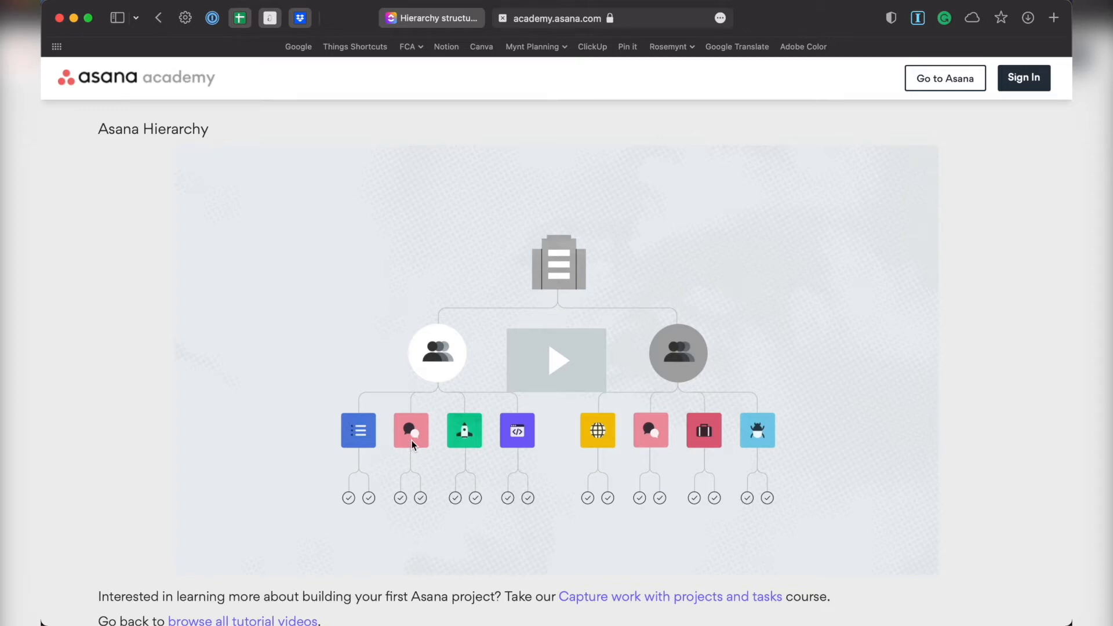
pyautogui.moveTo(399, 501)
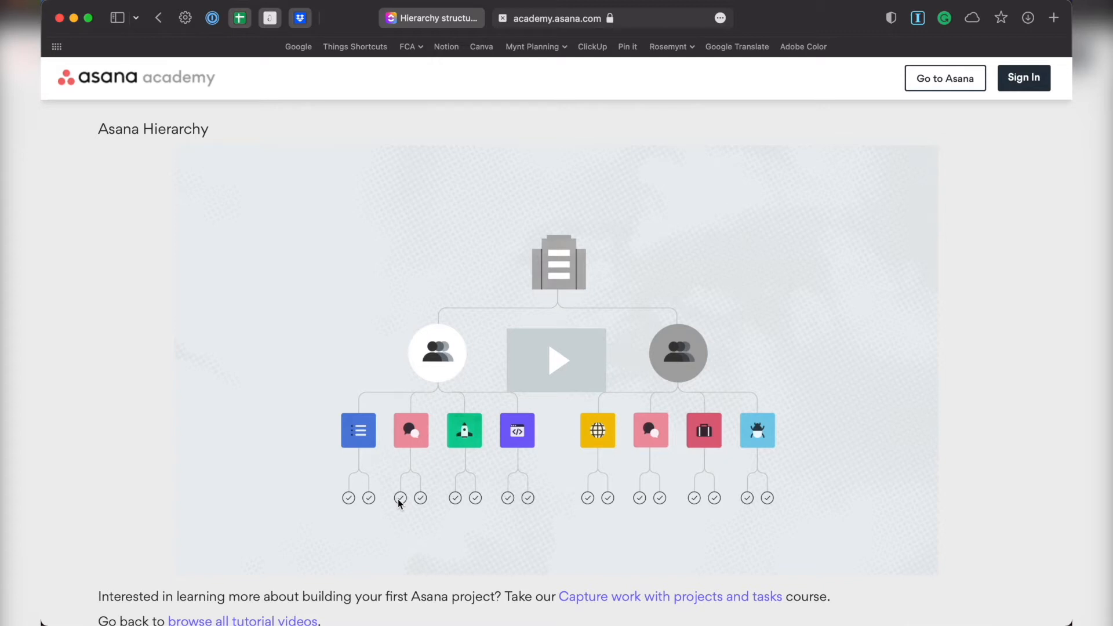
pyautogui.moveTo(414, 445)
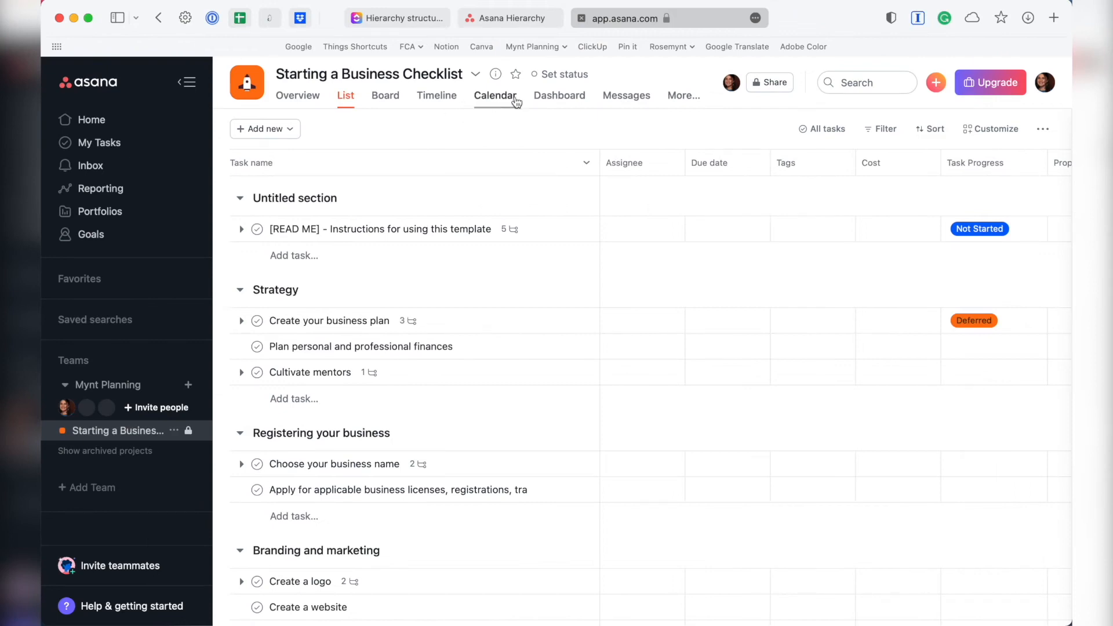
# Show the Messages area of the Starting a Business Checklist project
pyautogui.click(626, 95)
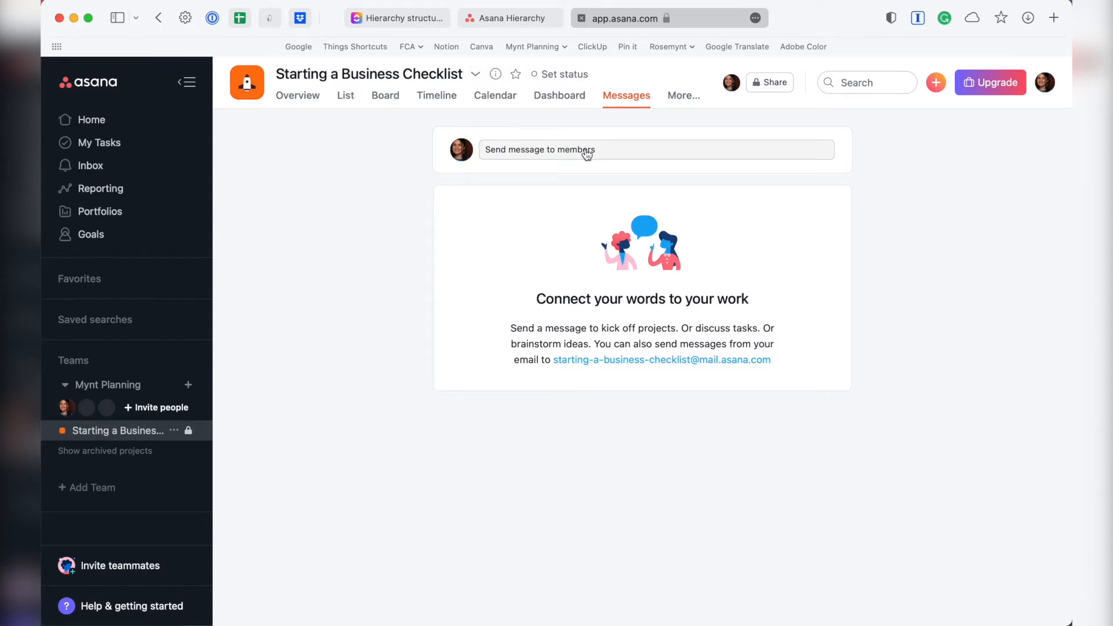
pyautogui.moveTo(536, 154)
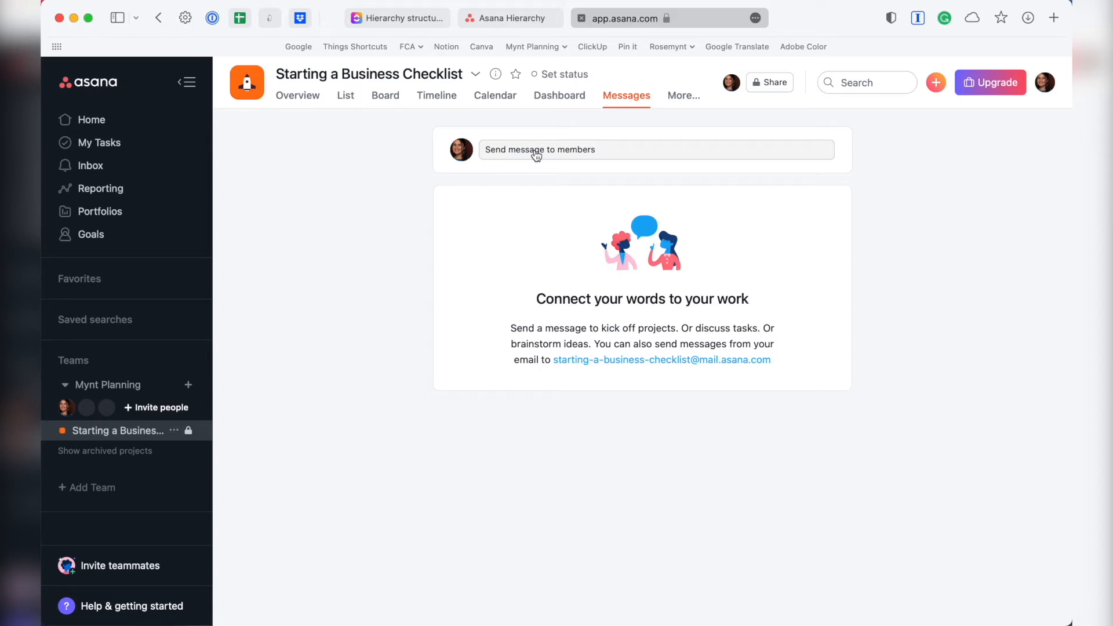
pyautogui.moveTo(528, 156)
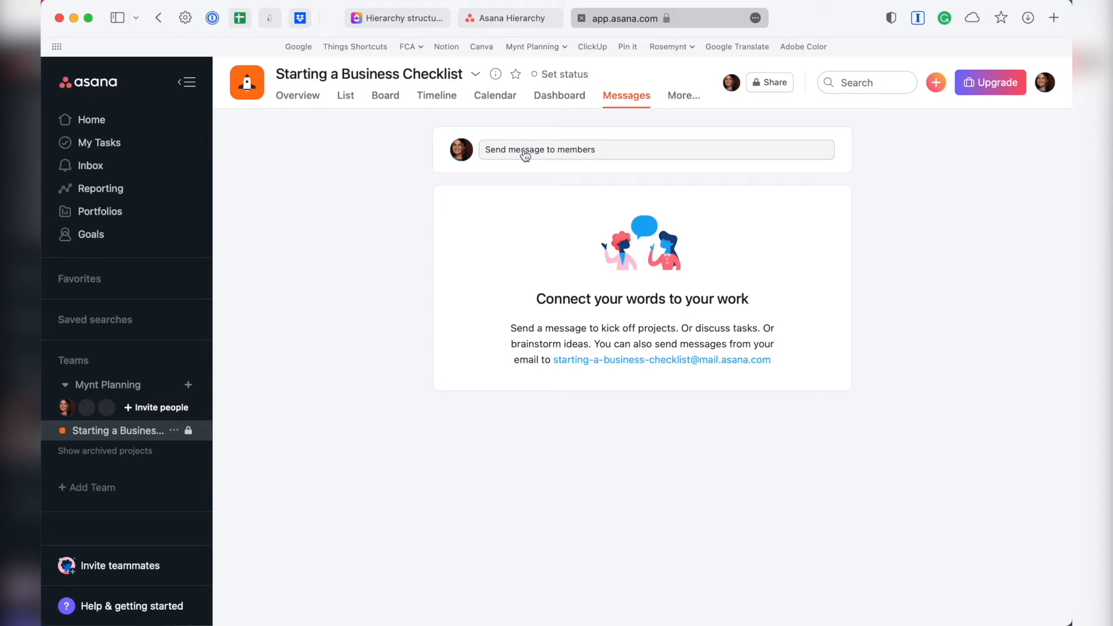
# Start a new message draft with suggested recipients shown, then leave it minimized while moving to My Tasks
pyautogui.click(935, 82)
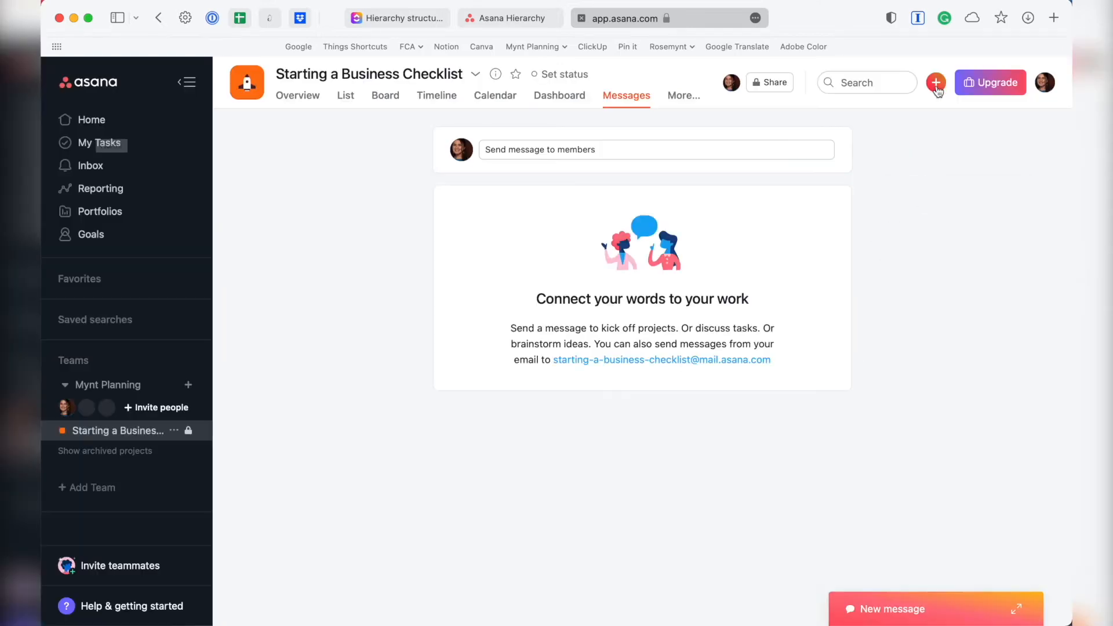
pyautogui.click(936, 82)
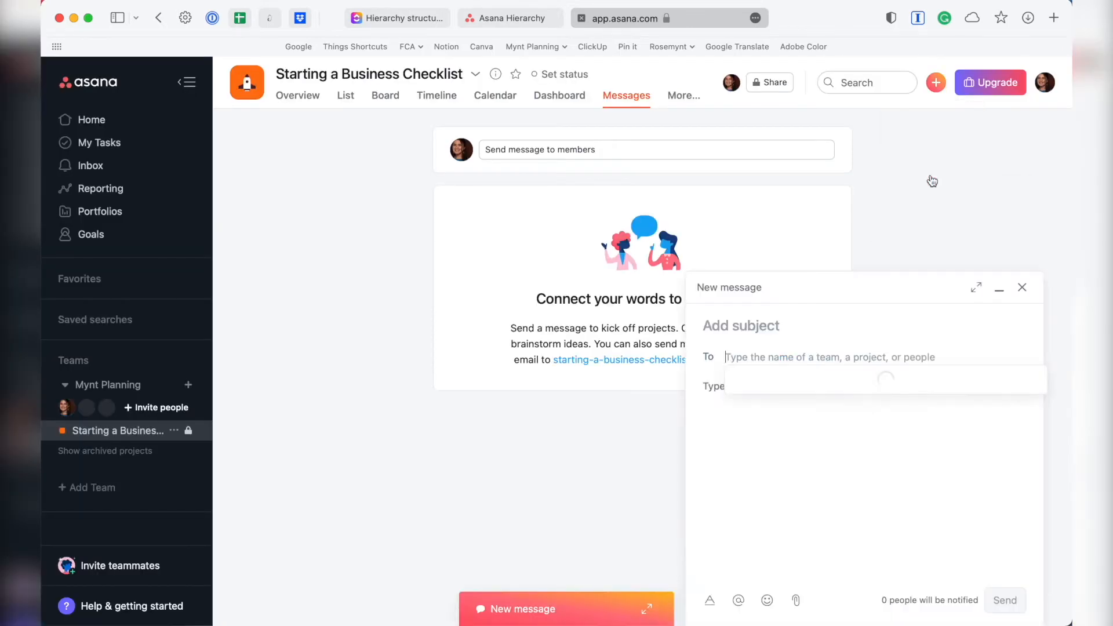
pyautogui.click(830, 356)
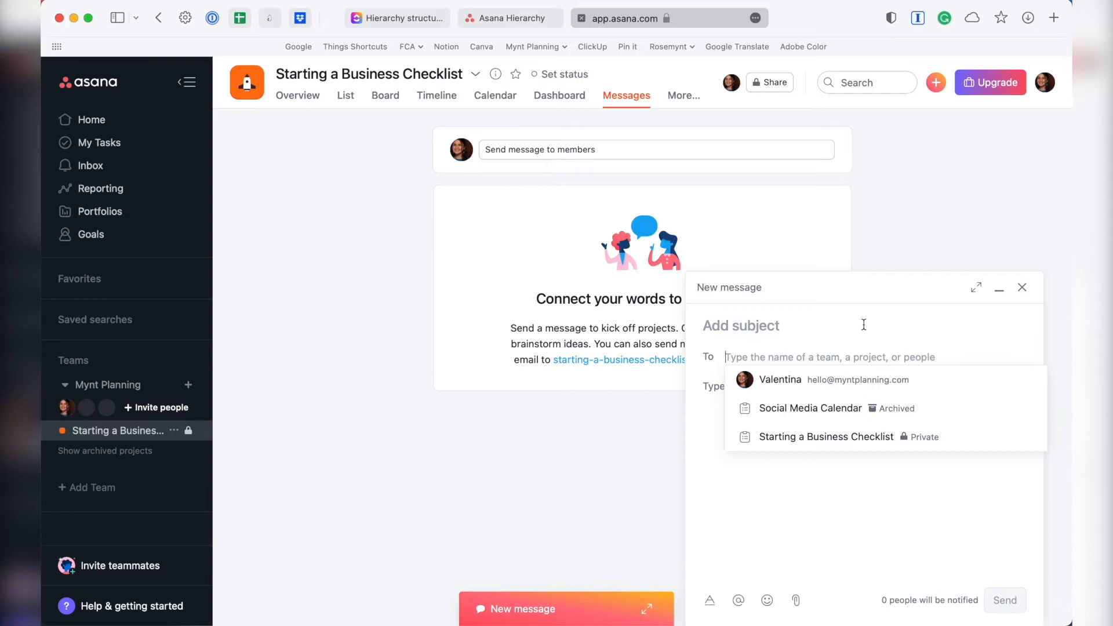
pyautogui.click(740, 324)
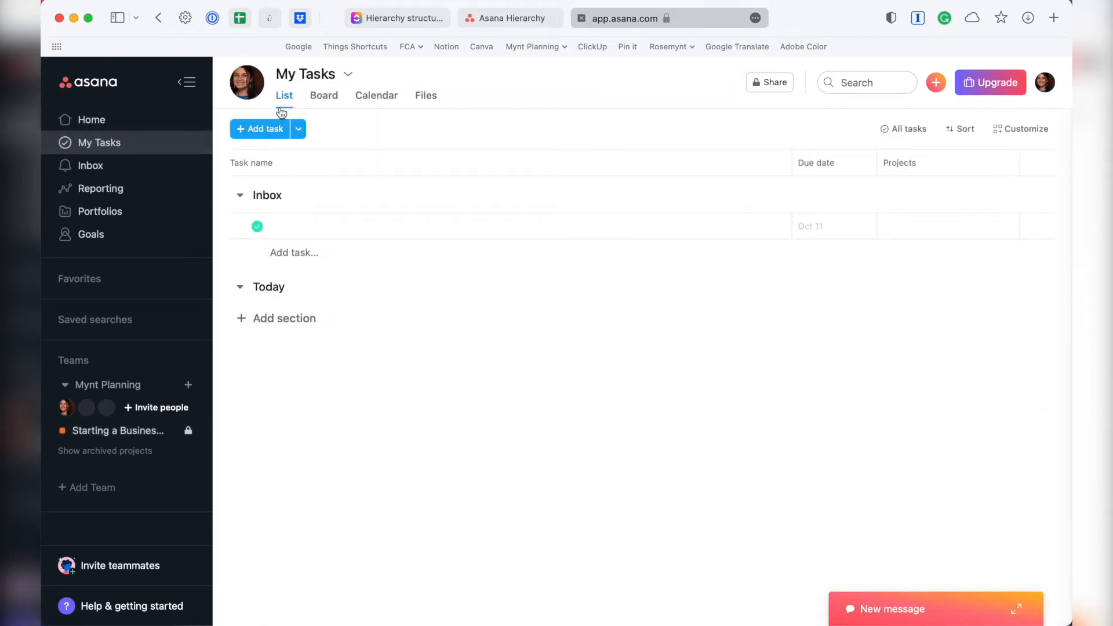
# Show My Tasks as a board and add sections named This Week and Next Week after Today
pyautogui.click(323, 95)
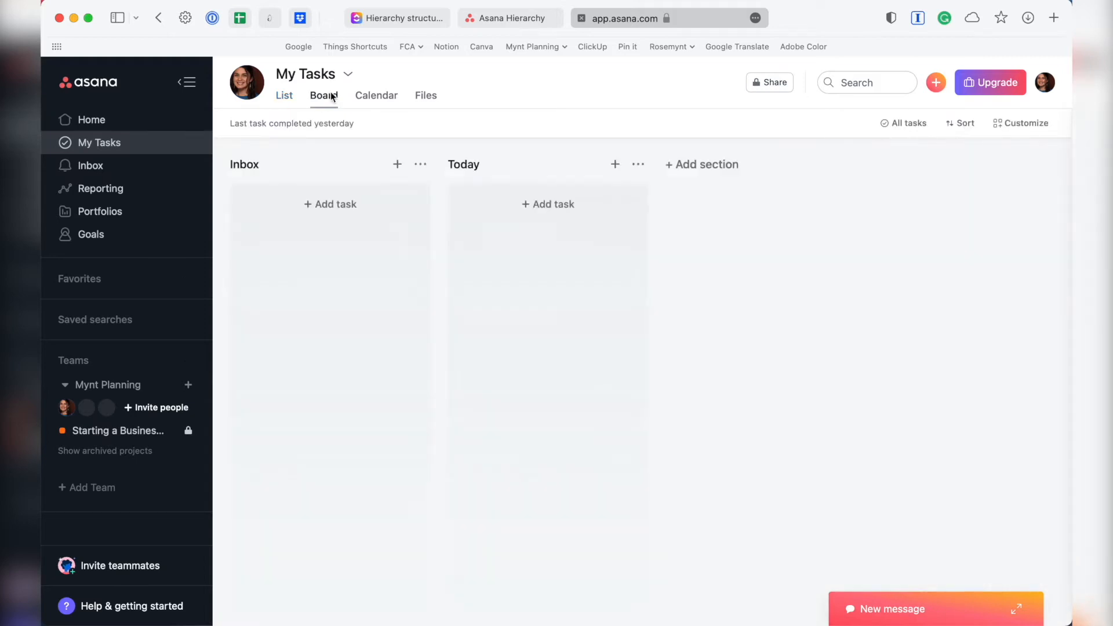
pyautogui.click(323, 95)
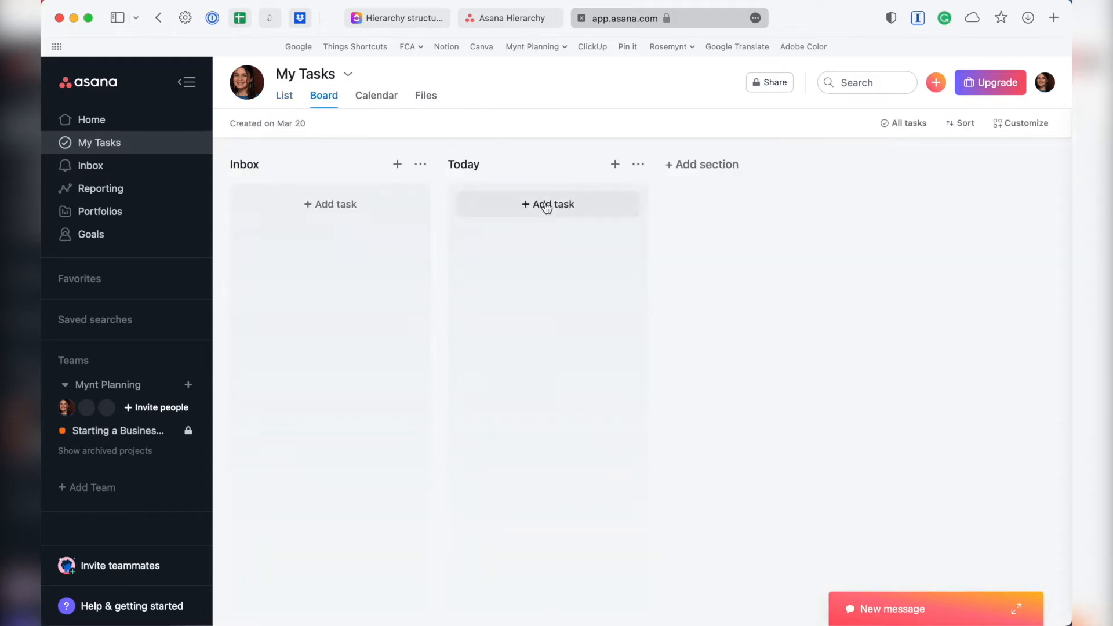
pyautogui.moveTo(440, 124)
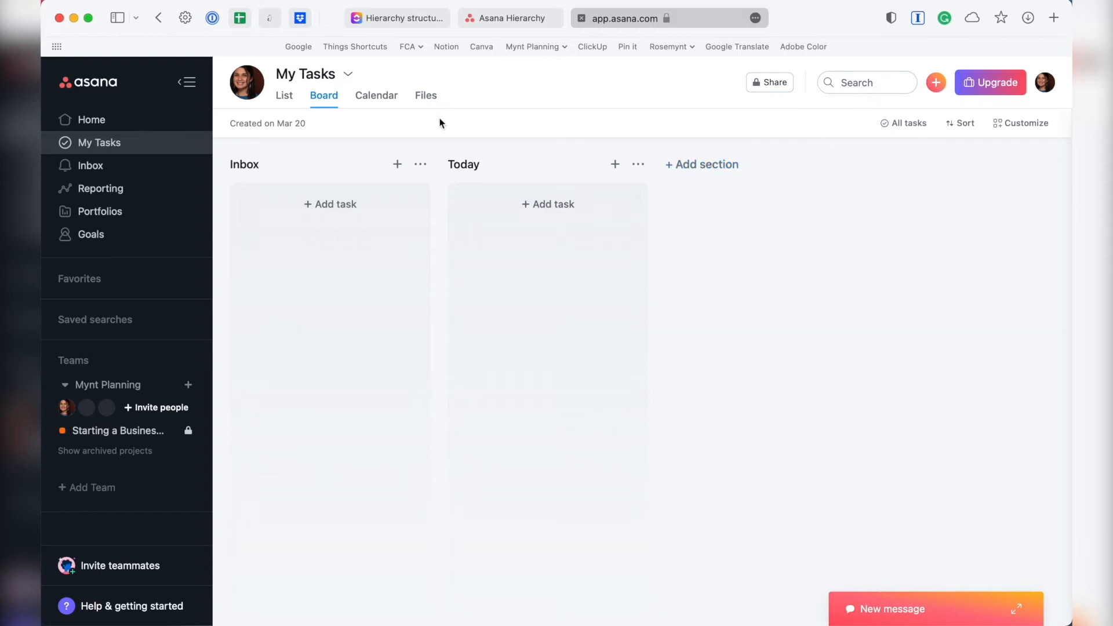
pyautogui.write('This Week')
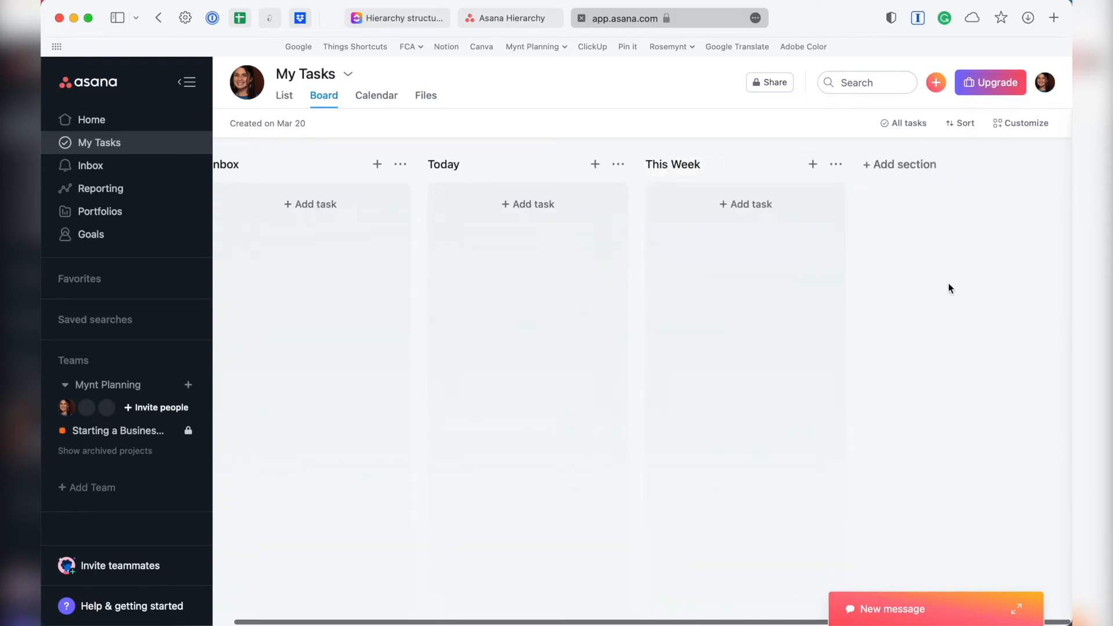
pyautogui.click(898, 164)
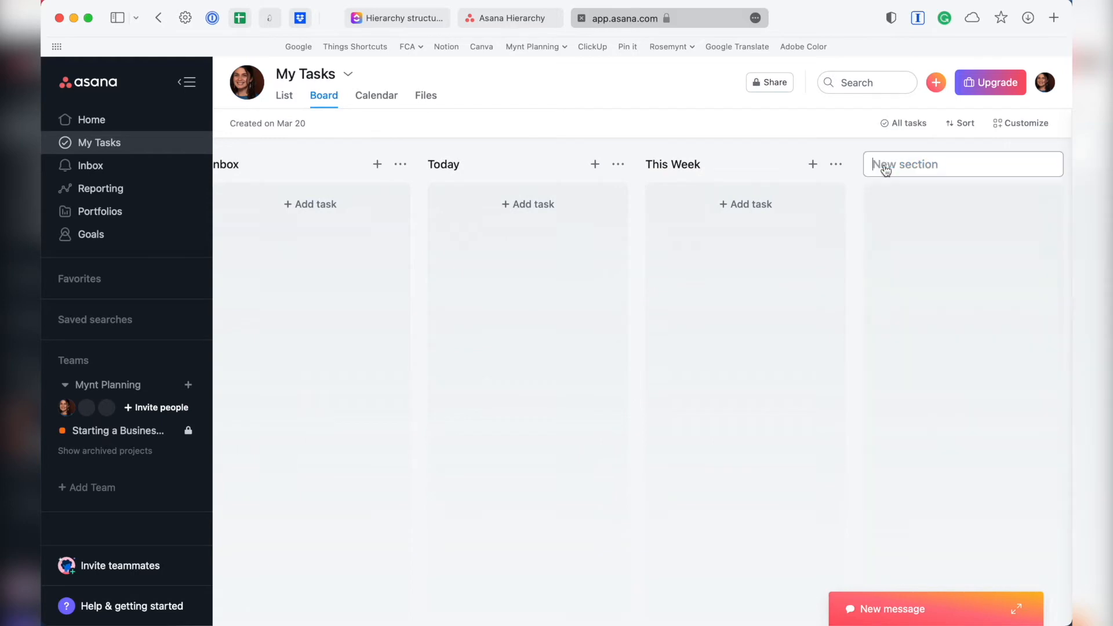
pyautogui.write('N')
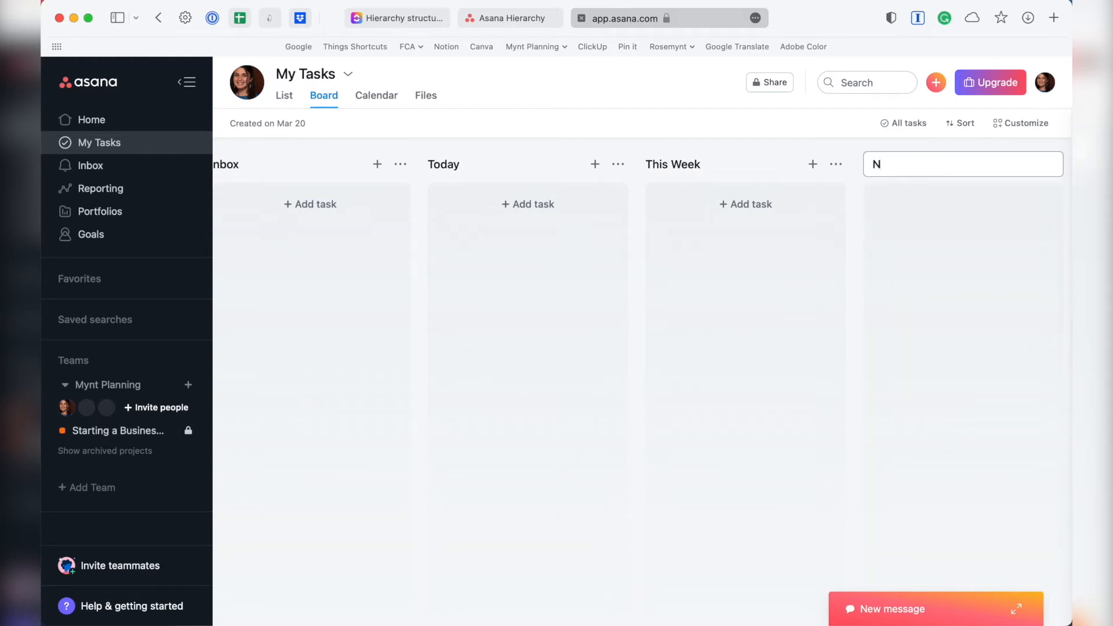
pyautogui.write('ext Week')
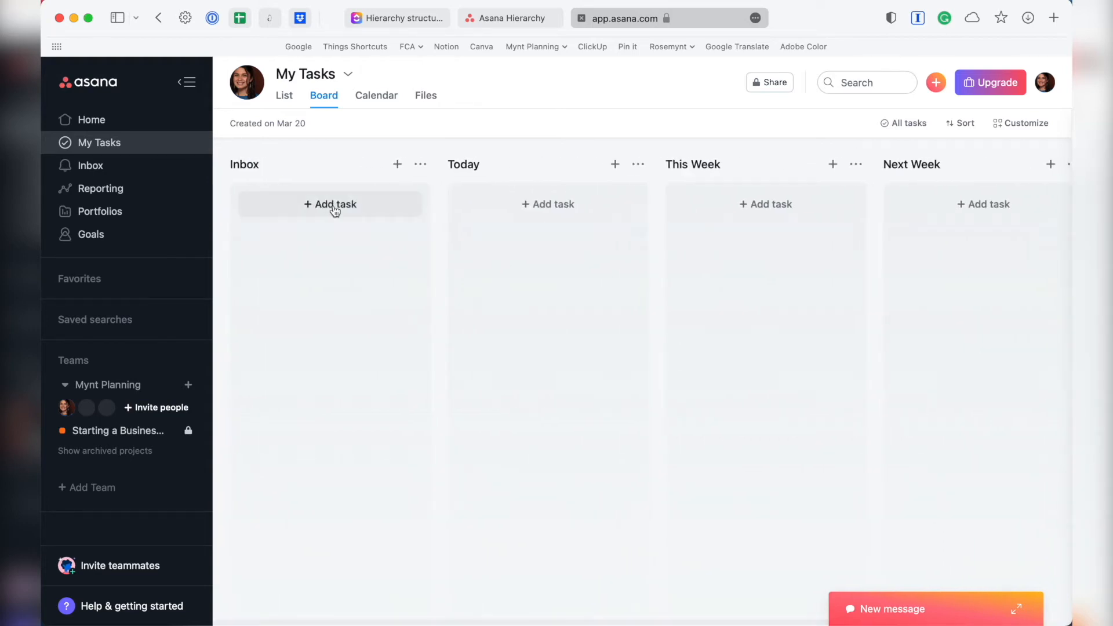
# Add a task named Something random to the Inbox column
pyautogui.click(331, 204)
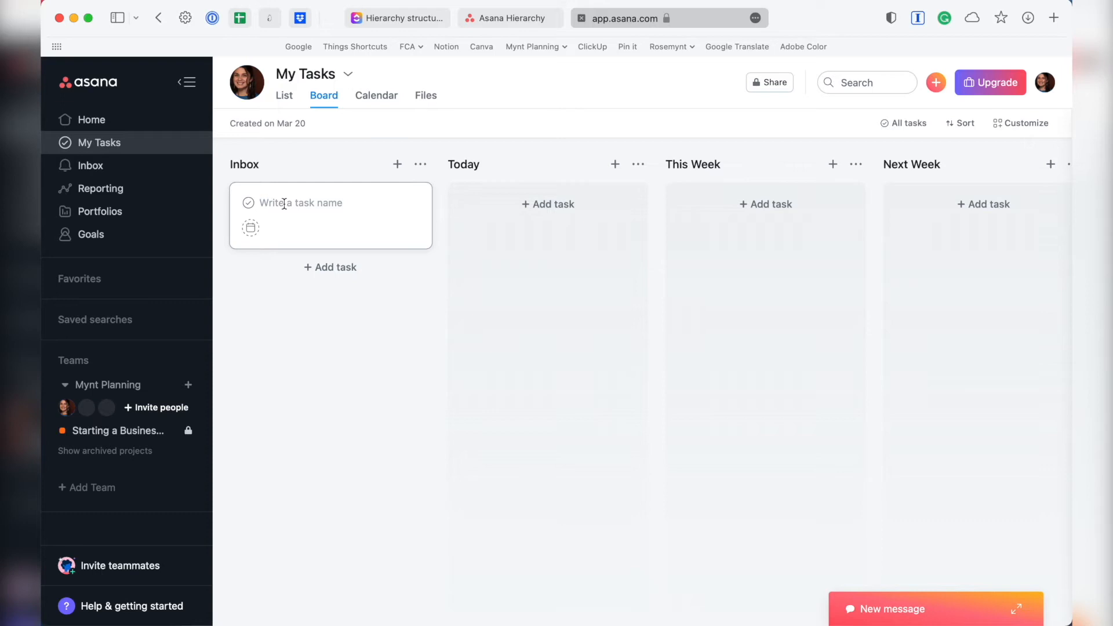
pyautogui.write('Something random')
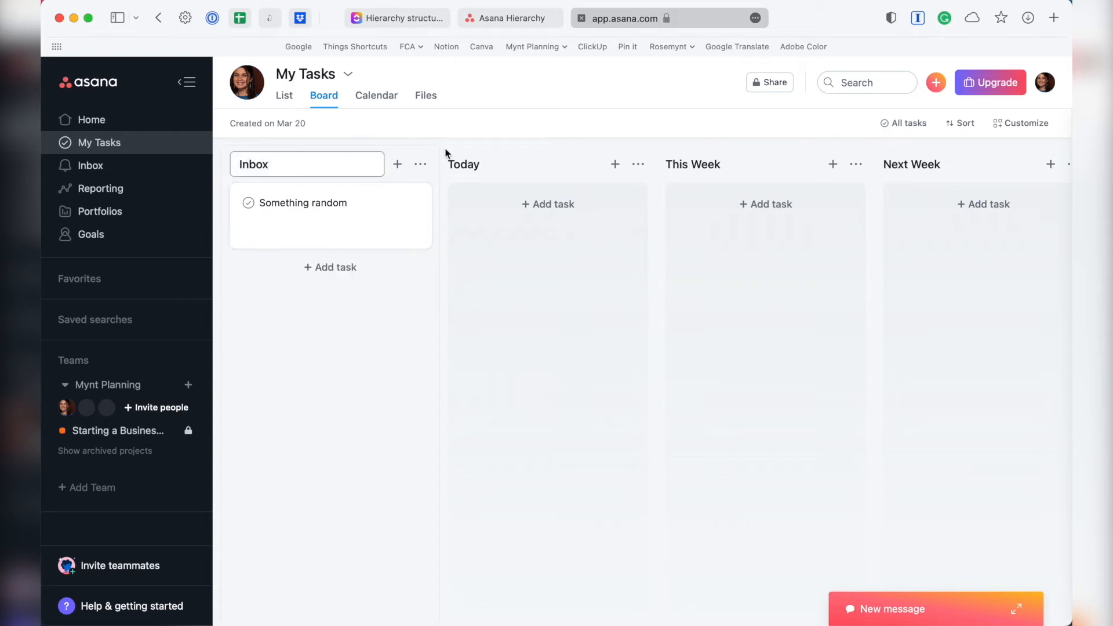
# Create a standalone task named Quick task from the new-item menu
pyautogui.click(935, 82)
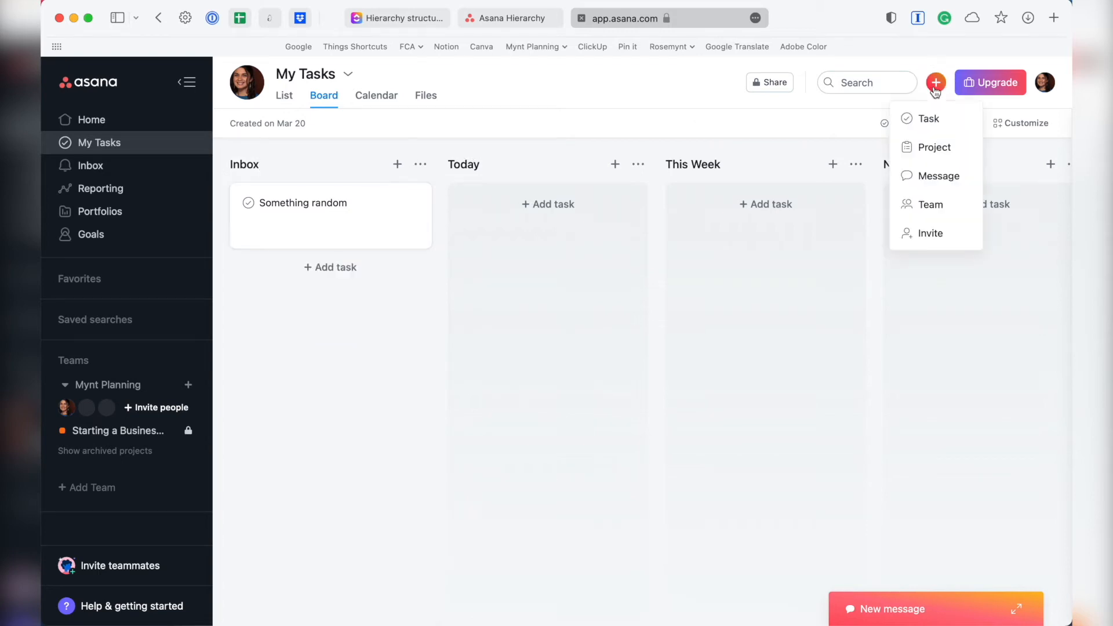
pyautogui.click(925, 118)
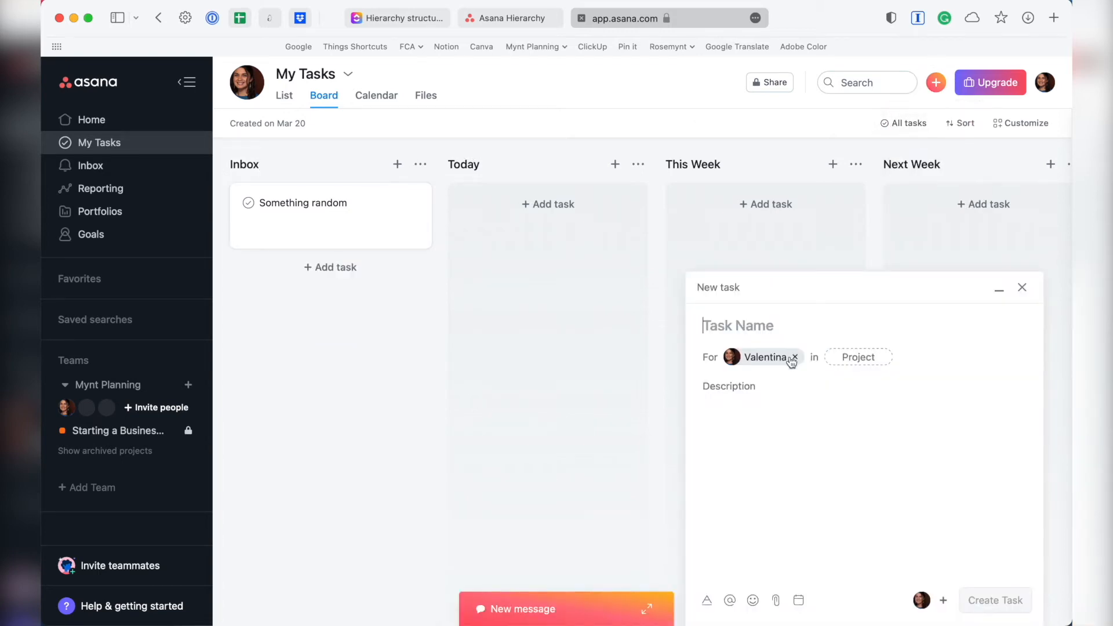
pyautogui.write('Quick')
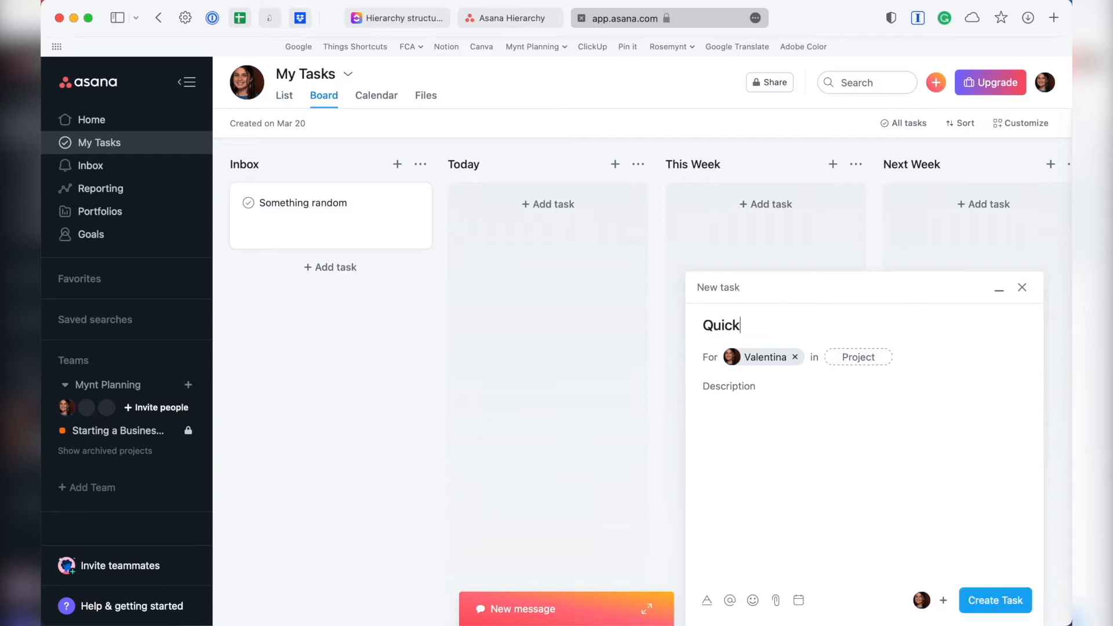
pyautogui.click(995, 600)
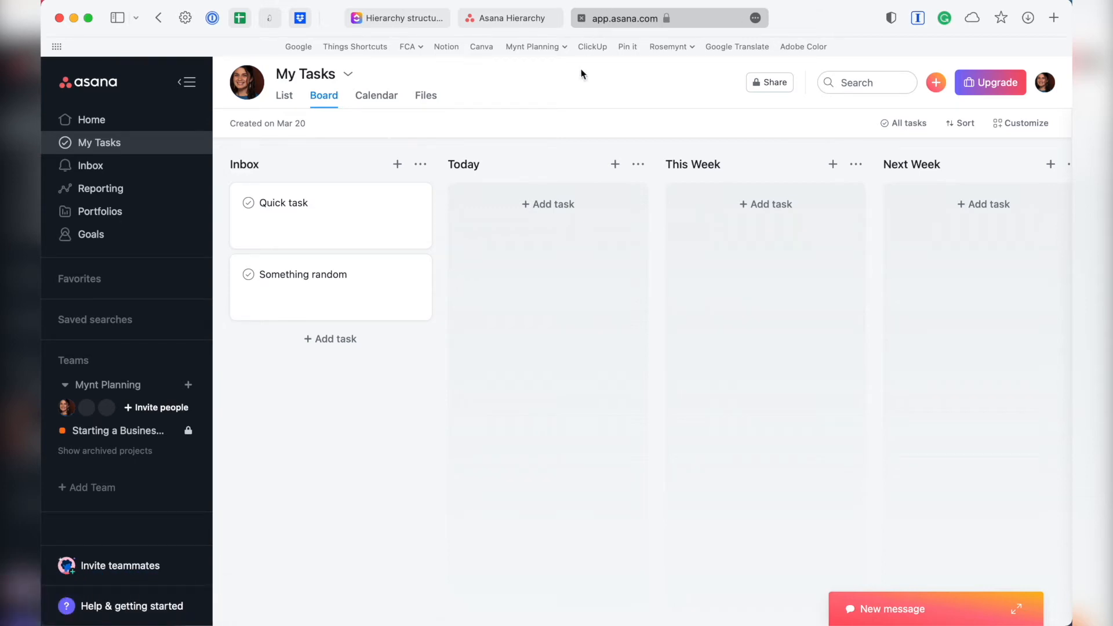
pyautogui.click(117, 431)
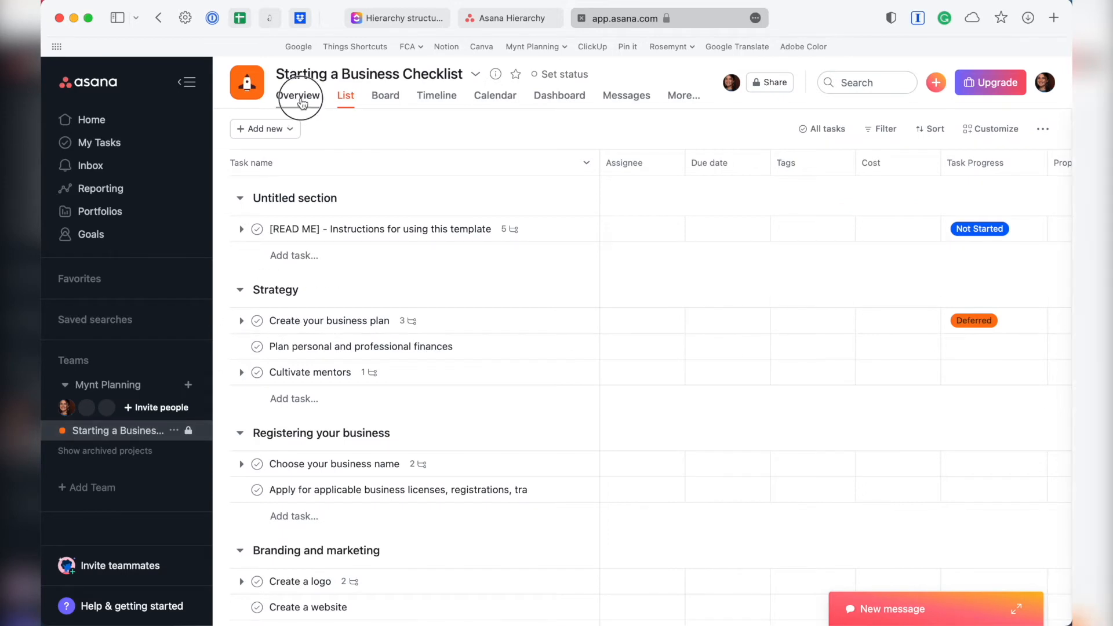
pyautogui.click(298, 95)
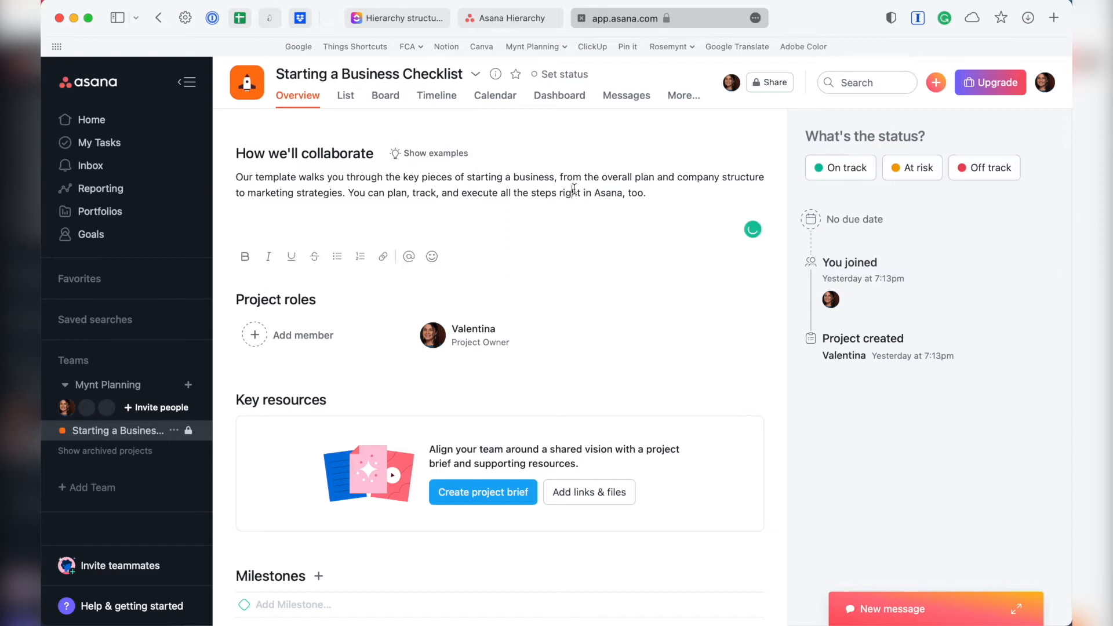
pyautogui.moveTo(302, 335)
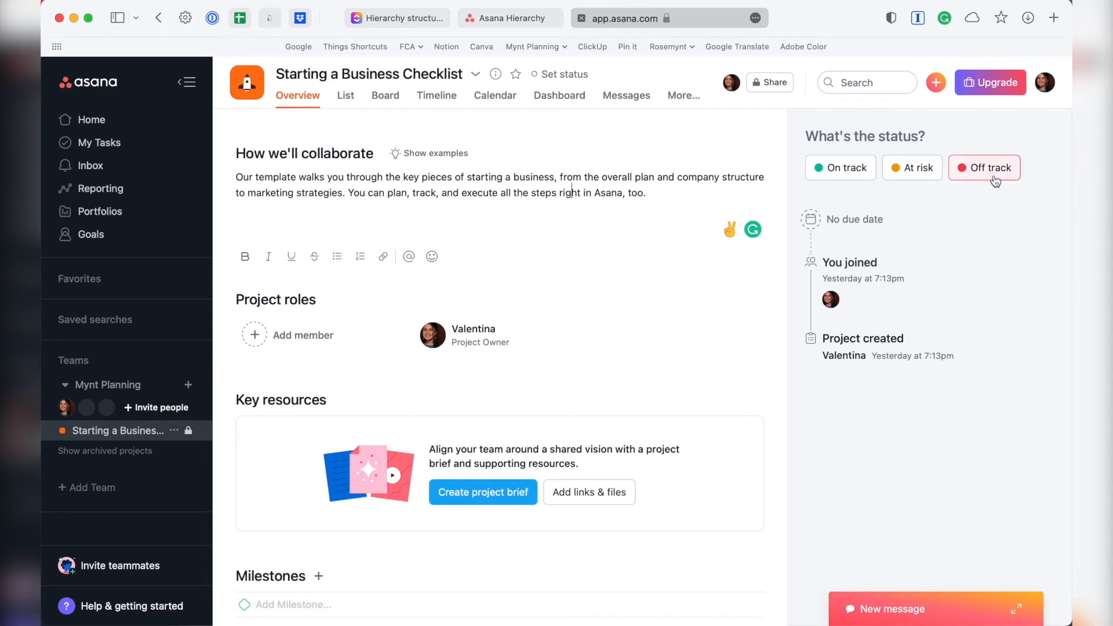
pyautogui.click(841, 167)
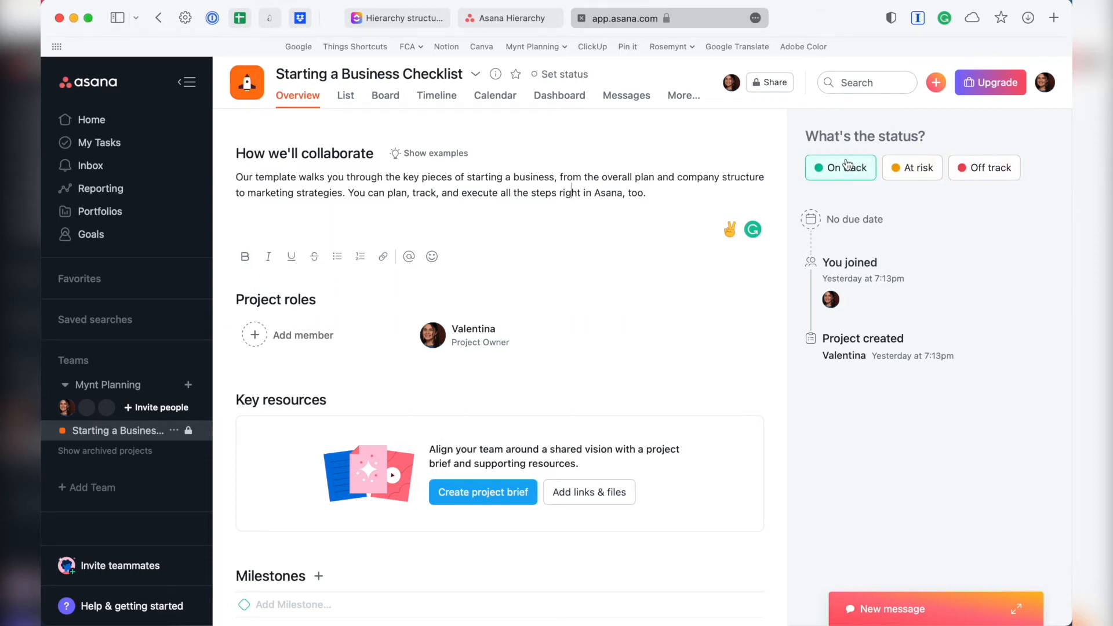
pyautogui.click(912, 167)
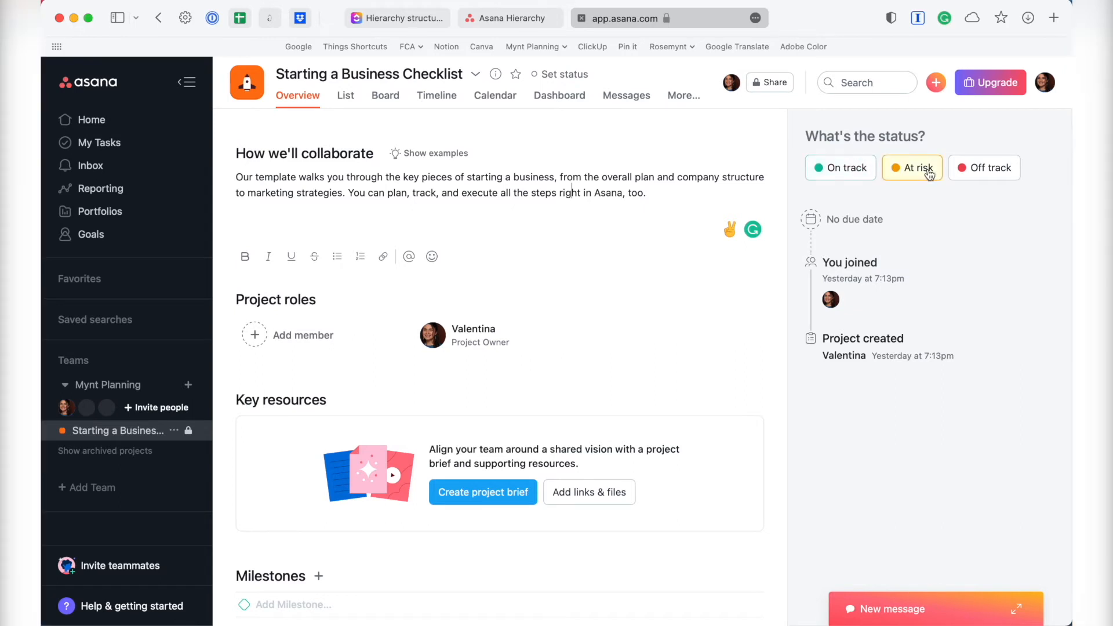
# Draft an At risk status update titled Q4 Update with the completed milestones highlight placed in its Summary
pyautogui.click(917, 167)
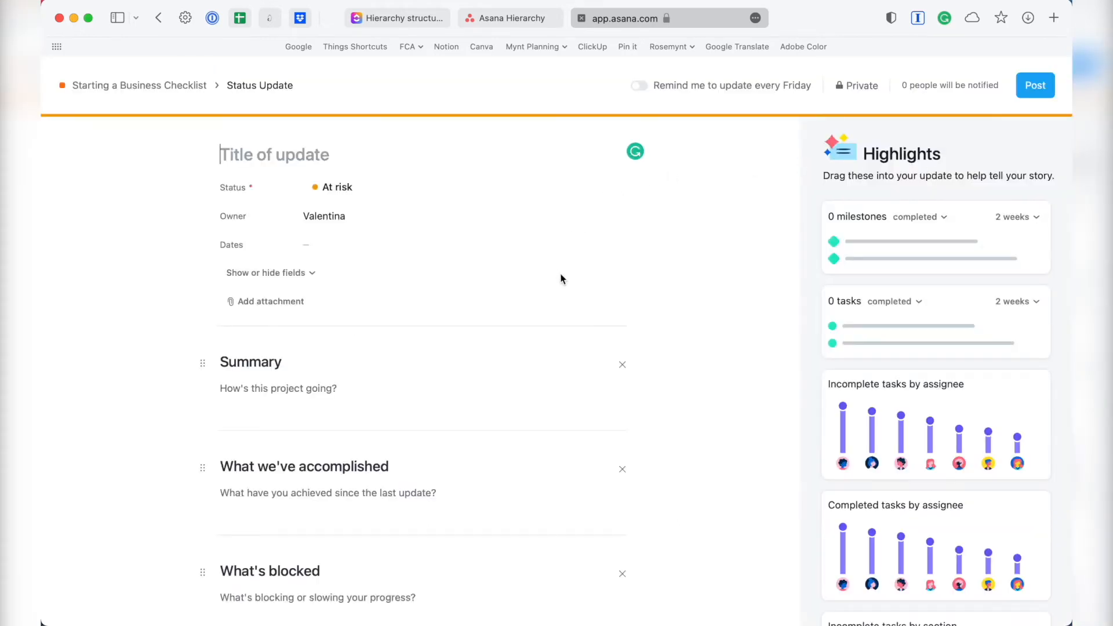
pyautogui.moveTo(473, 225)
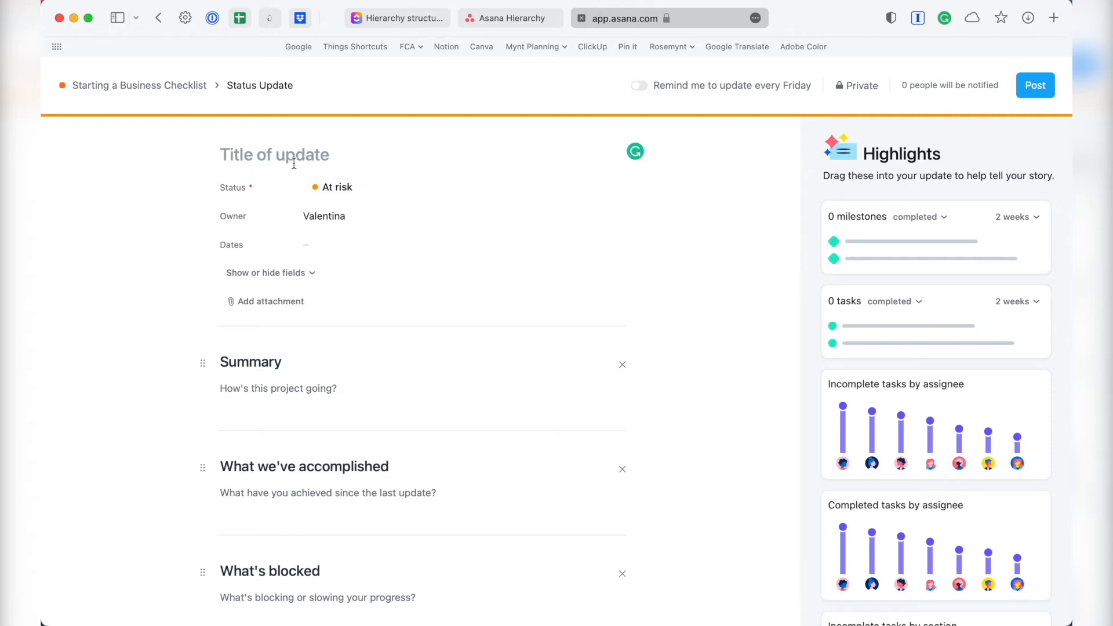
pyautogui.write('Q')
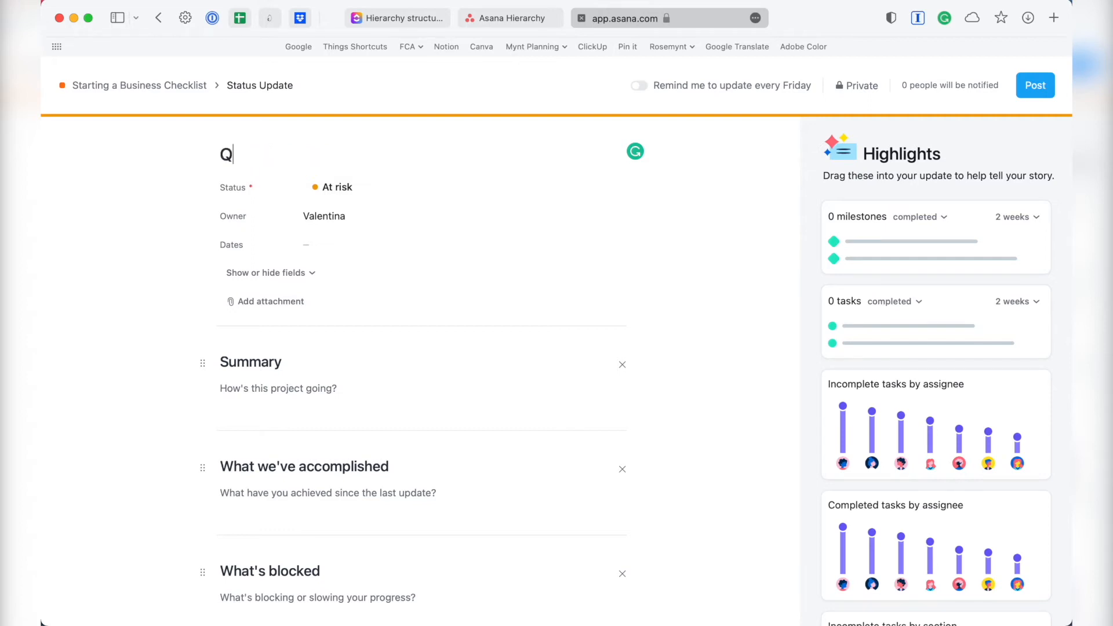
pyautogui.write('4 Update')
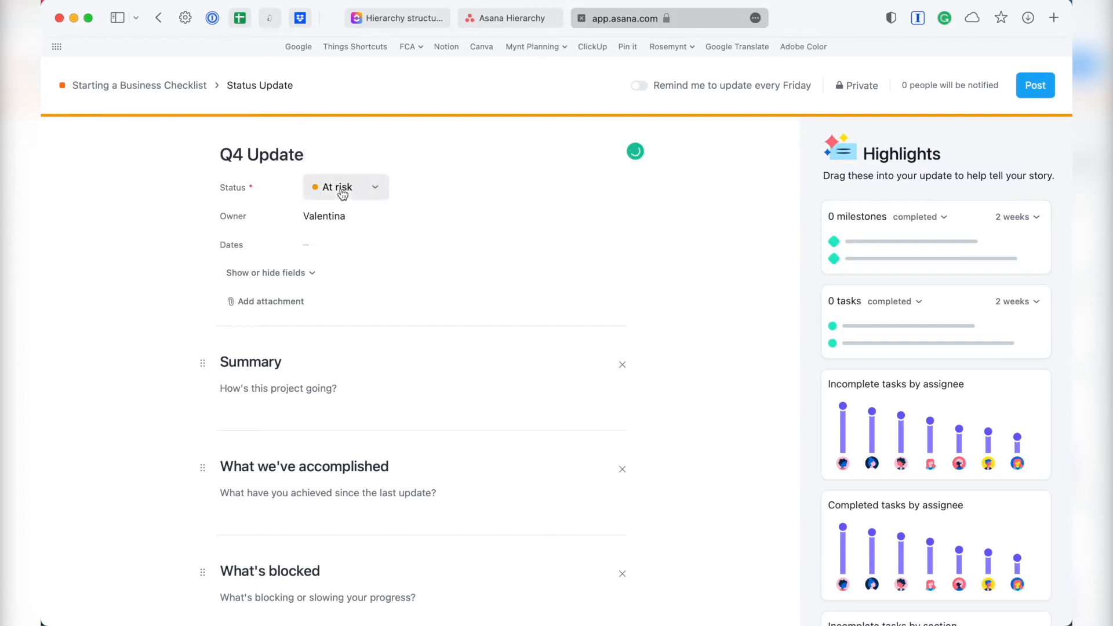
pyautogui.click(345, 187)
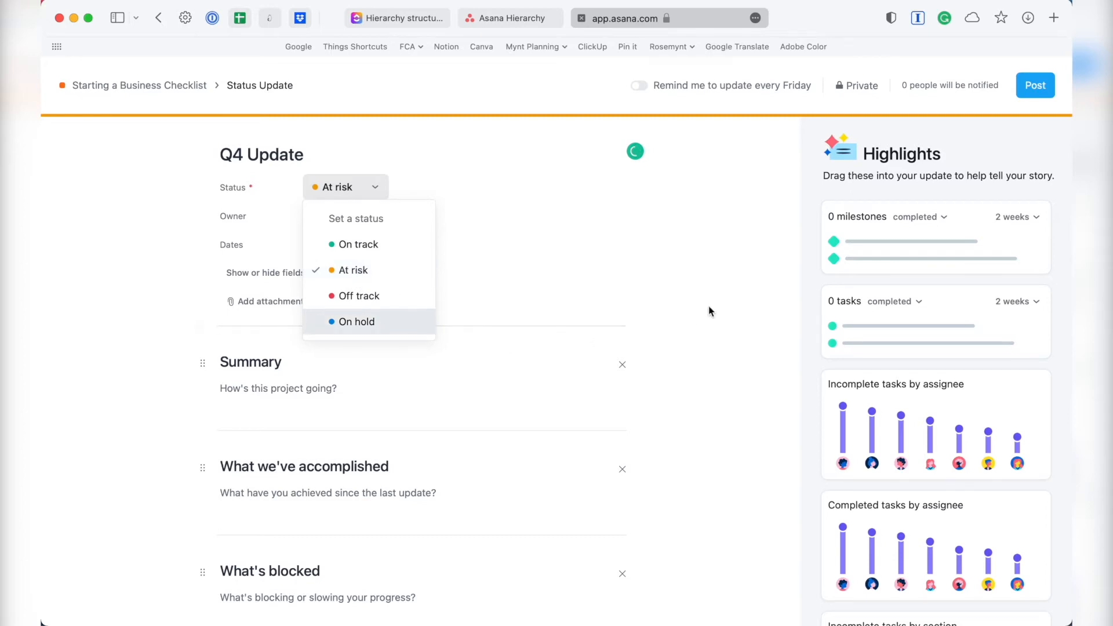
pyautogui.click(352, 270)
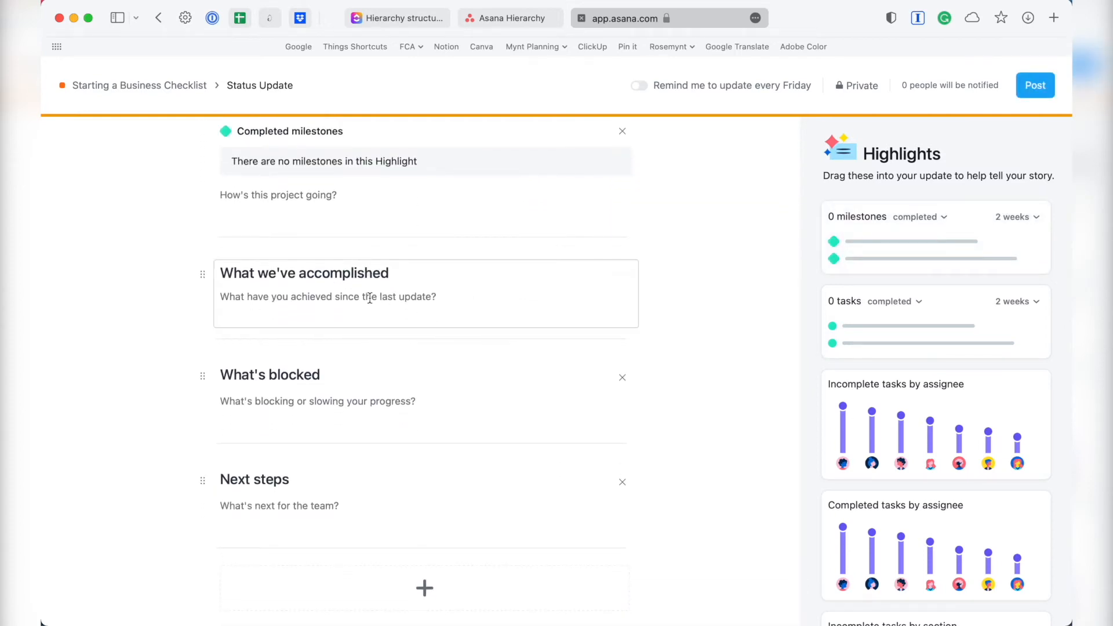
pyautogui.moveTo(935, 321); pyautogui.dragTo(582, 472)
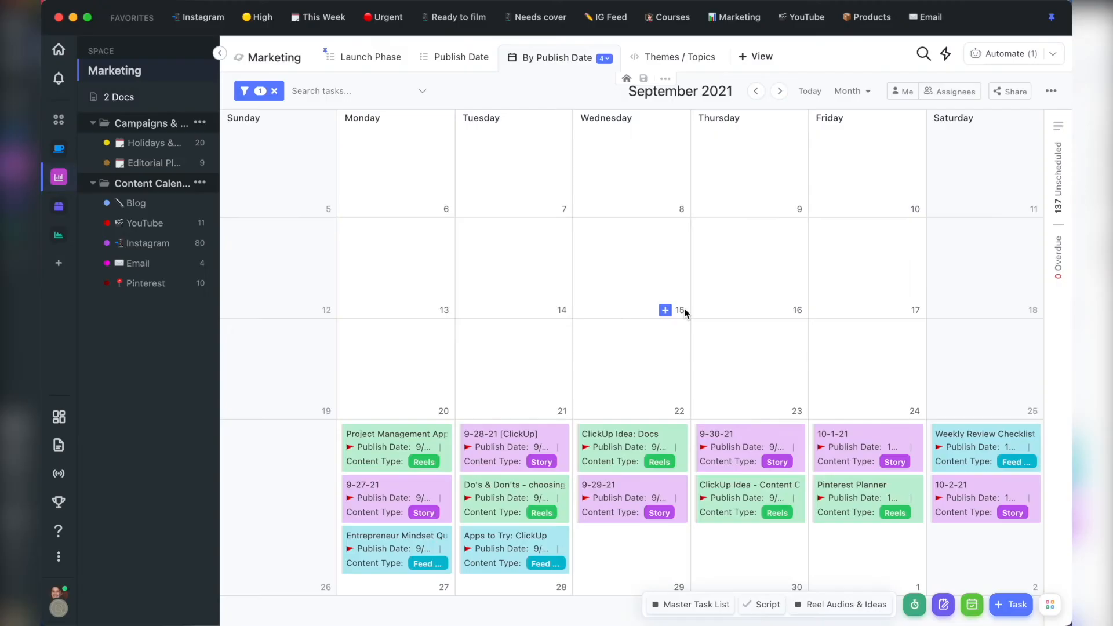
pyautogui.moveTo(594, 323)
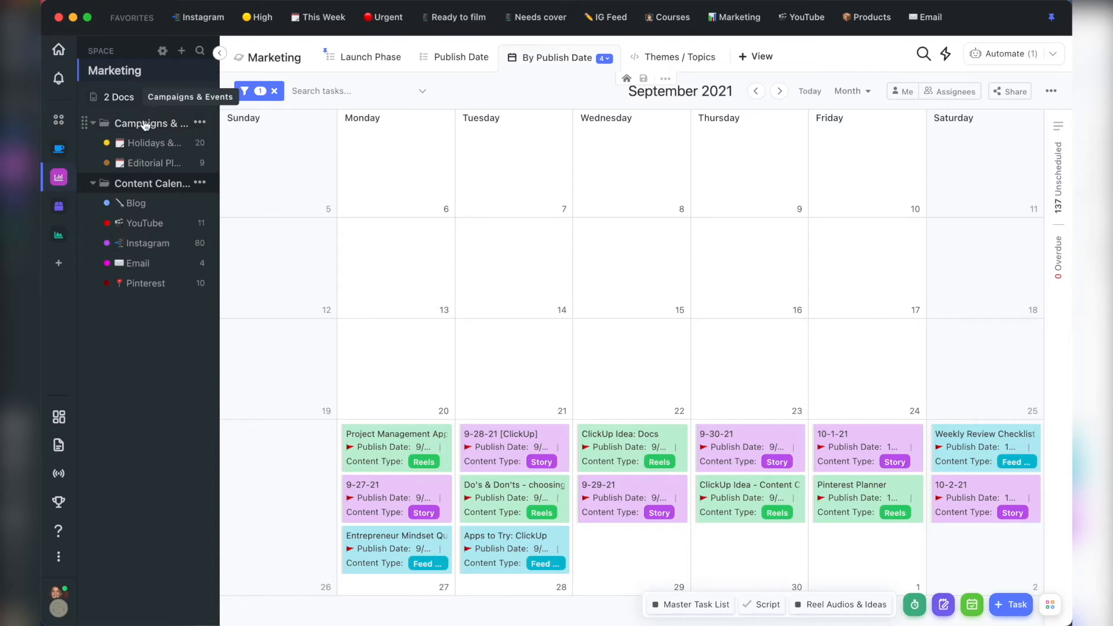
# Return to the Marketing By Publish Date calendar and start a new task on September 23, choosing its destination list
pyautogui.click(149, 123)
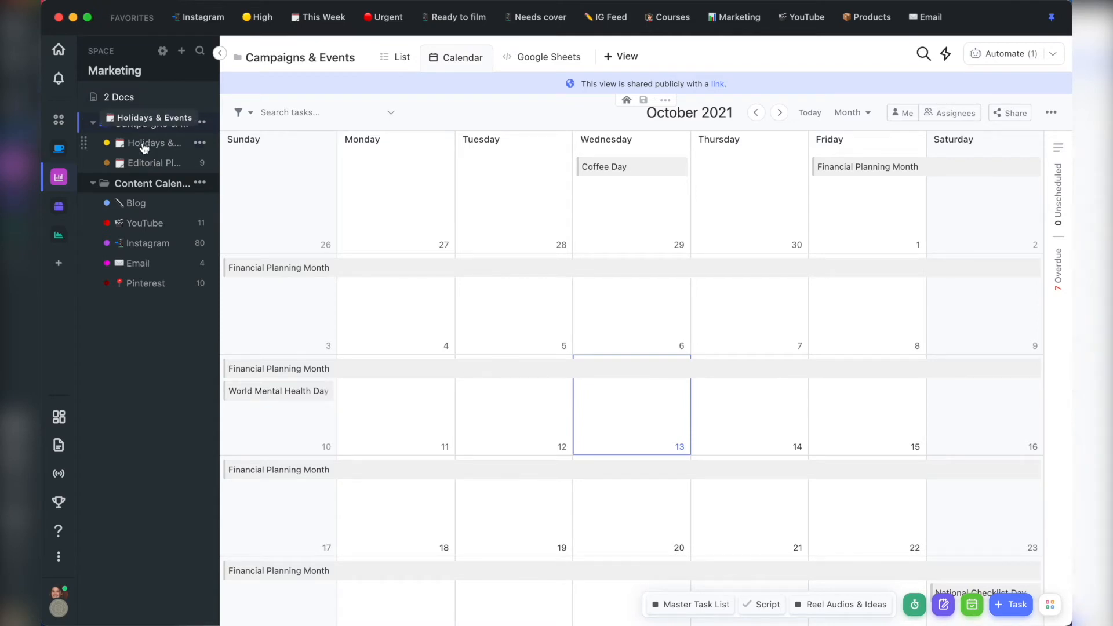
pyautogui.click(153, 143)
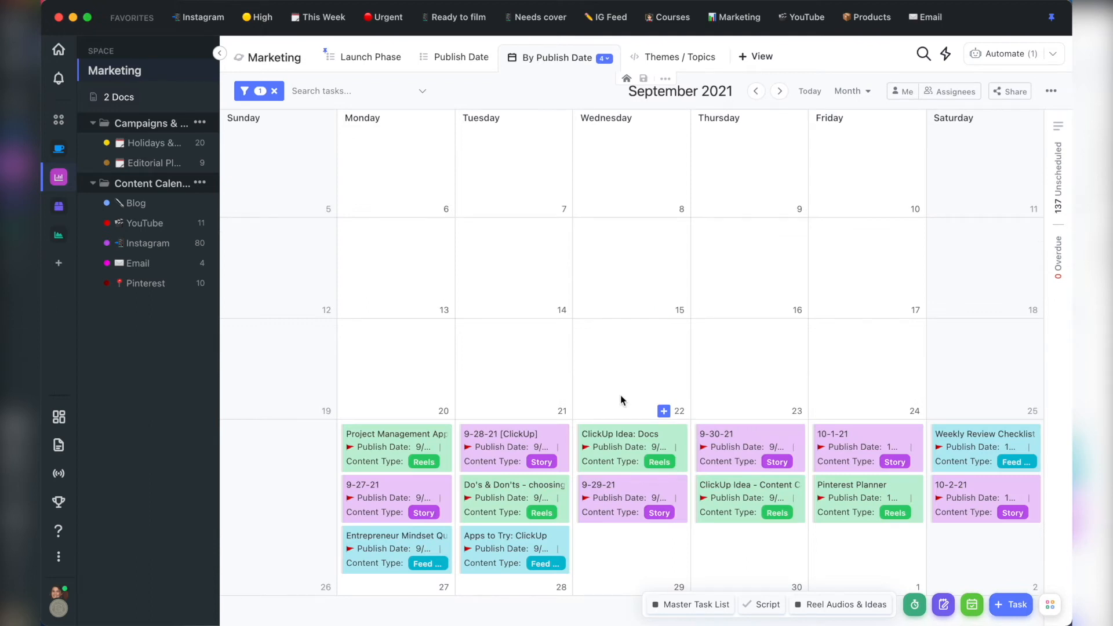
pyautogui.moveTo(780, 412)
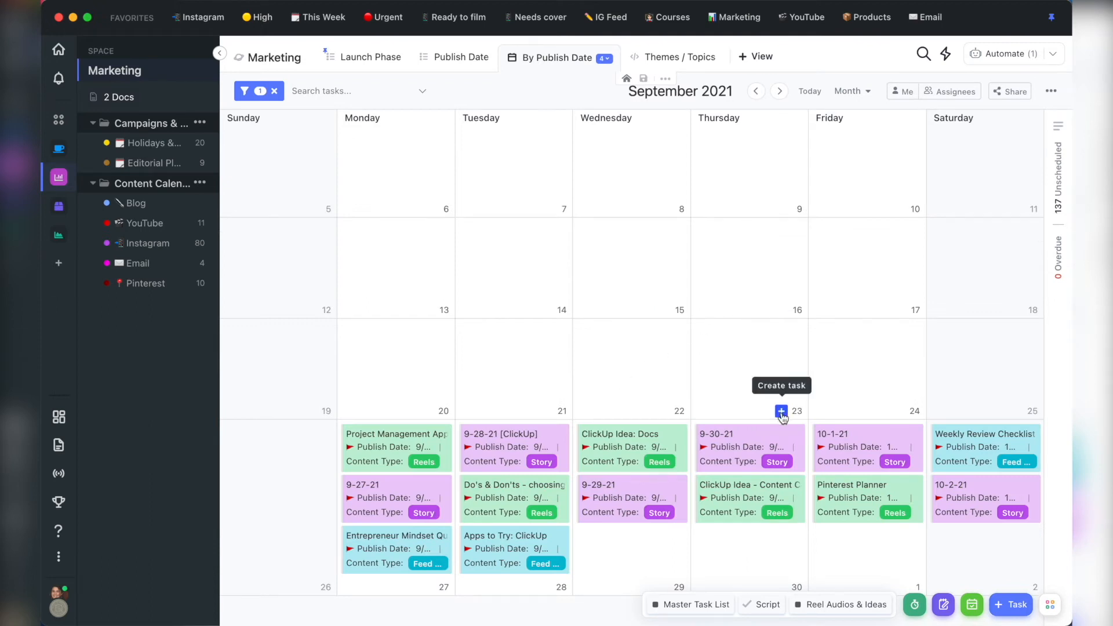
pyautogui.click(780, 412)
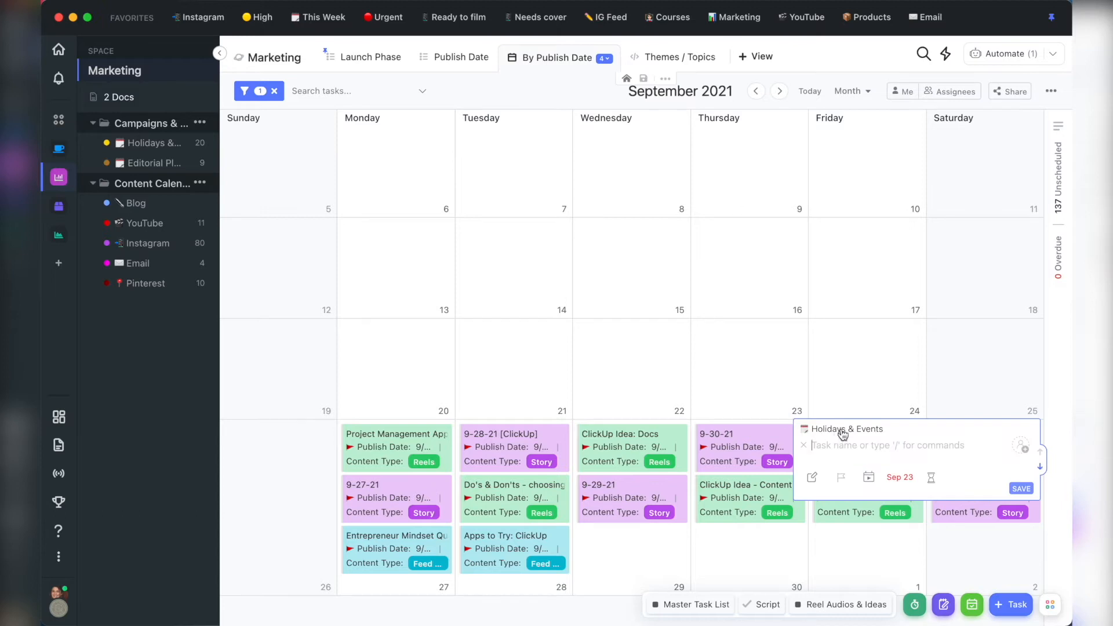
pyautogui.click(844, 429)
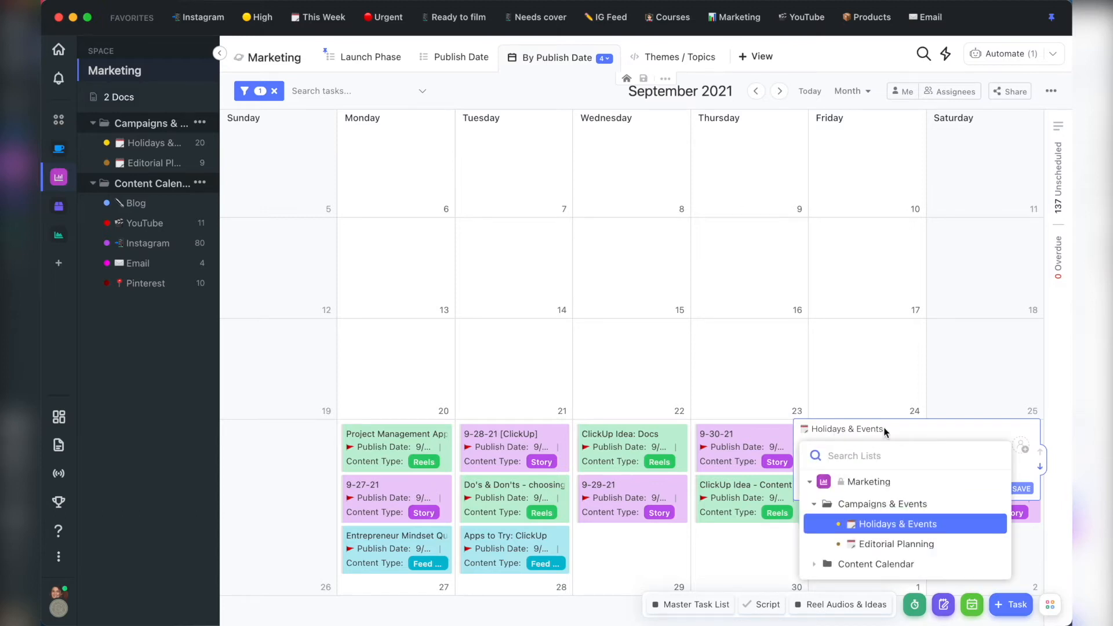
pyautogui.moveTo(916, 433)
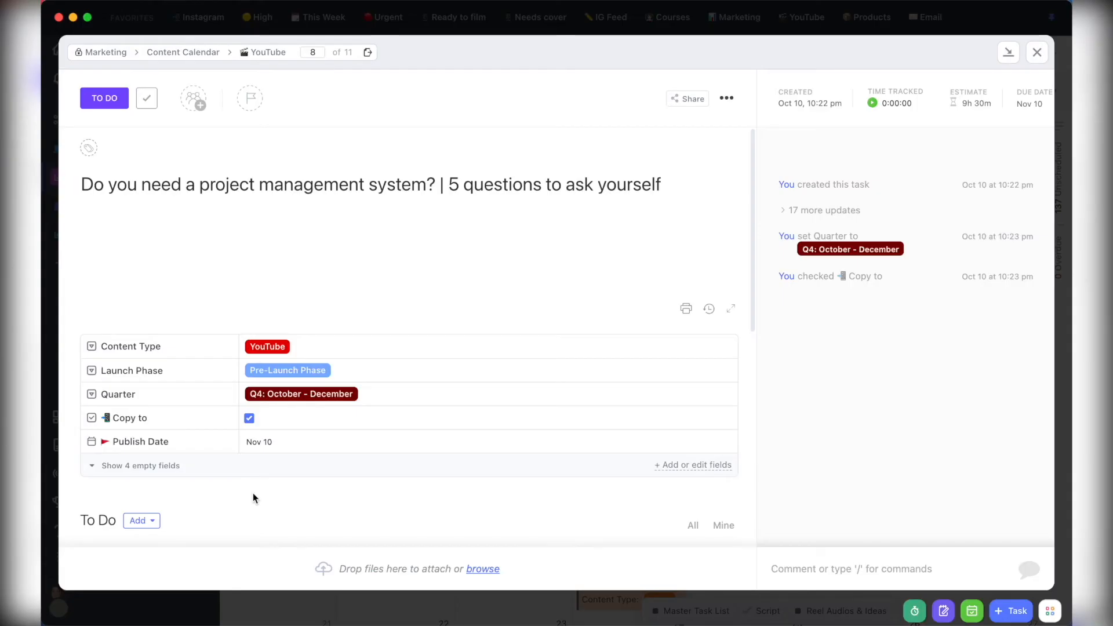
pyautogui.moveTo(258, 502)
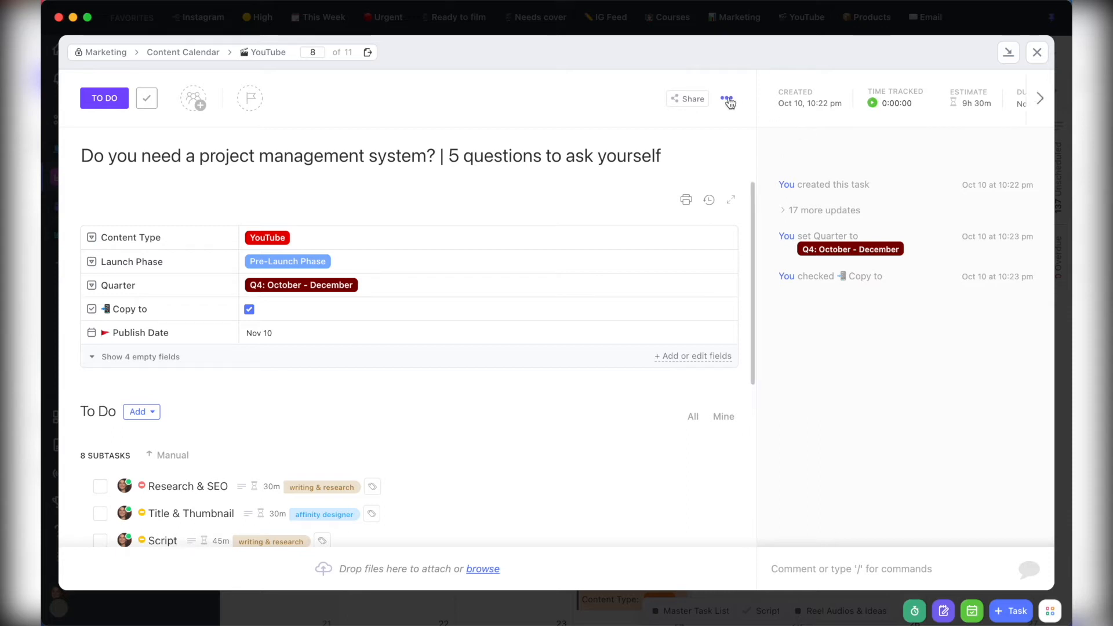
# Review the saved YouTube Video task template in the Template Center, then close the browser
pyautogui.click(727, 97)
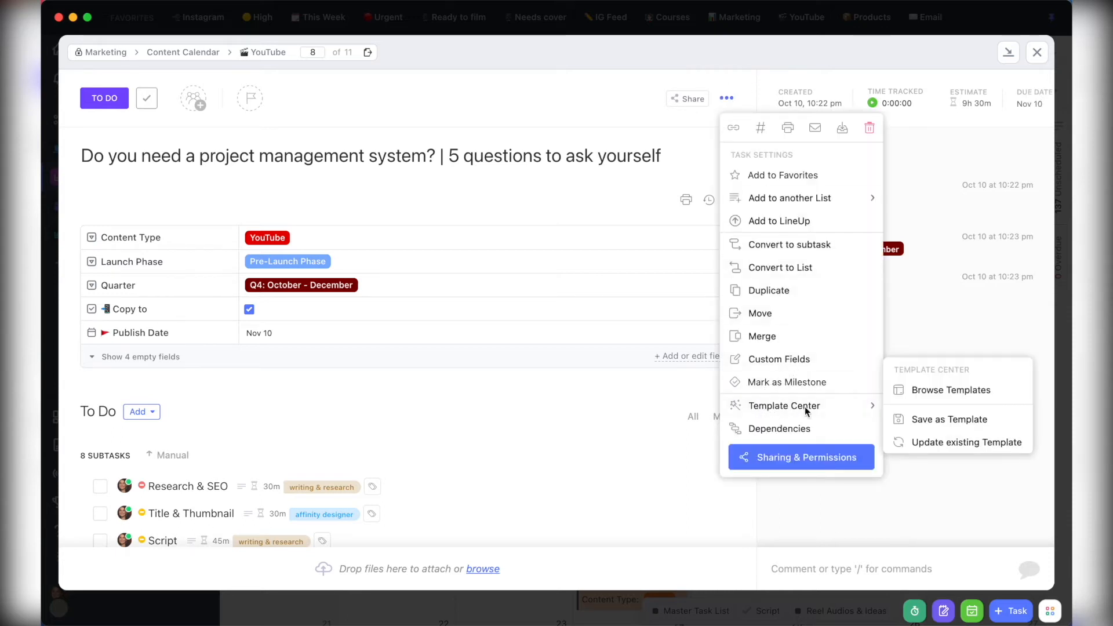
pyautogui.click(950, 390)
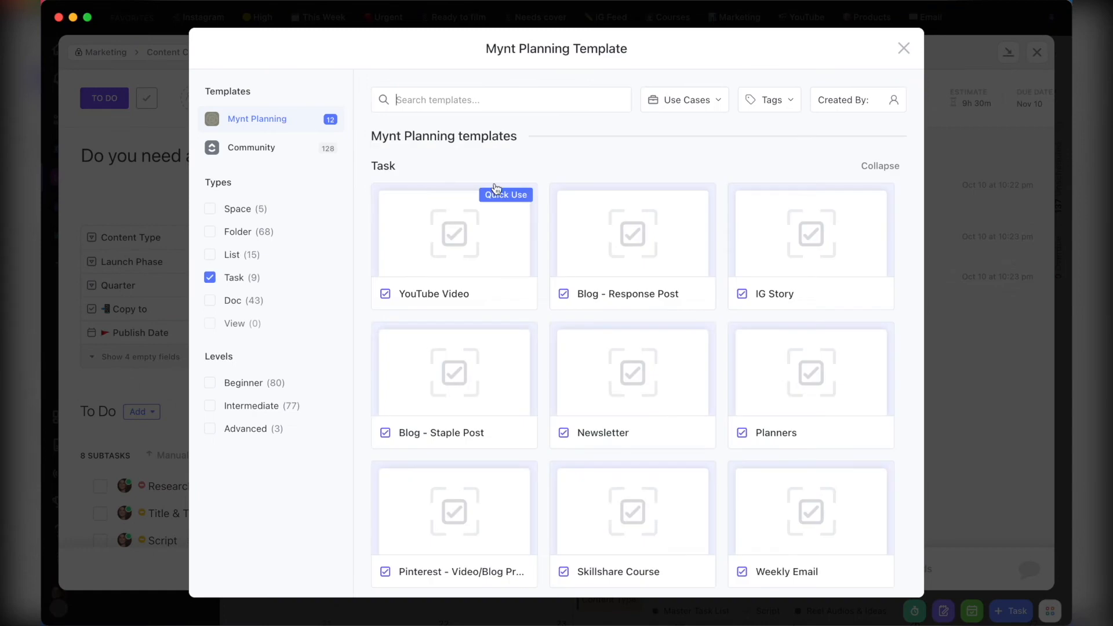
pyautogui.click(454, 233)
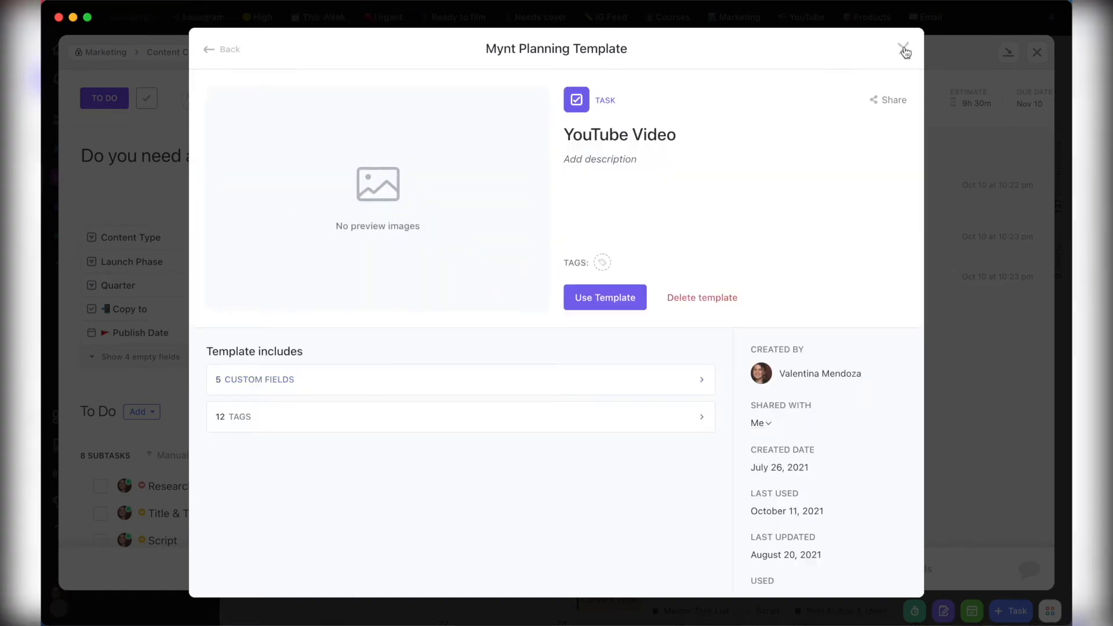
pyautogui.click(905, 50)
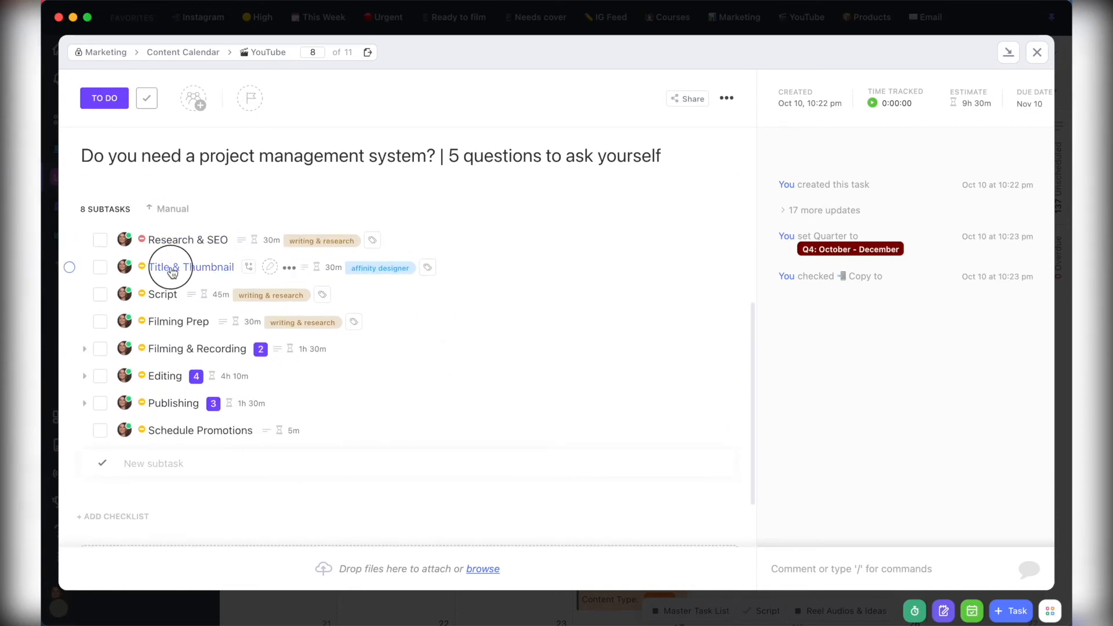
# Look at the Research & SEO subtask of the YouTube task, then close the open task
pyautogui.click(191, 267)
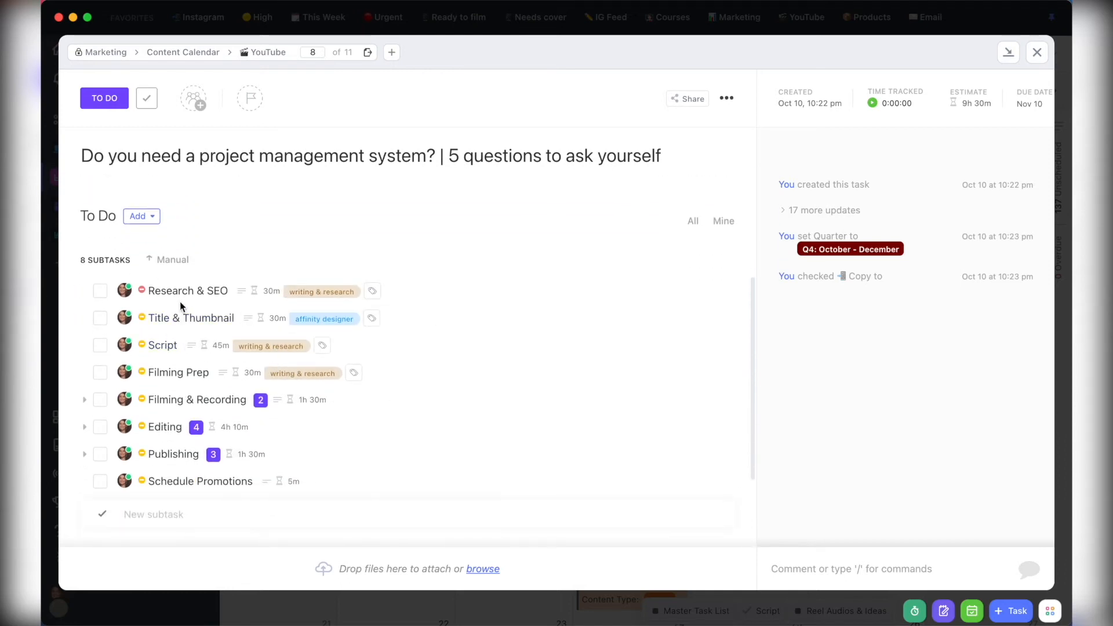
pyautogui.click(186, 290)
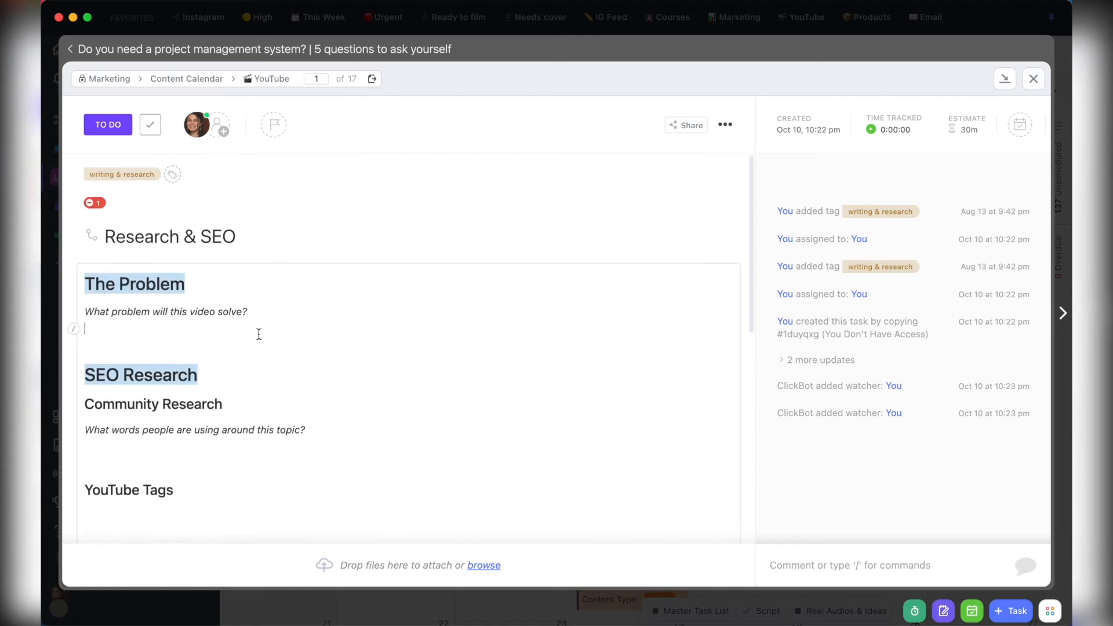
pyautogui.moveTo(1033, 79)
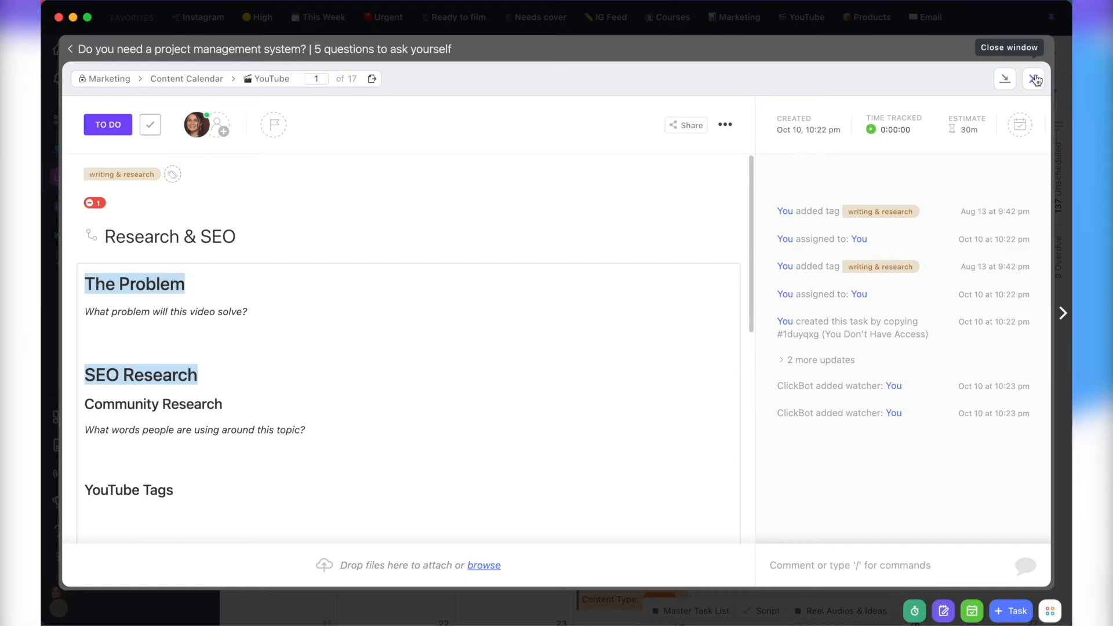
pyautogui.click(1007, 46)
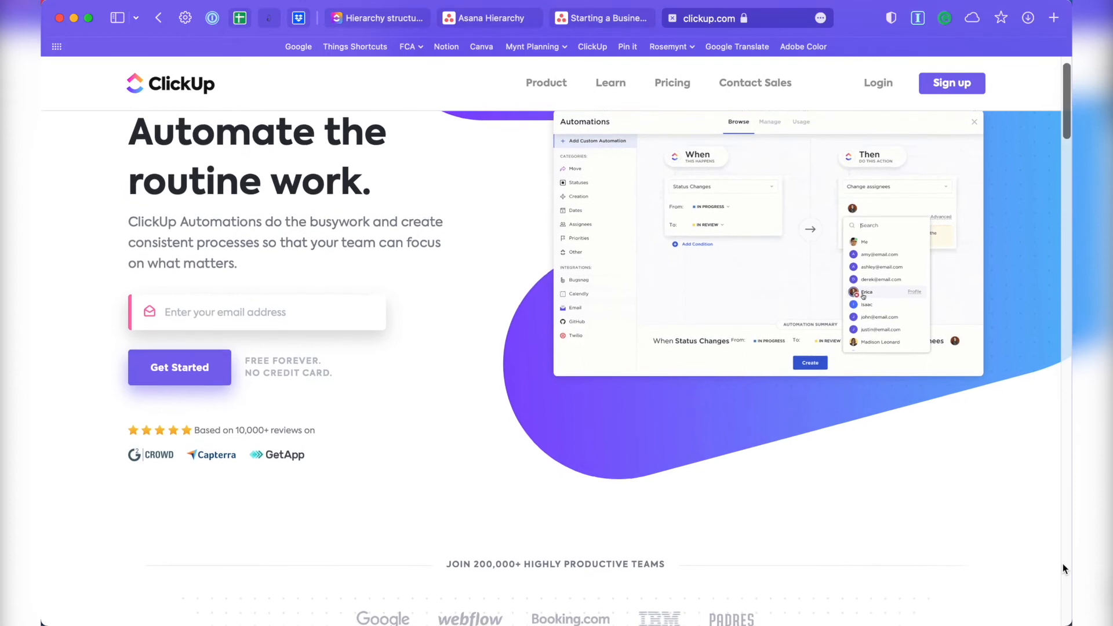
# Scroll the clickup.com homepage down to the Automation section "Spend more time on what matters."
pyautogui.scroll(-3)
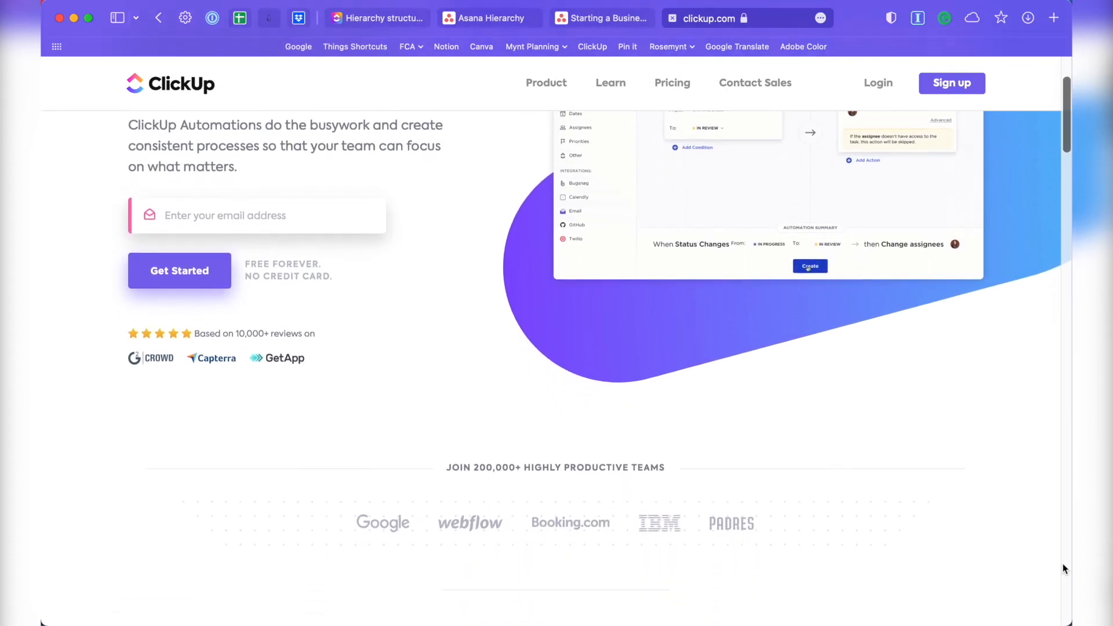
pyautogui.scroll(-3)
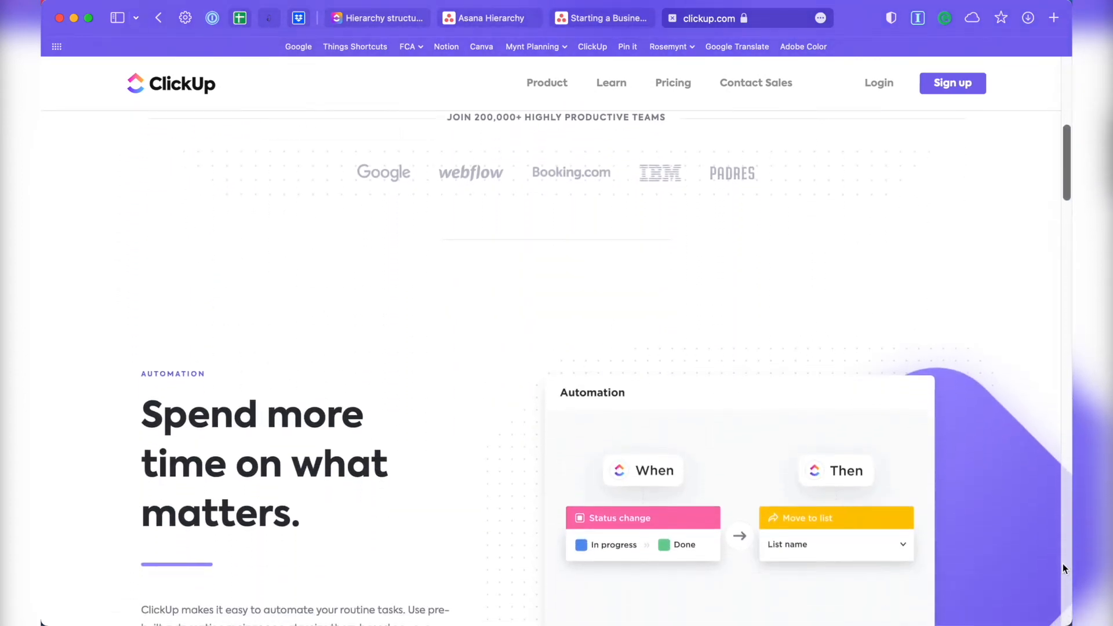
pyautogui.scroll(-3)
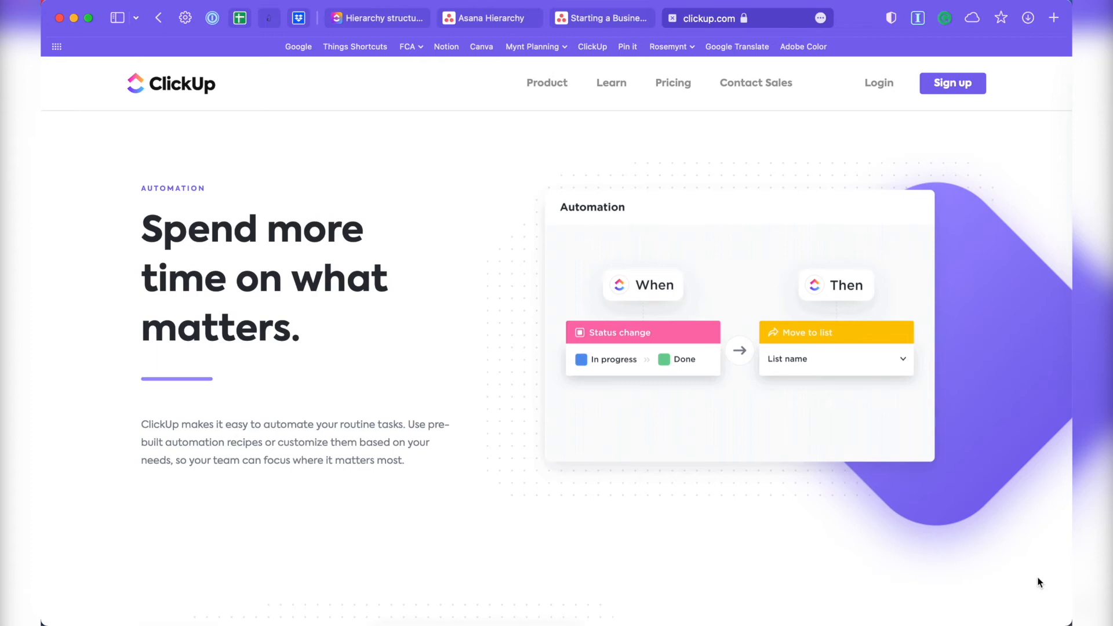
pyautogui.scroll(-3)
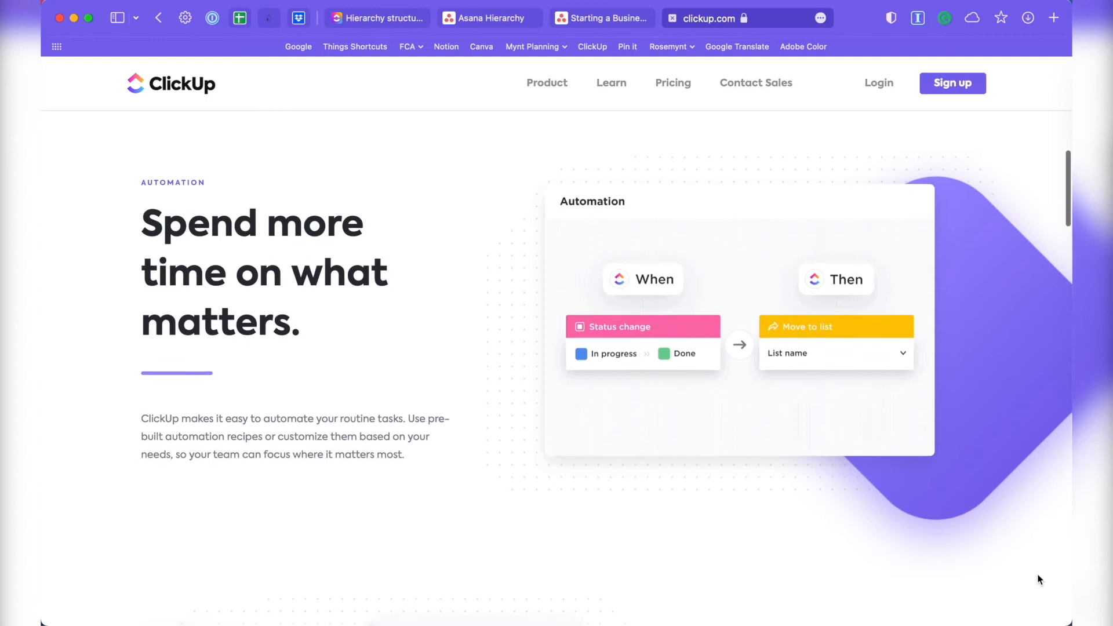
pyautogui.scroll(-3)
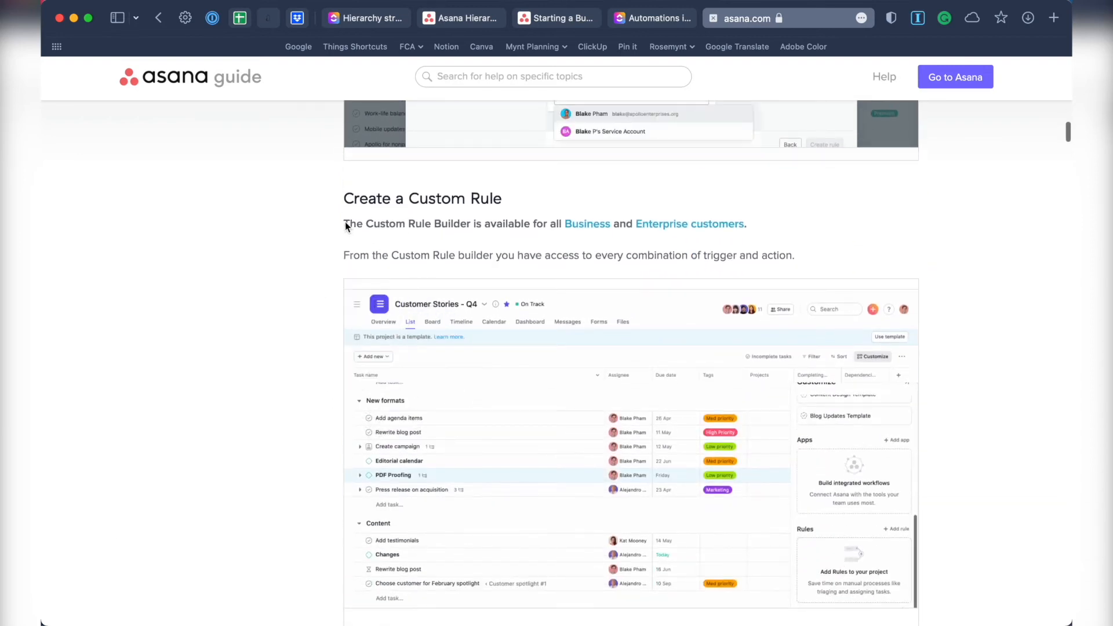
# Highlight text in the Create a Custom Rule section of the Asana Guide automations article
pyautogui.moveTo(344, 224); pyautogui.dragTo(746, 224)
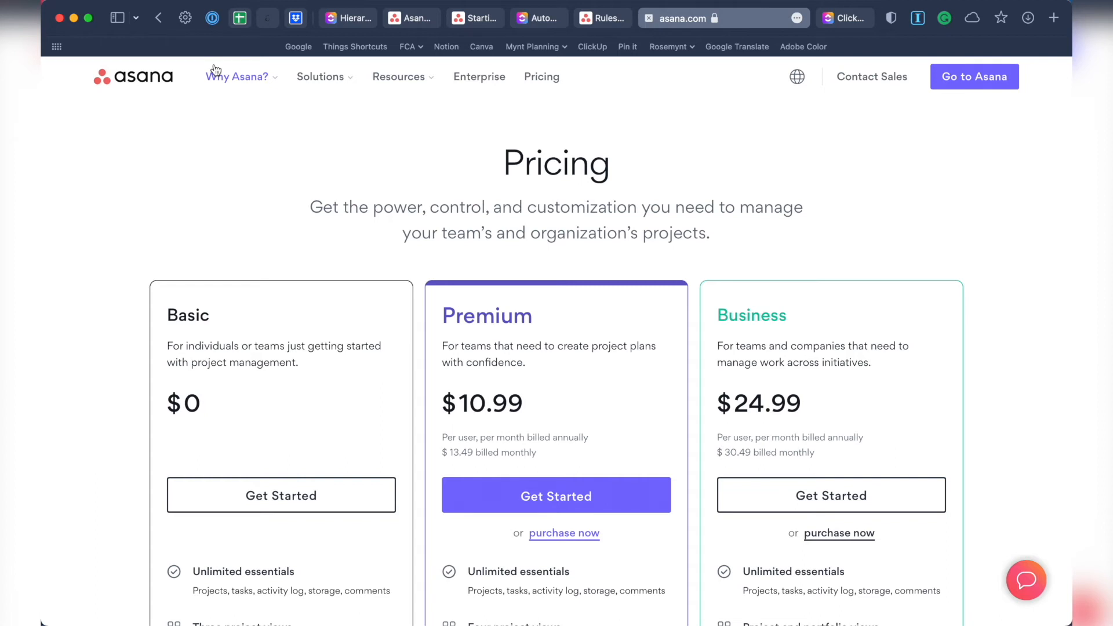
# Return to Asana's pricing page and expand the Compare all features table
pyautogui.scroll(-3)
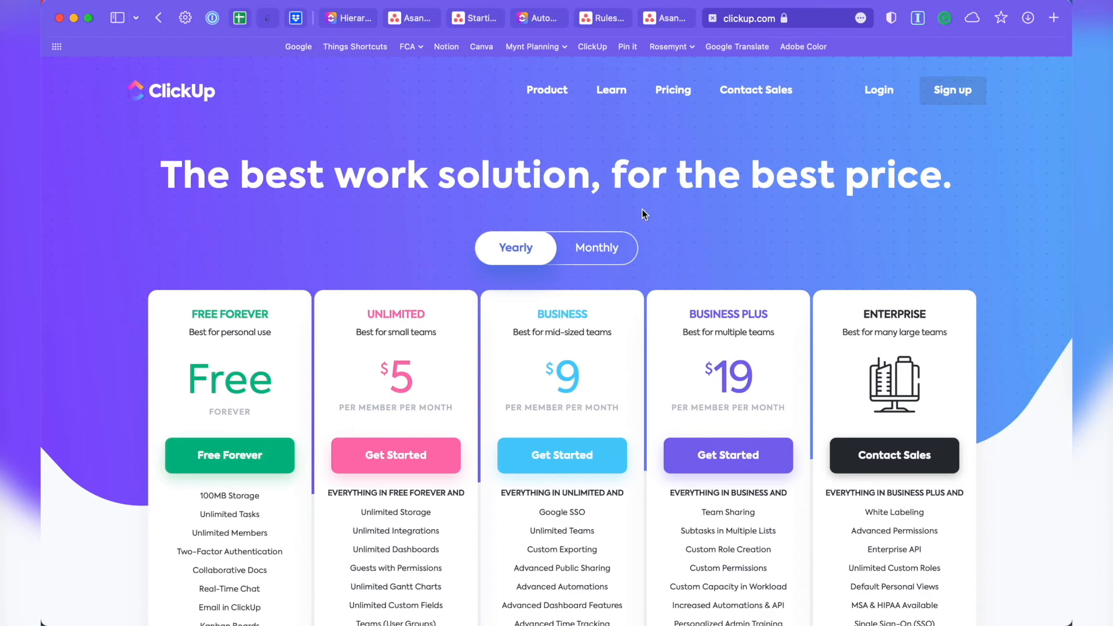
pyautogui.moveTo(1010, 514)
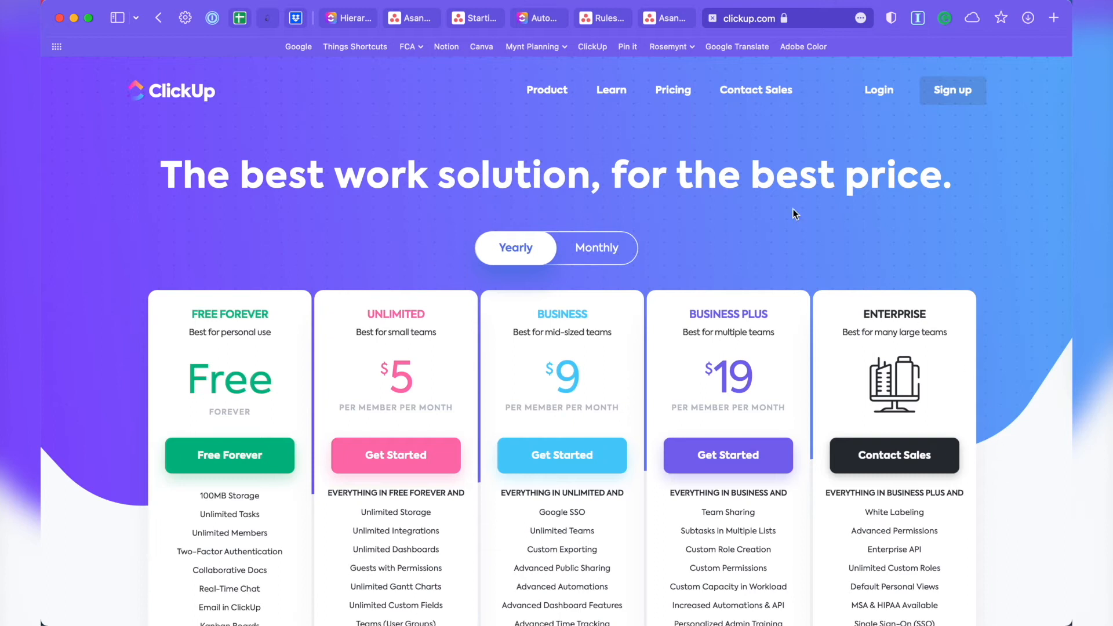
pyautogui.moveTo(665, 17)
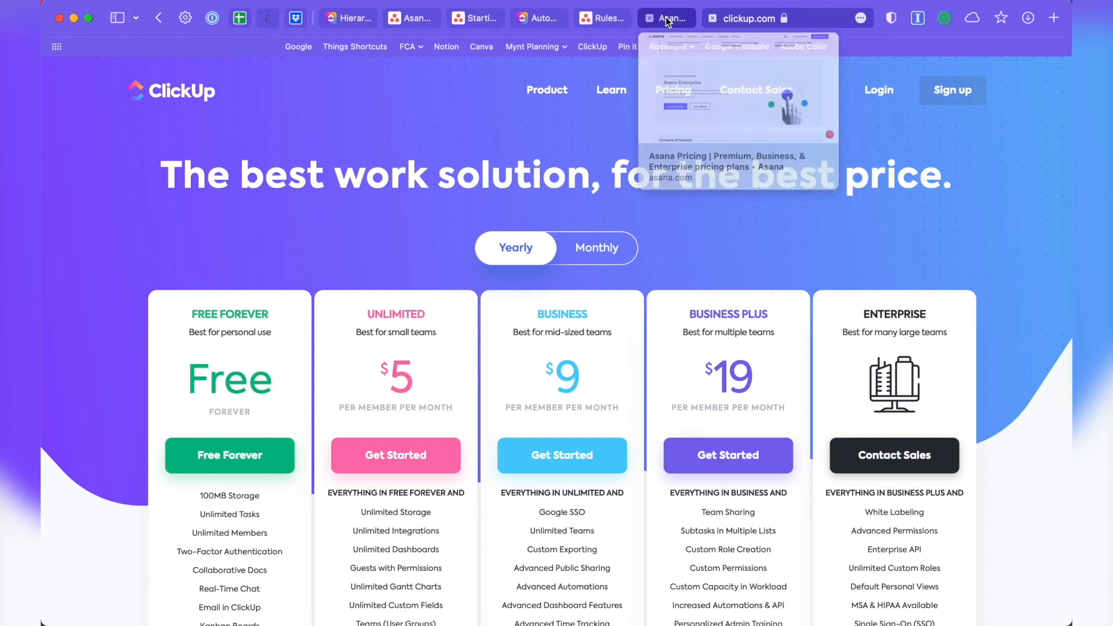
pyautogui.click(665, 17)
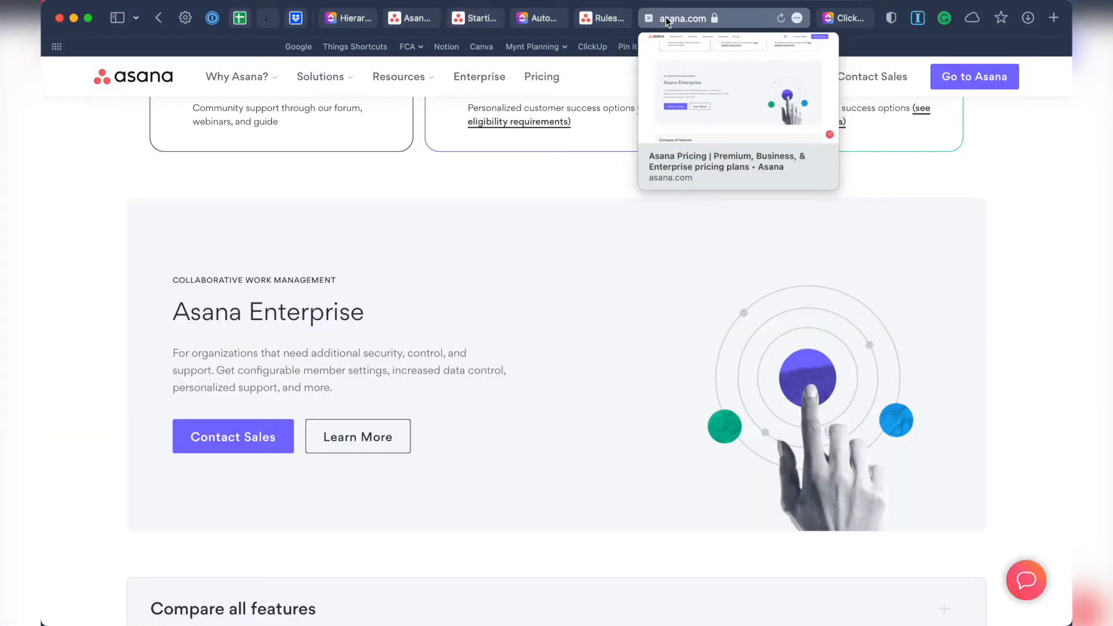
pyautogui.scroll(-3)
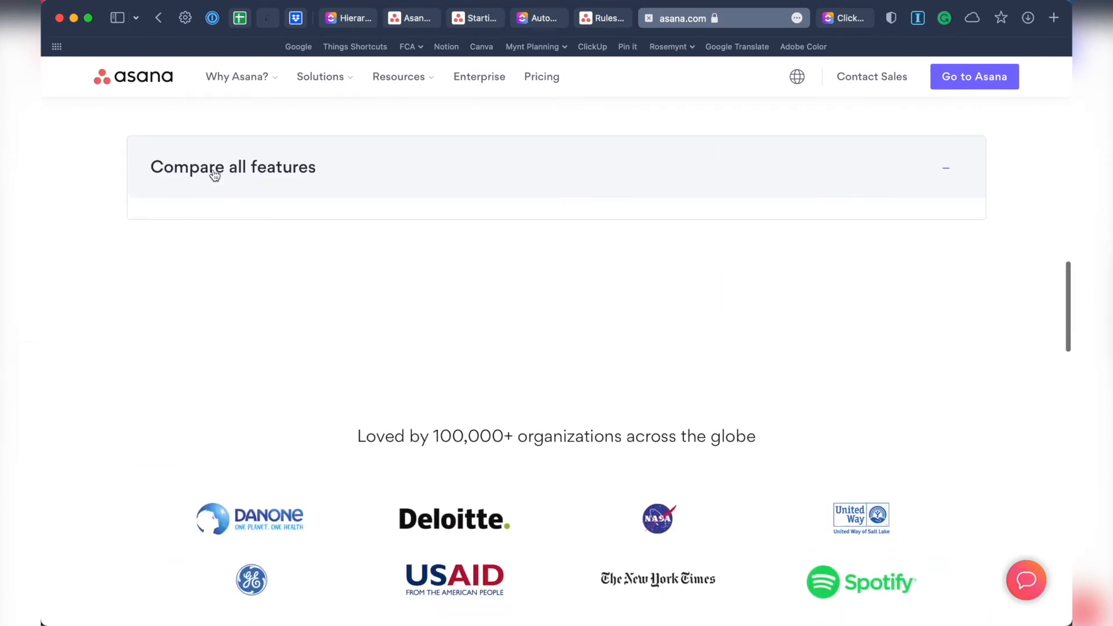
pyautogui.click(232, 167)
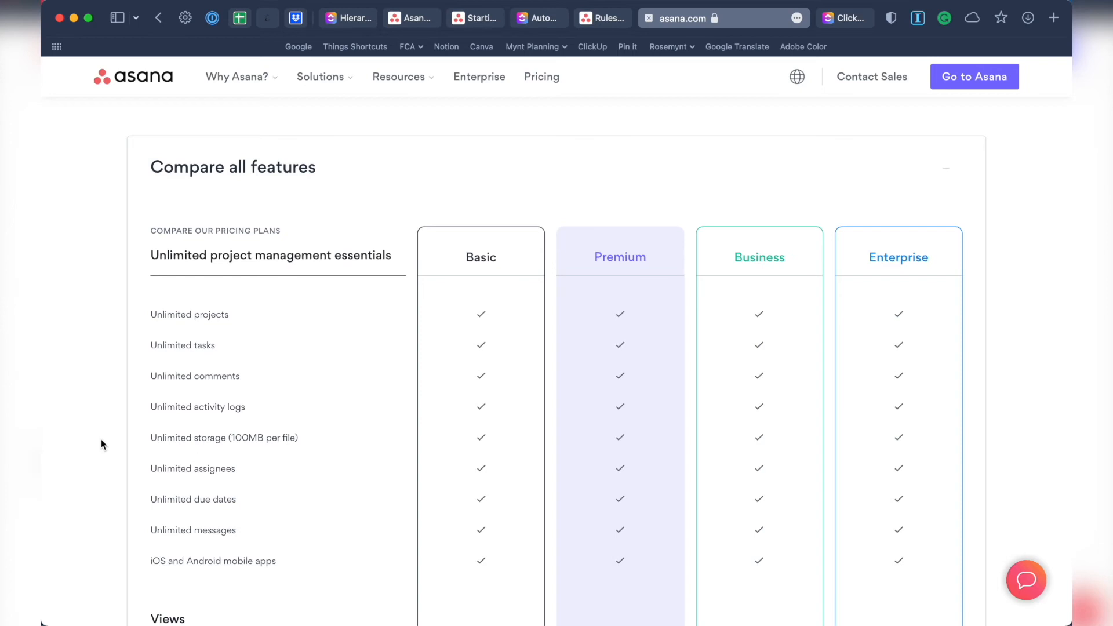
pyautogui.moveTo(487, 437)
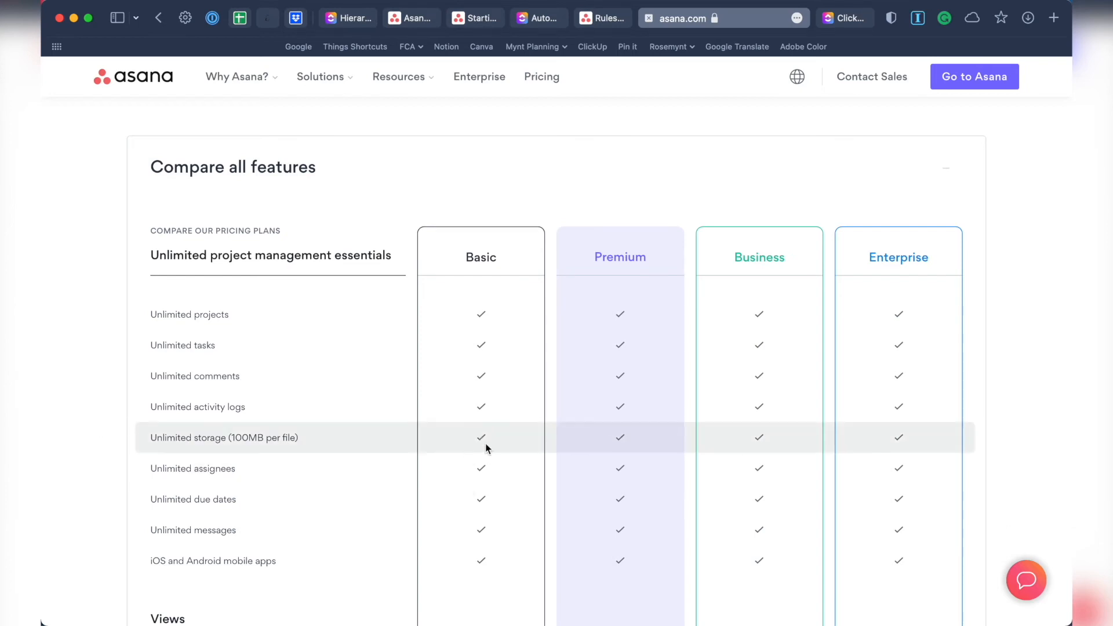
# Scroll through the feature comparison across Basic, Premium, Business and Enterprise plans
pyautogui.scroll(-3)
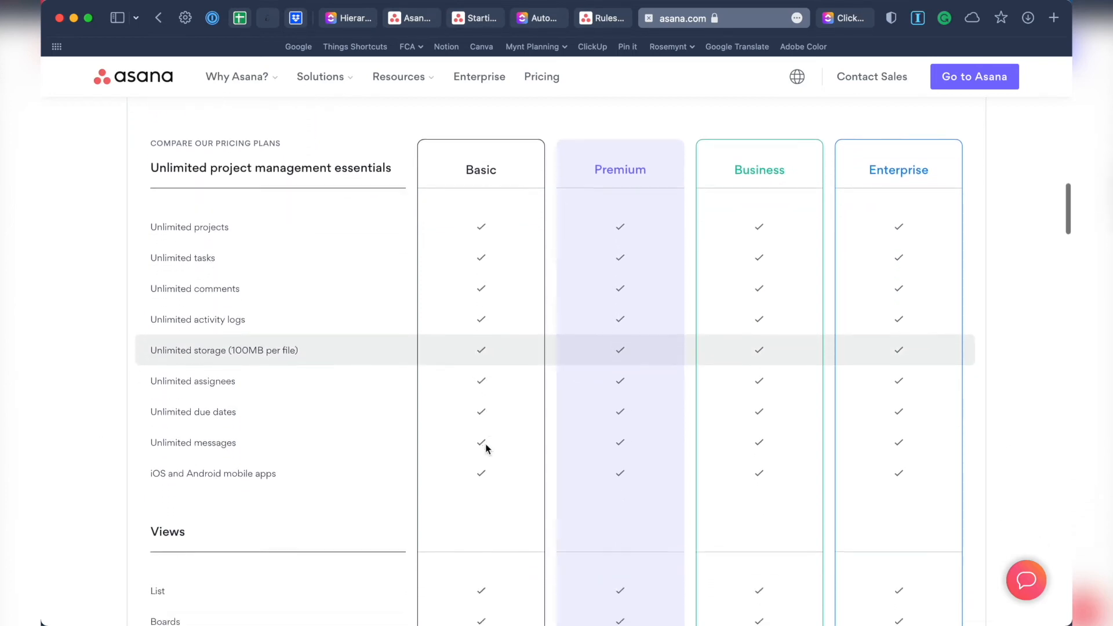
pyautogui.scroll(-3)
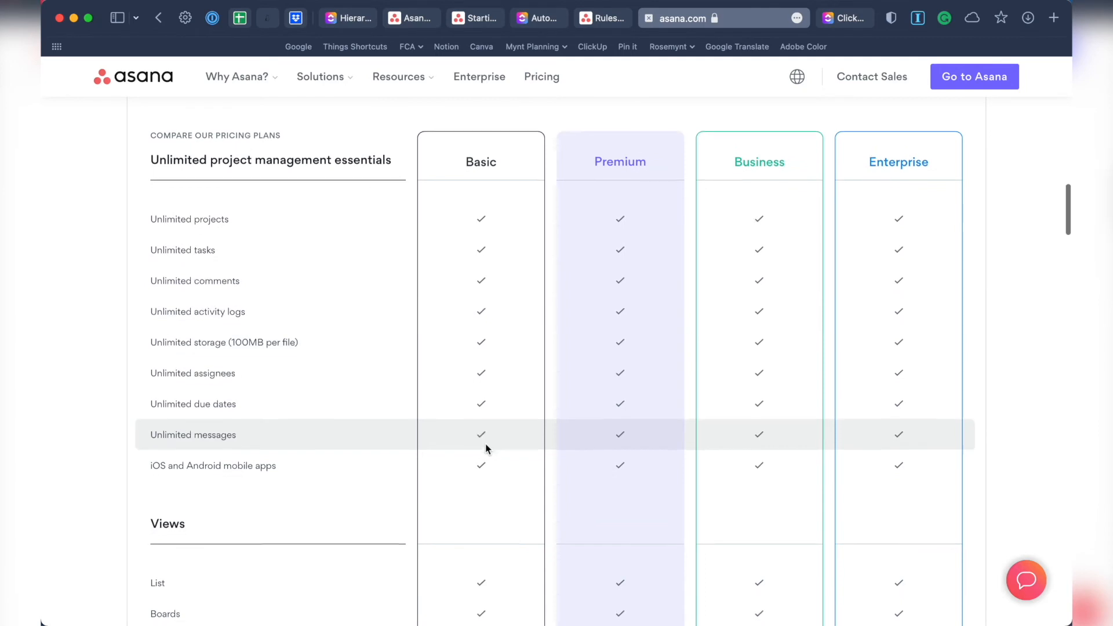
pyautogui.scroll(-3)
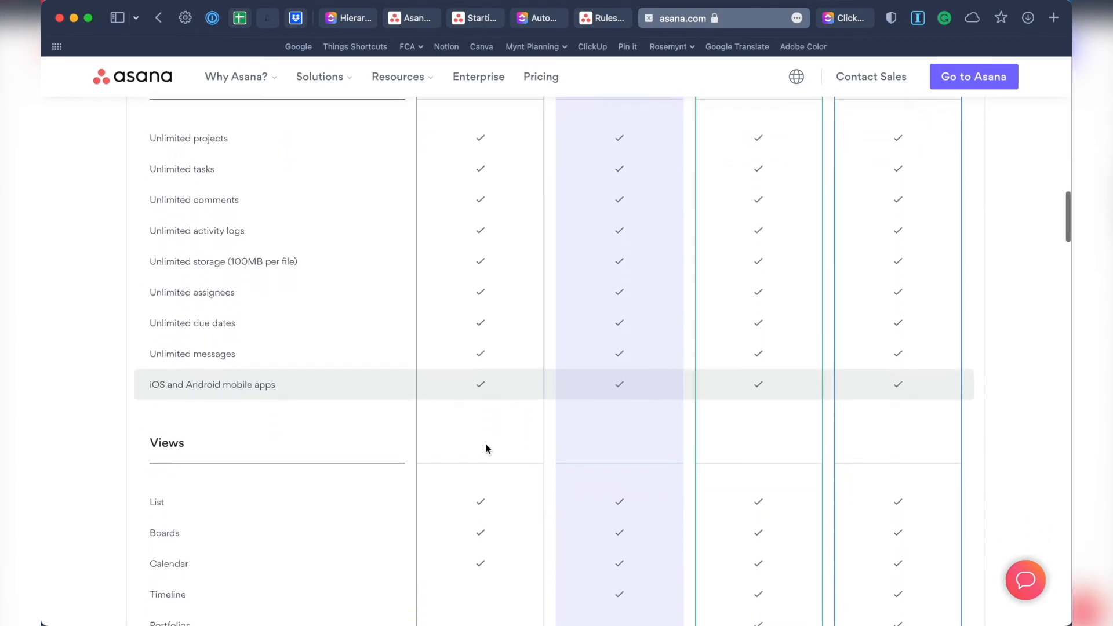
pyautogui.scroll(-3)
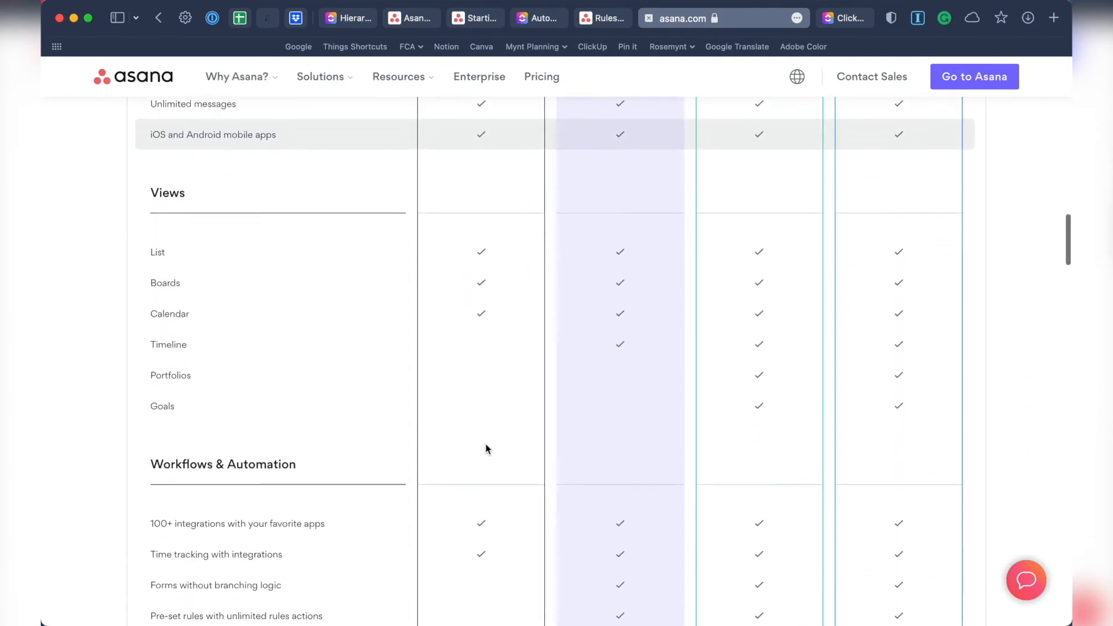
pyautogui.scroll(-3)
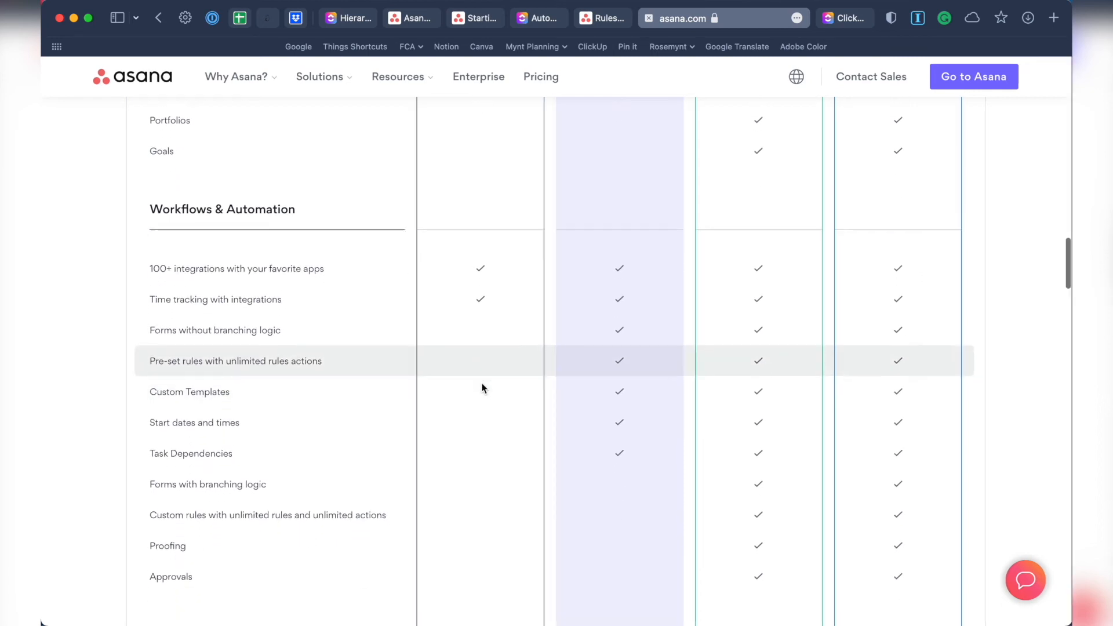
pyautogui.scroll(-3)
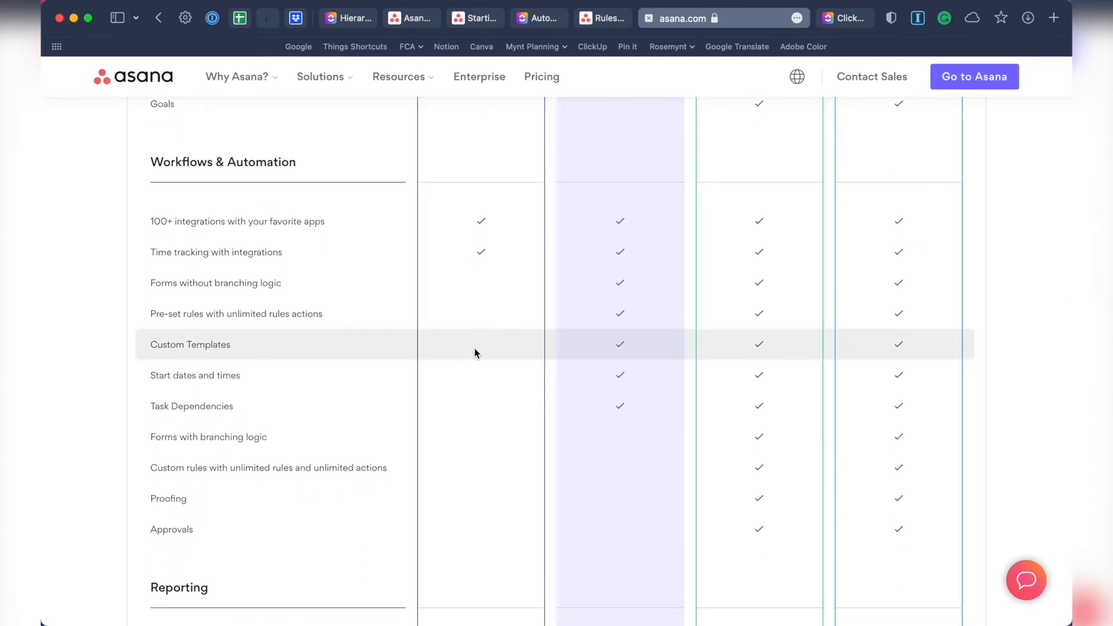
pyautogui.moveTo(475, 380)
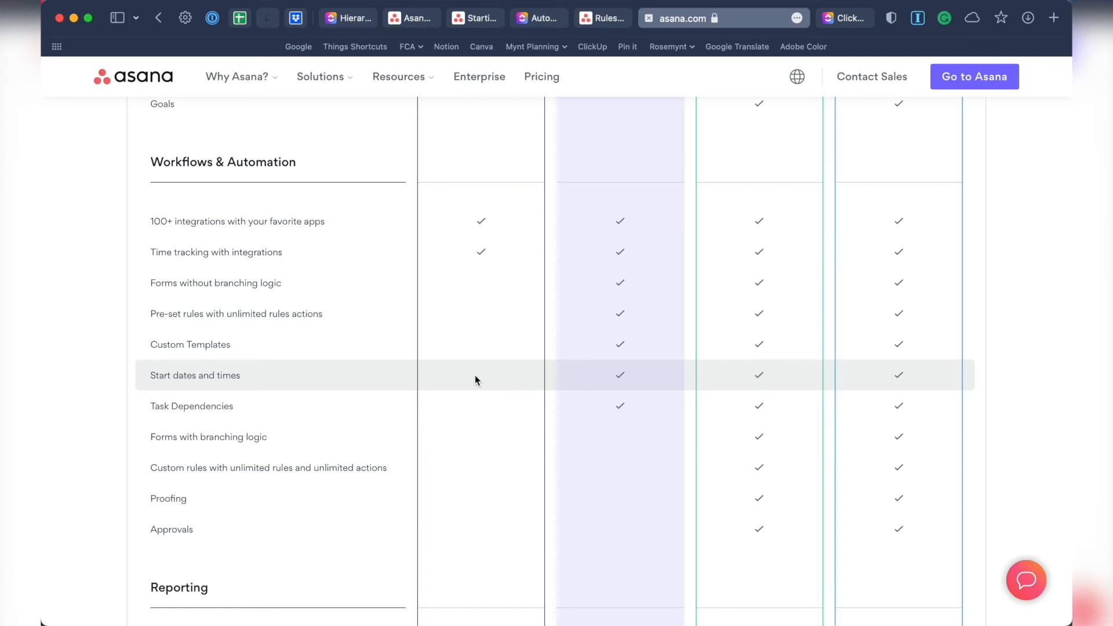
pyautogui.moveTo(486, 315)
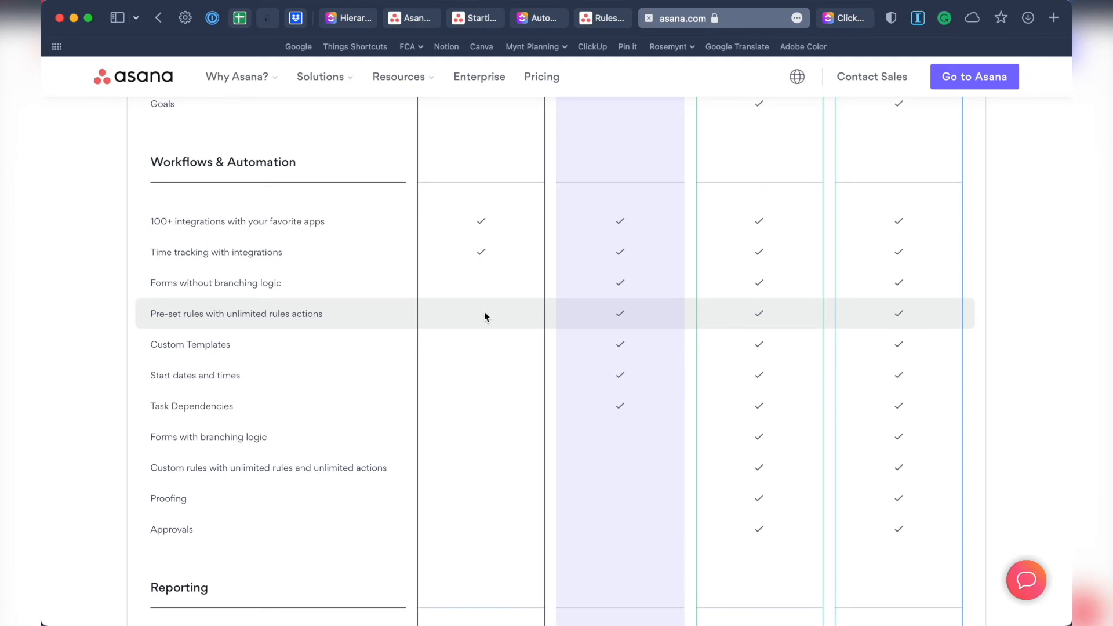
pyautogui.moveTo(467, 476)
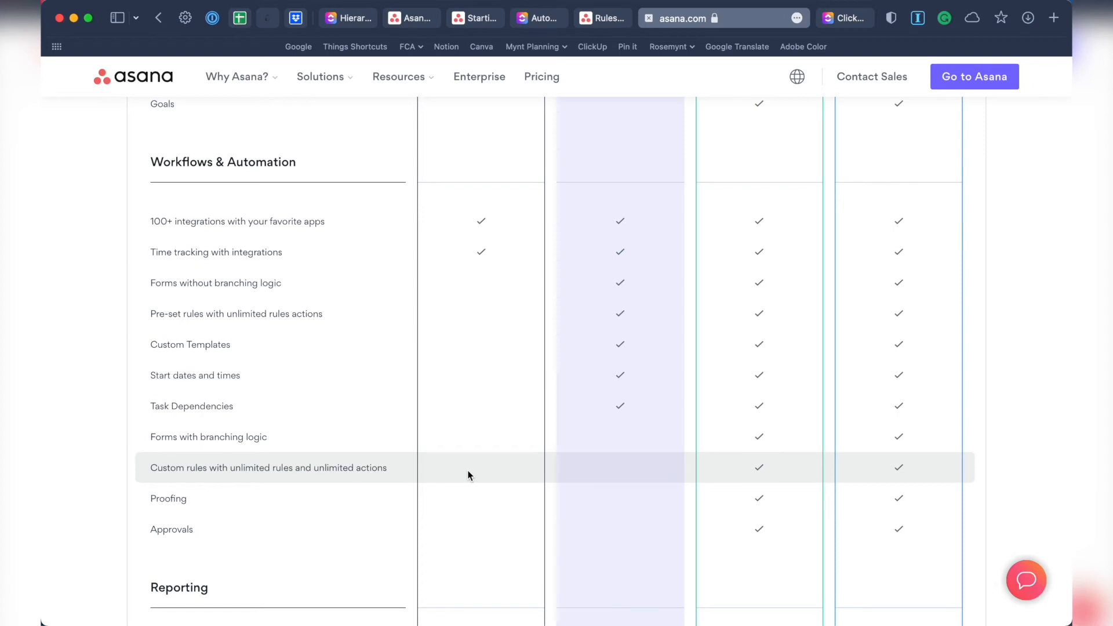
pyautogui.scroll(3)
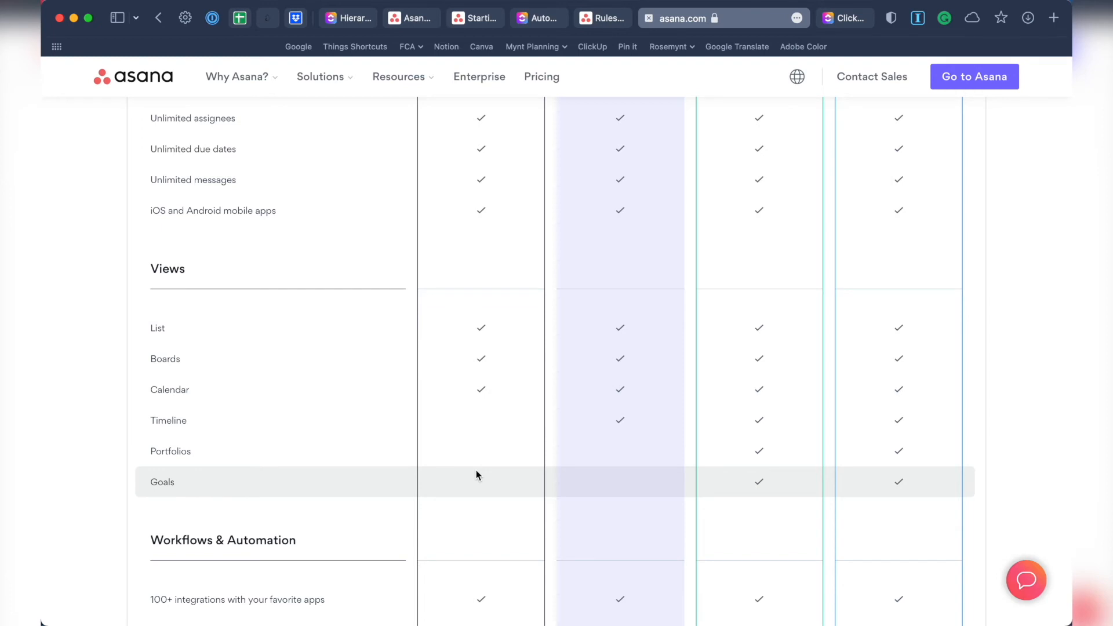
pyautogui.scroll(-3)
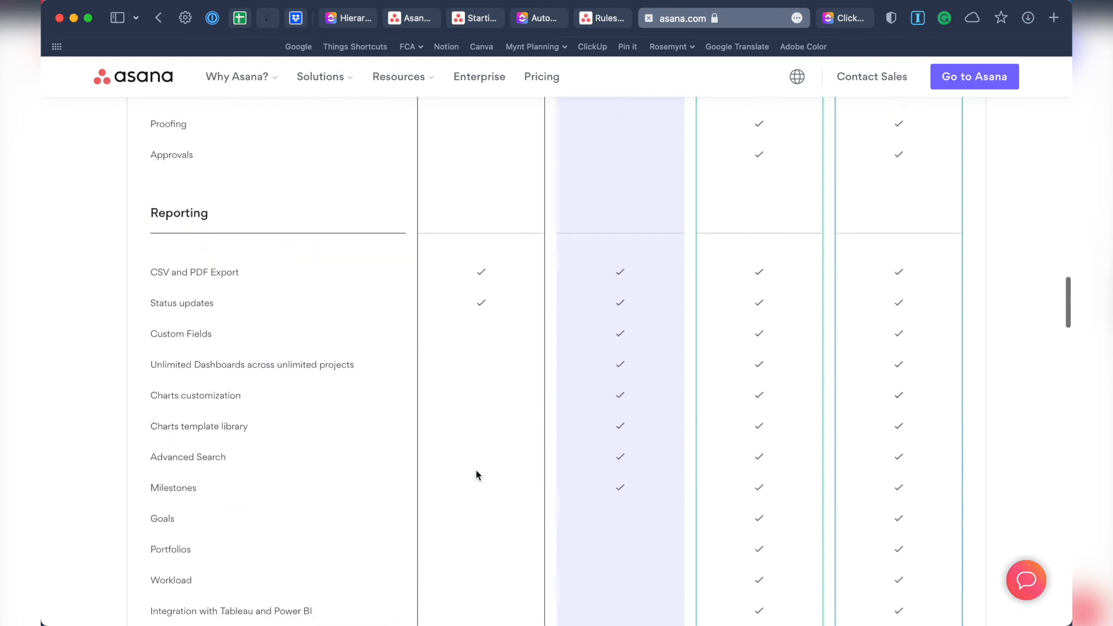
pyautogui.scroll(-3)
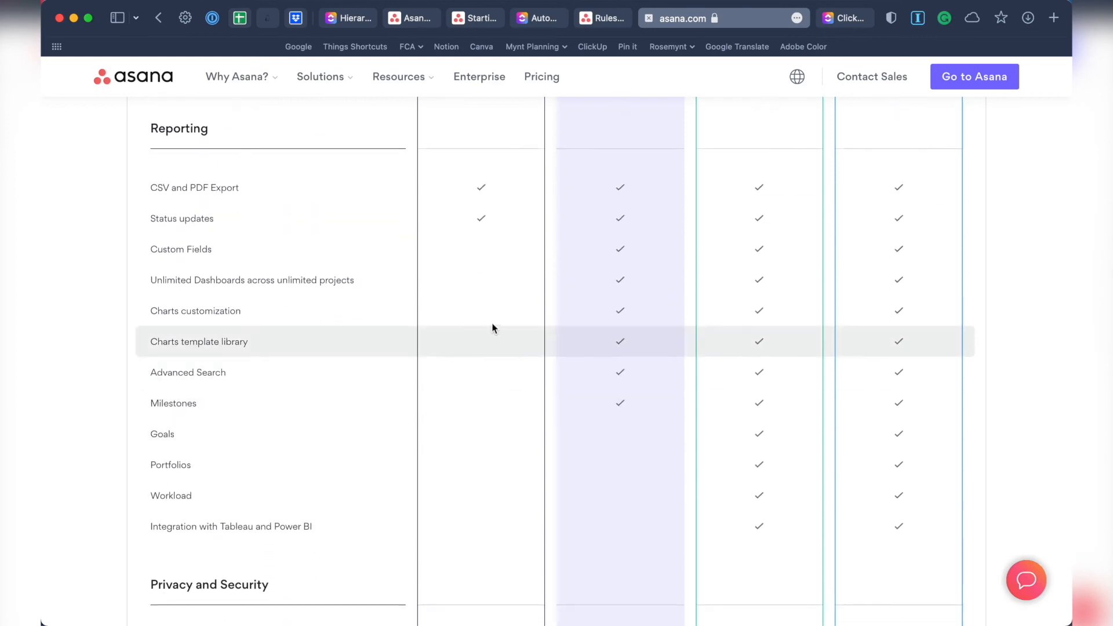
pyautogui.moveTo(483, 419)
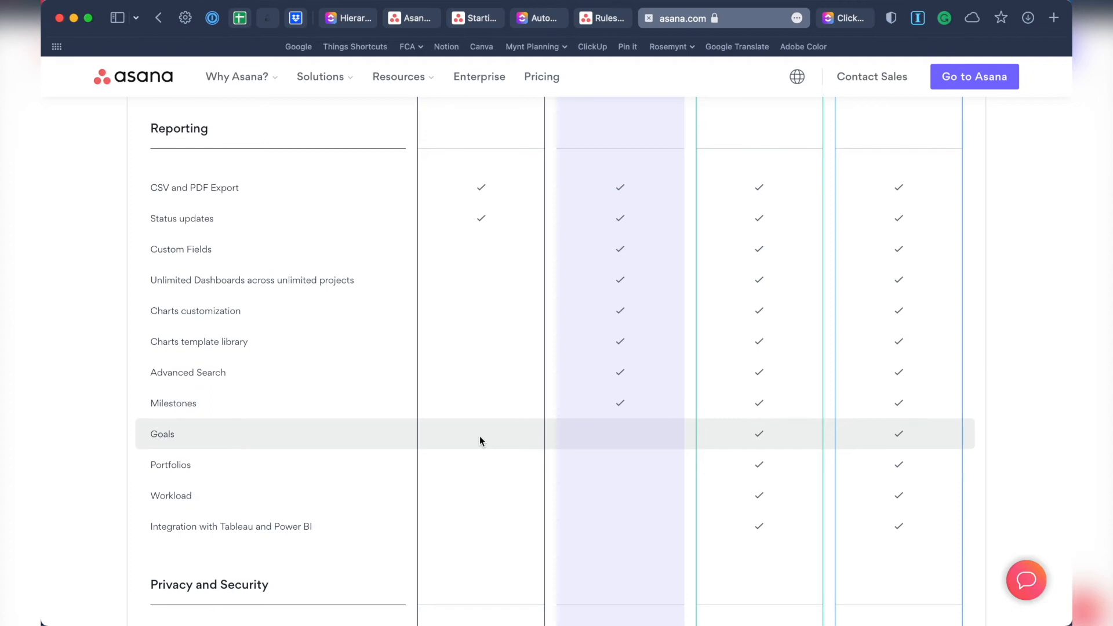
pyautogui.moveTo(472, 279)
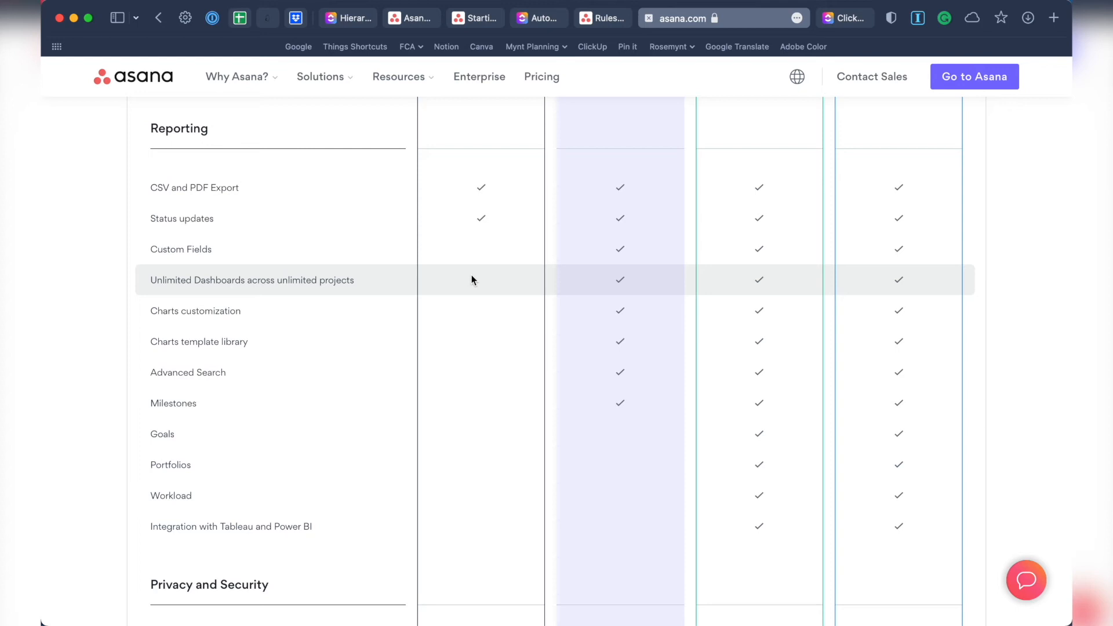
pyautogui.moveTo(468, 306)
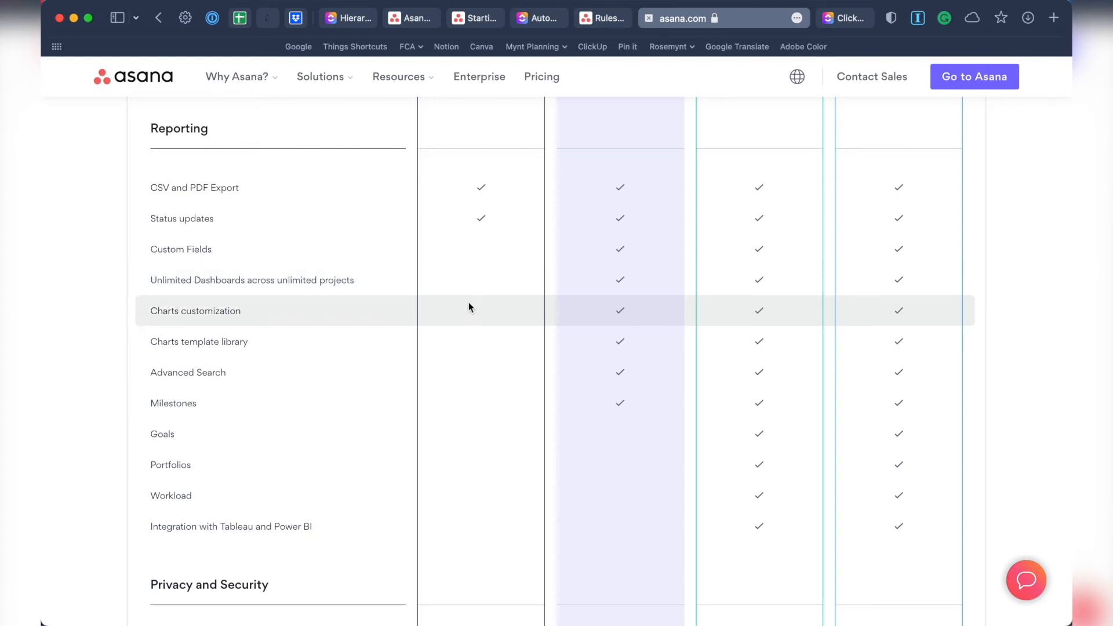
pyautogui.moveTo(461, 438)
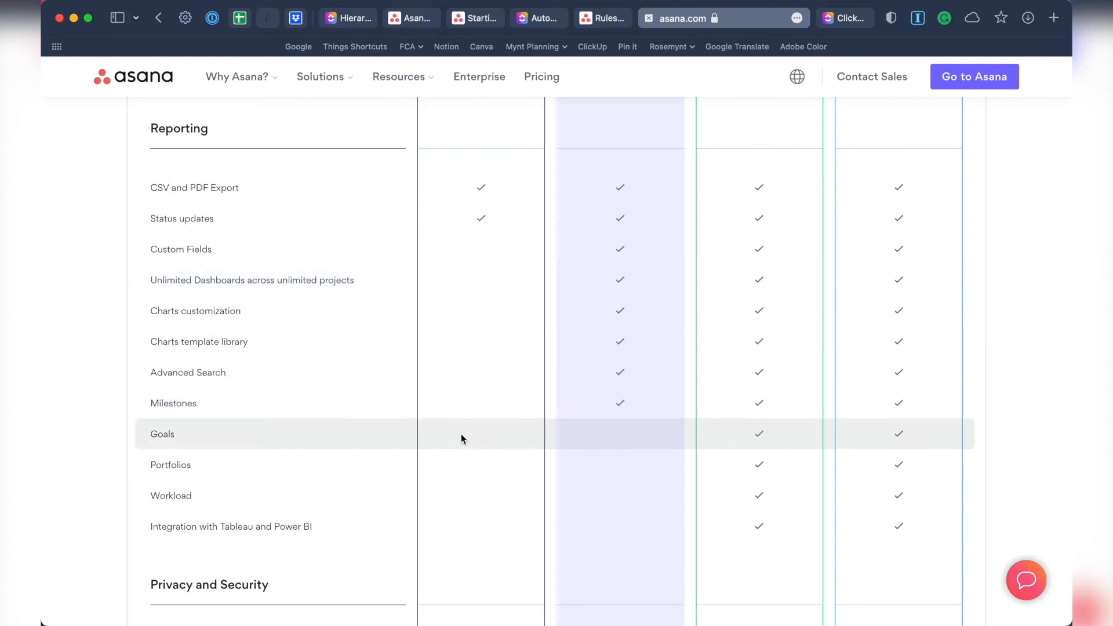
pyautogui.scroll(3)
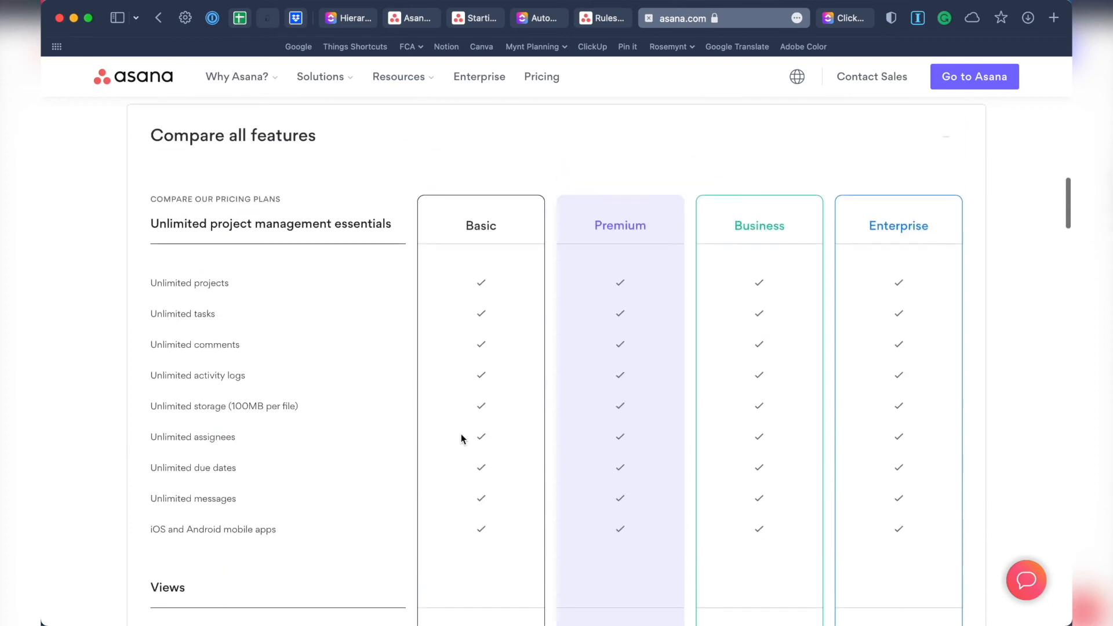
pyautogui.moveTo(485, 287)
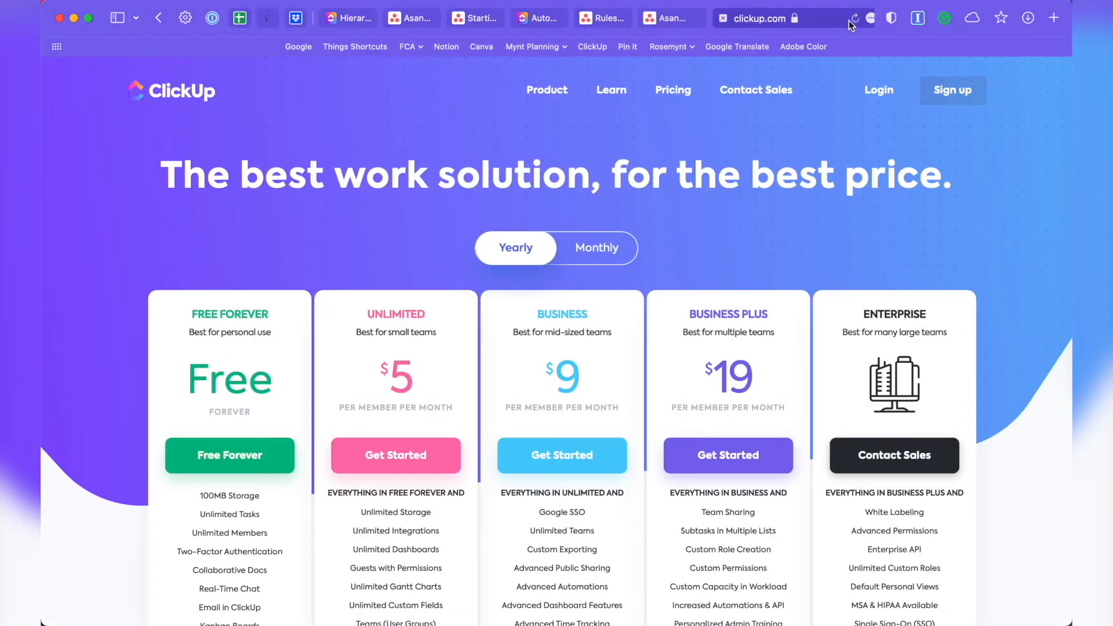
# Expand ClickUp's Complete Feature List with usage limits before returning to Asana's plan cards
pyautogui.scroll(-3)
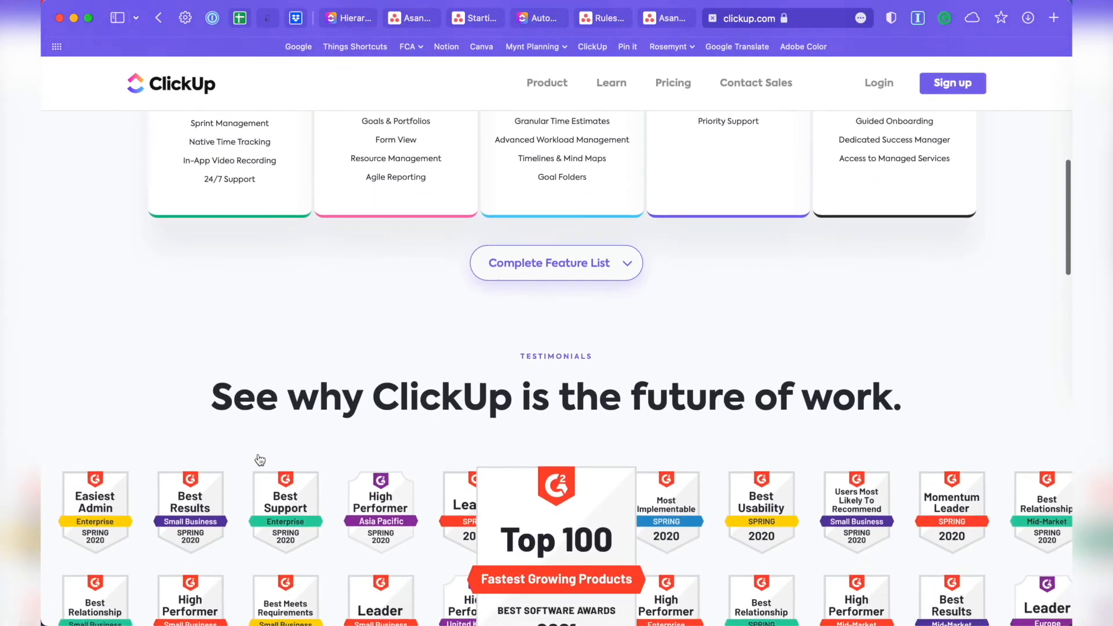
pyautogui.click(555, 263)
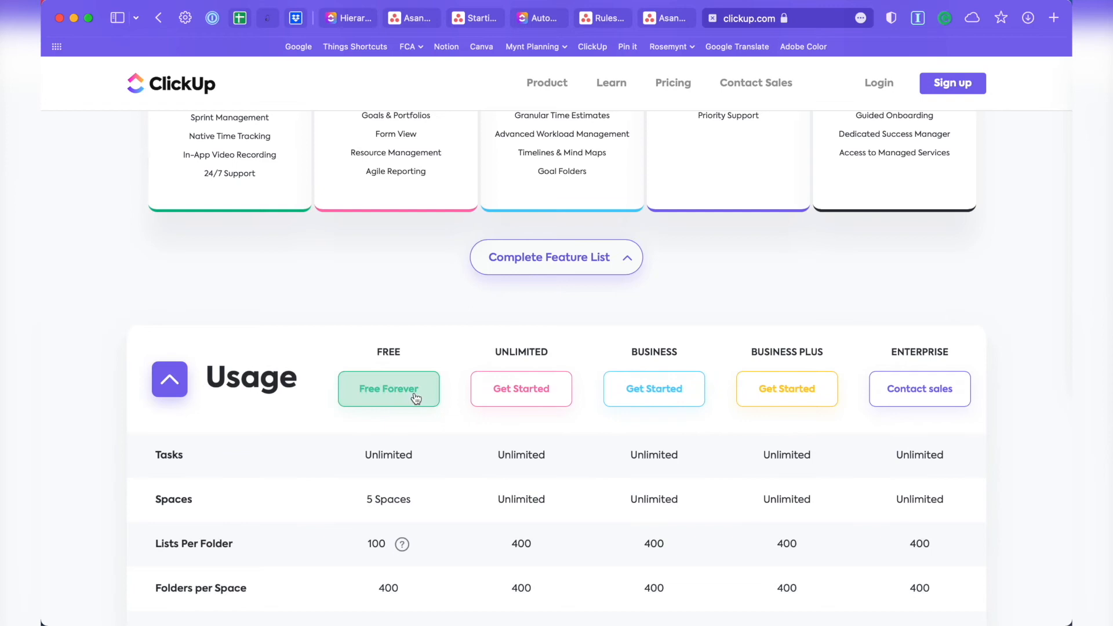
pyautogui.scroll(-3)
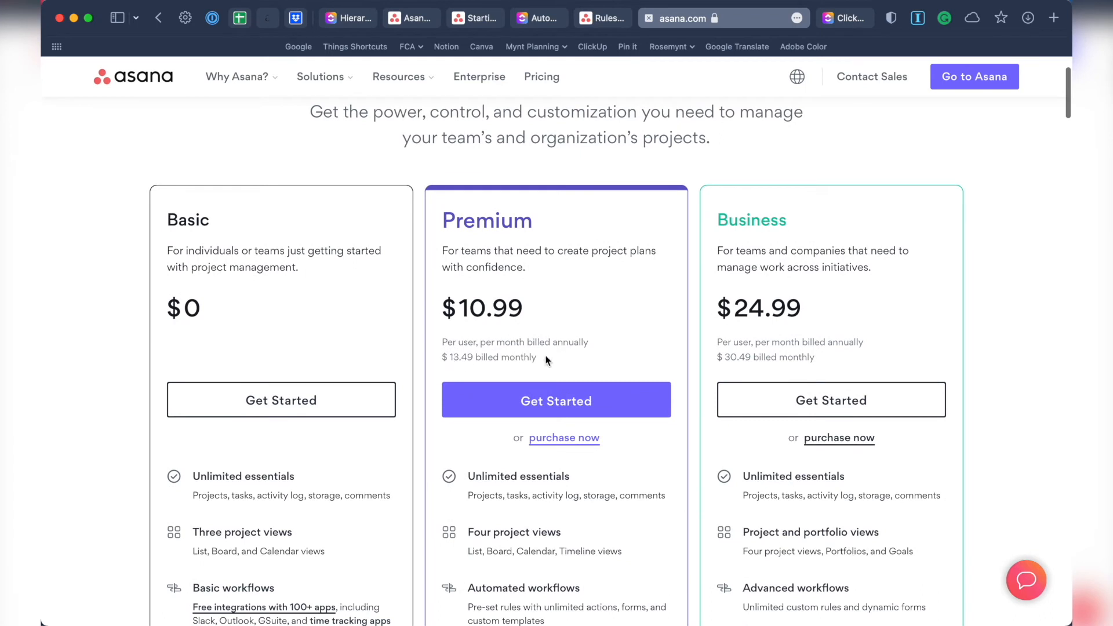
# Highlight the Premium plan's '$13.49 billed monthly' rate on Asana's pricing page
pyautogui.moveTo(441, 357); pyautogui.dragTo(538, 357)
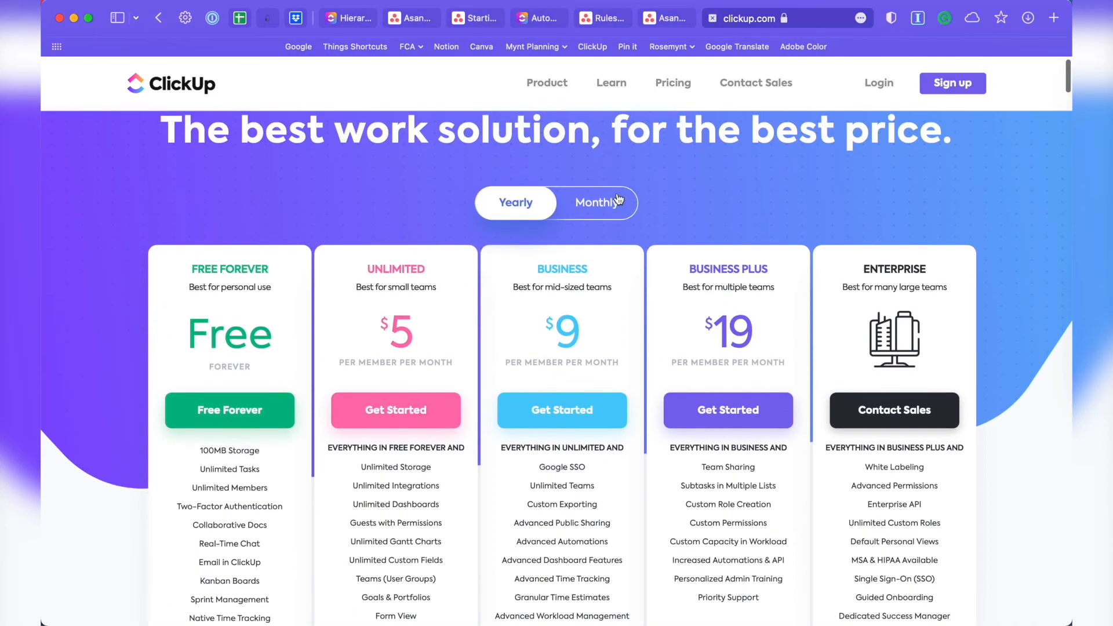
# Switch ClickUp's pricing to monthly billing, showing $9, $19 and $29 plans
pyautogui.click(597, 201)
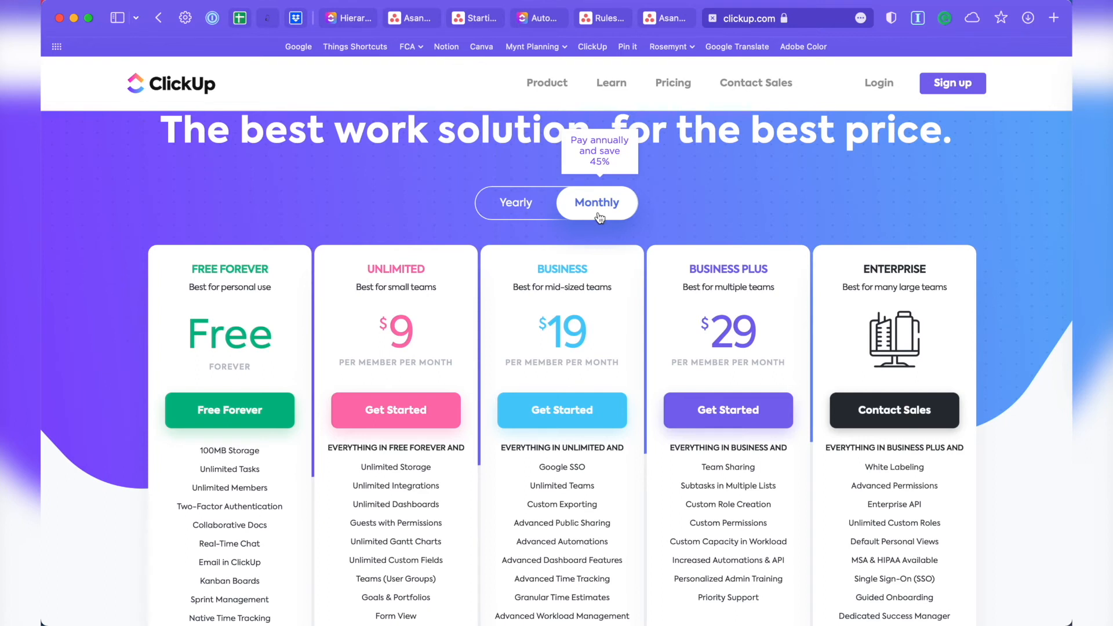
pyautogui.moveTo(475, 349)
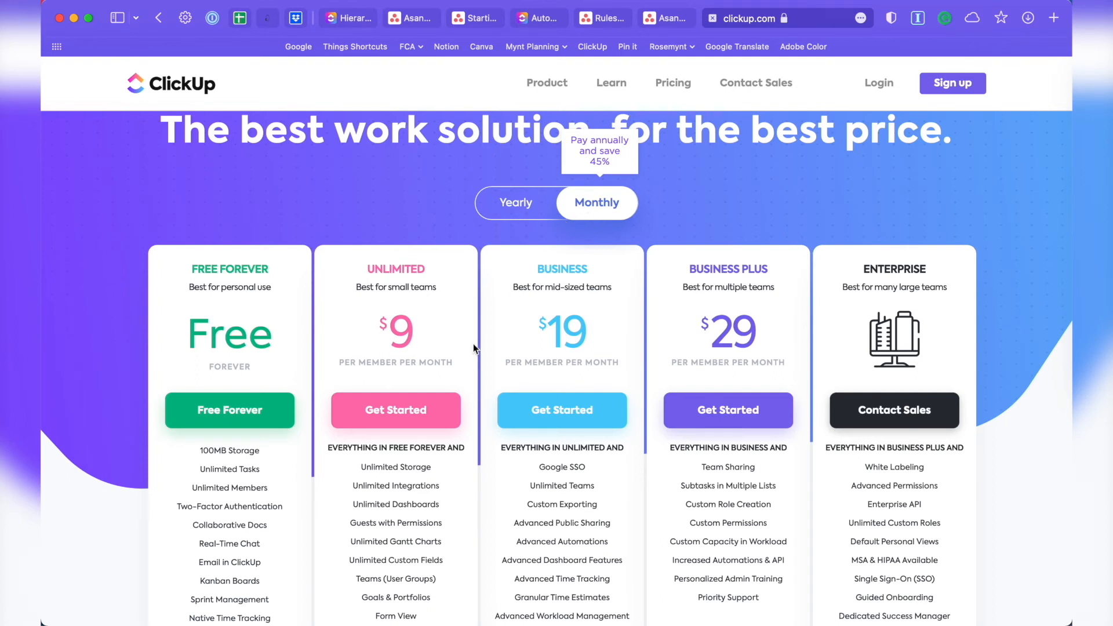
pyautogui.moveTo(1042, 566)
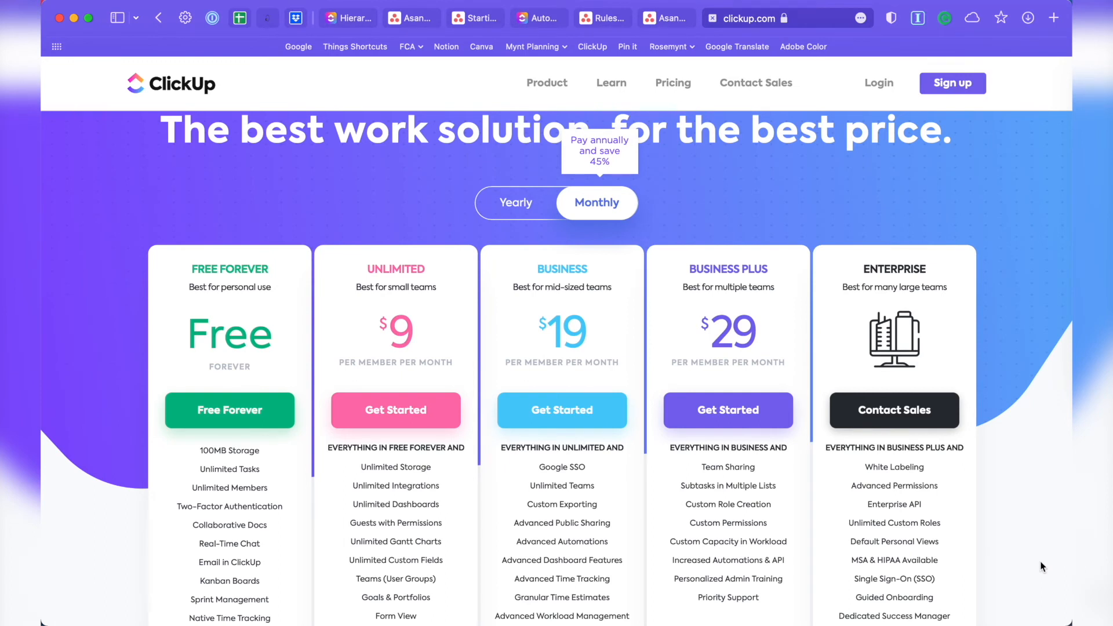
pyautogui.scroll(-3)
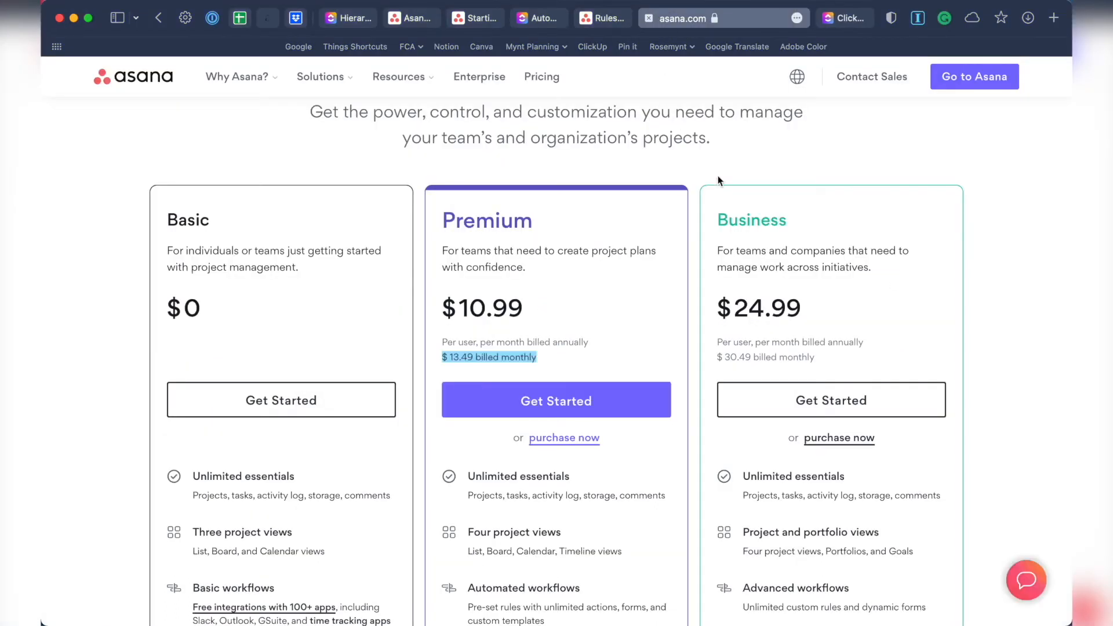
# Scroll through Asana's plan cards and comparison table before the Change plan details dialog
pyautogui.scroll(-3)
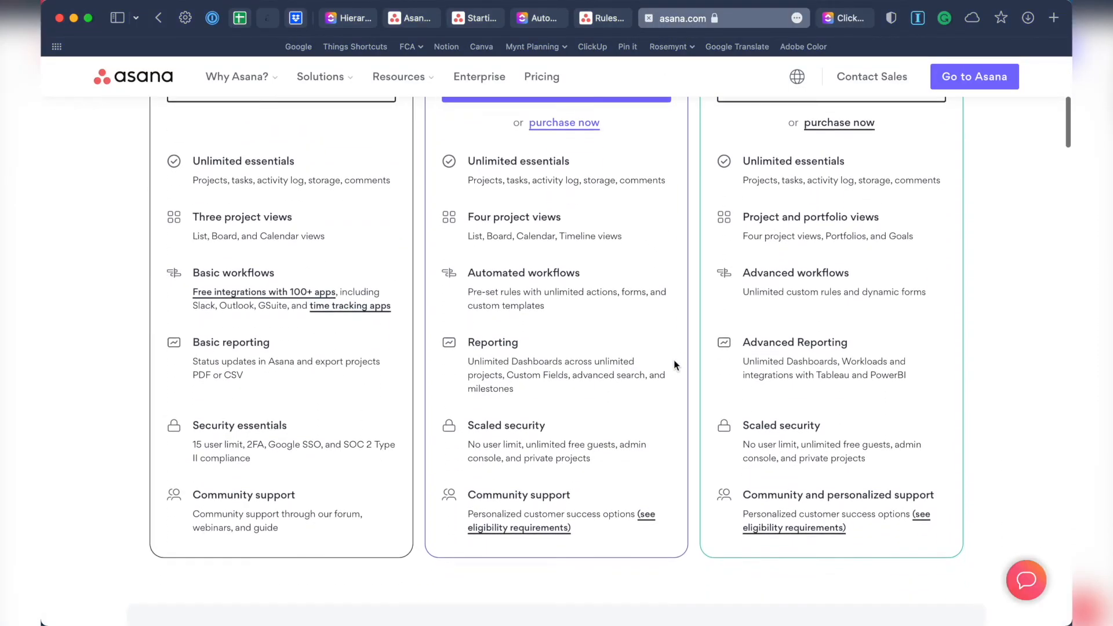
pyautogui.scroll(-3)
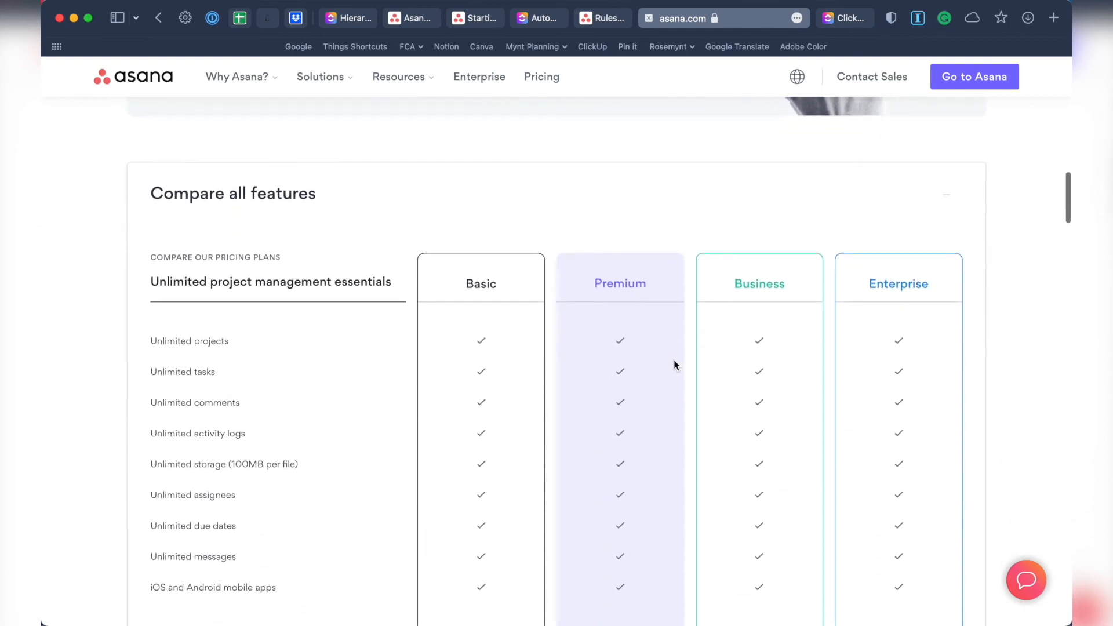
pyautogui.scroll(-3)
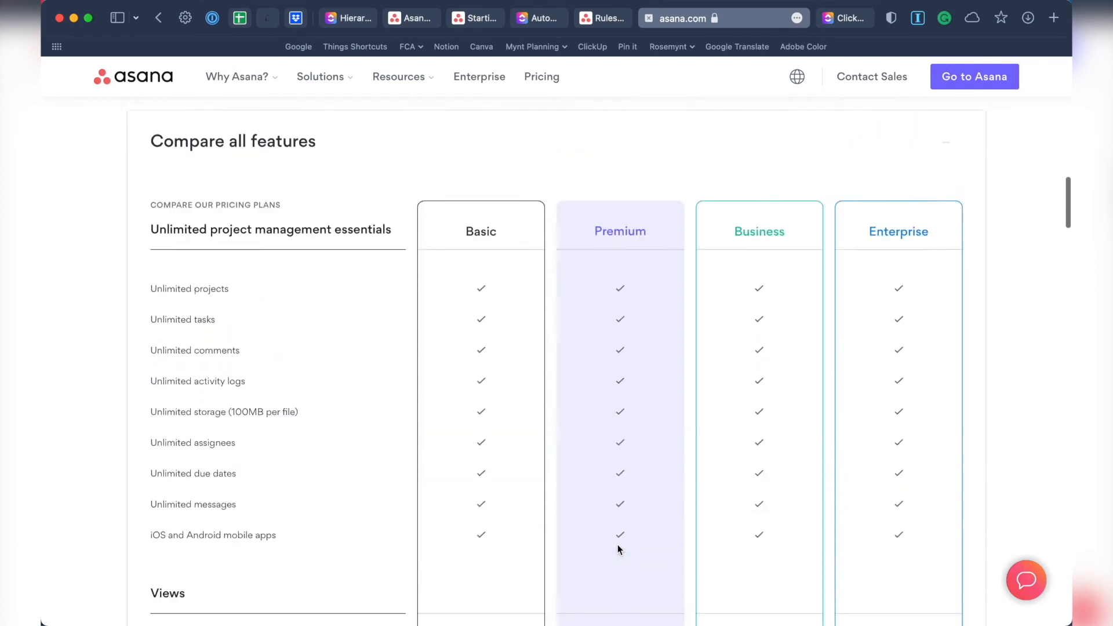
pyautogui.scroll(3)
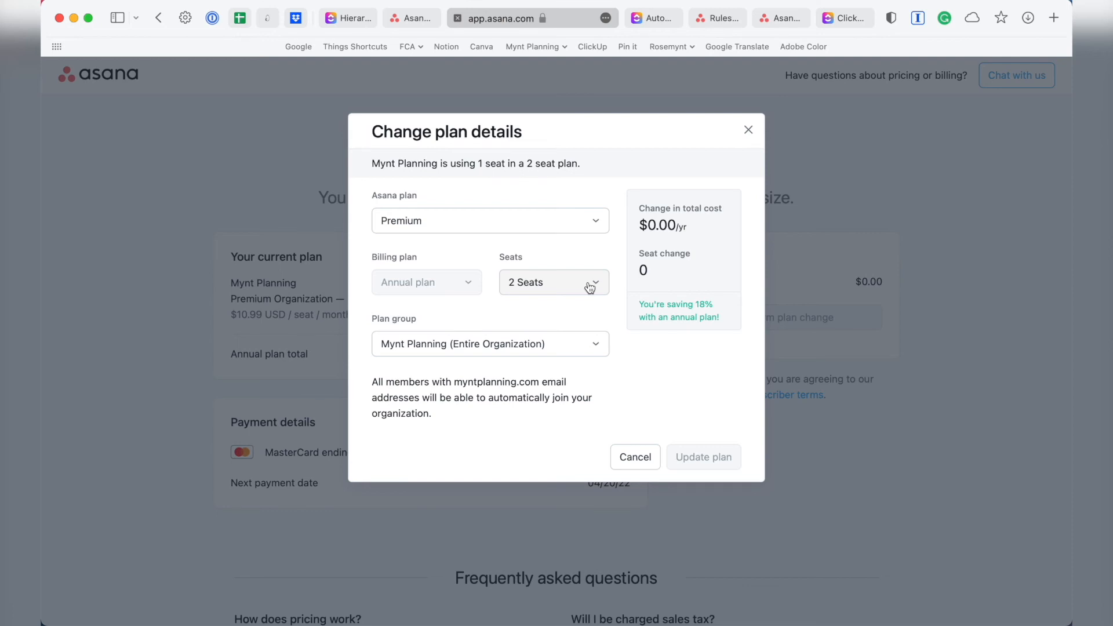
# Preview the Business plan at $336.00 more per year, then go back to ClickUp's pricing
pyautogui.click(553, 281)
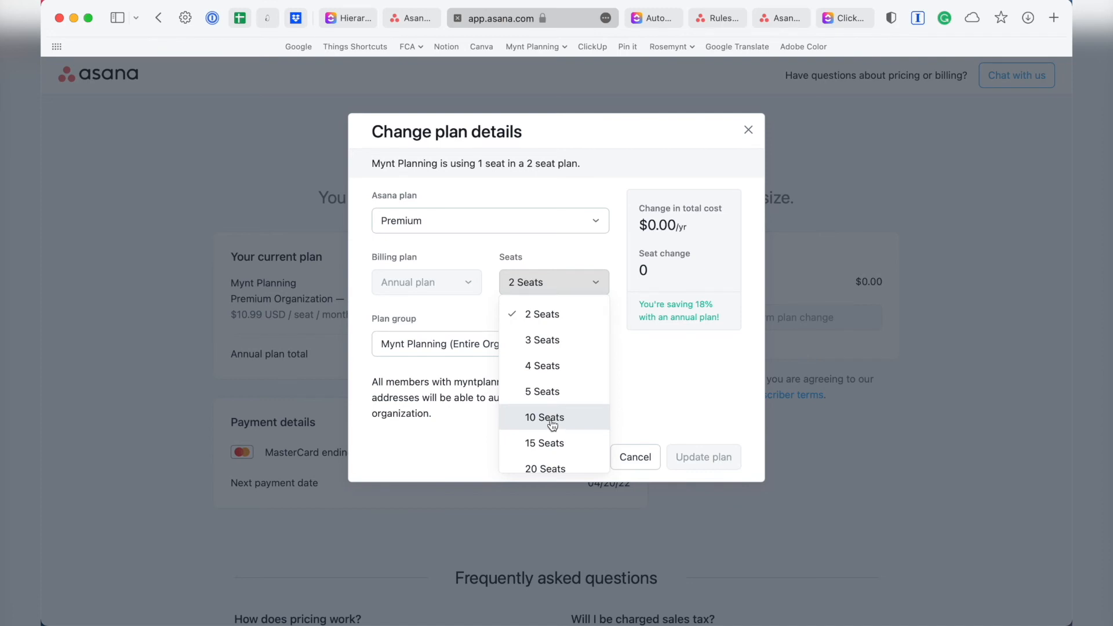
pyautogui.click(489, 220)
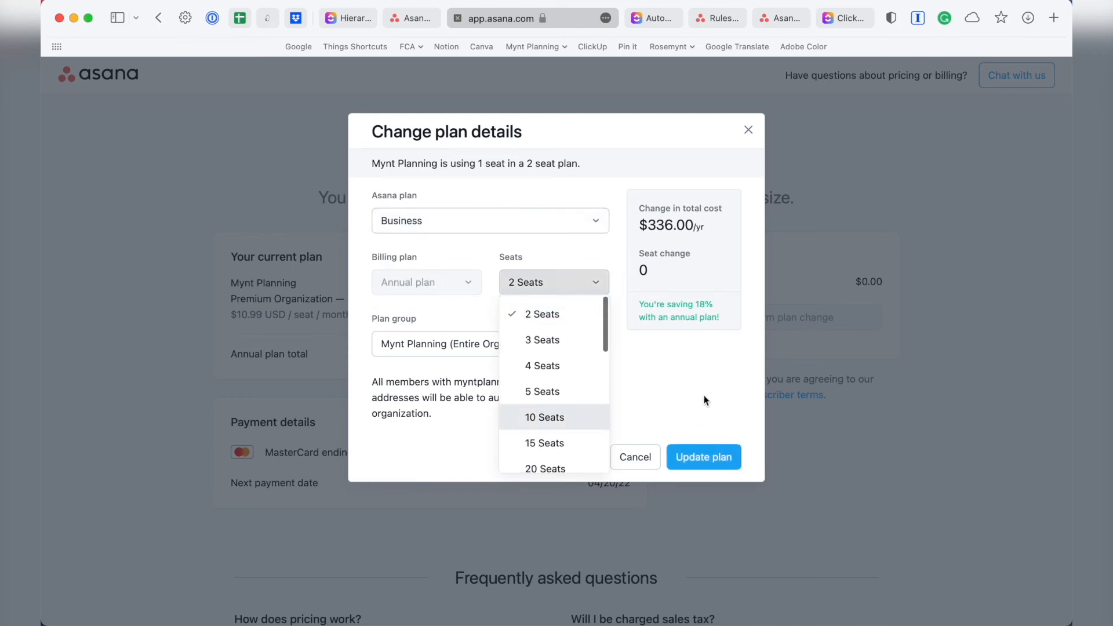
pyautogui.click(541, 314)
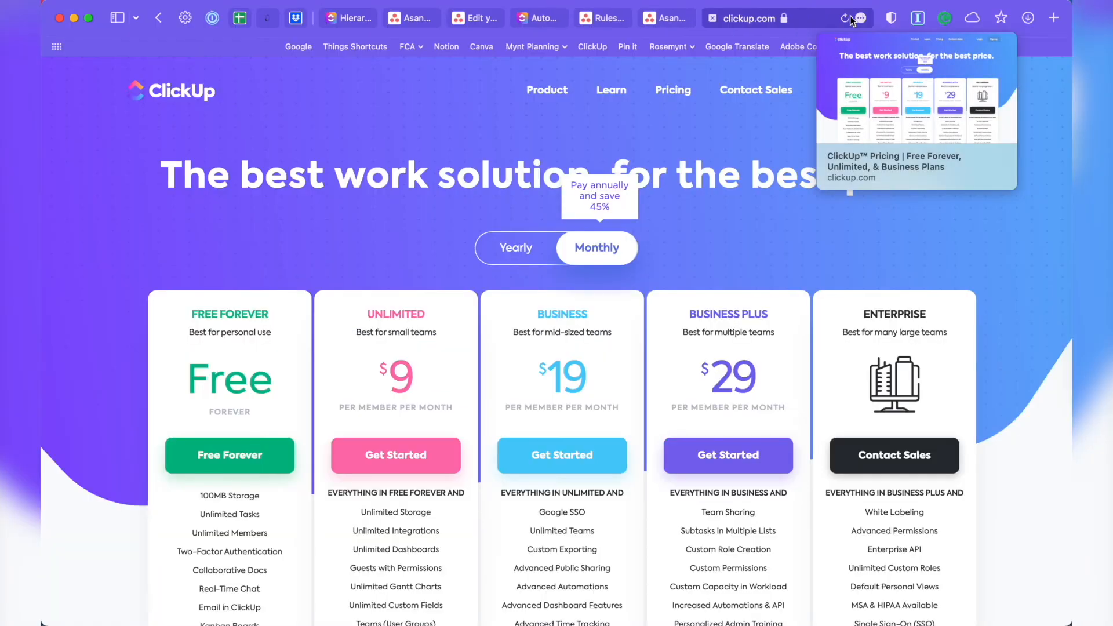
# Scroll through ClickUp's Usage and Essentials comparisons, including guest allowances
pyautogui.scroll(-3)
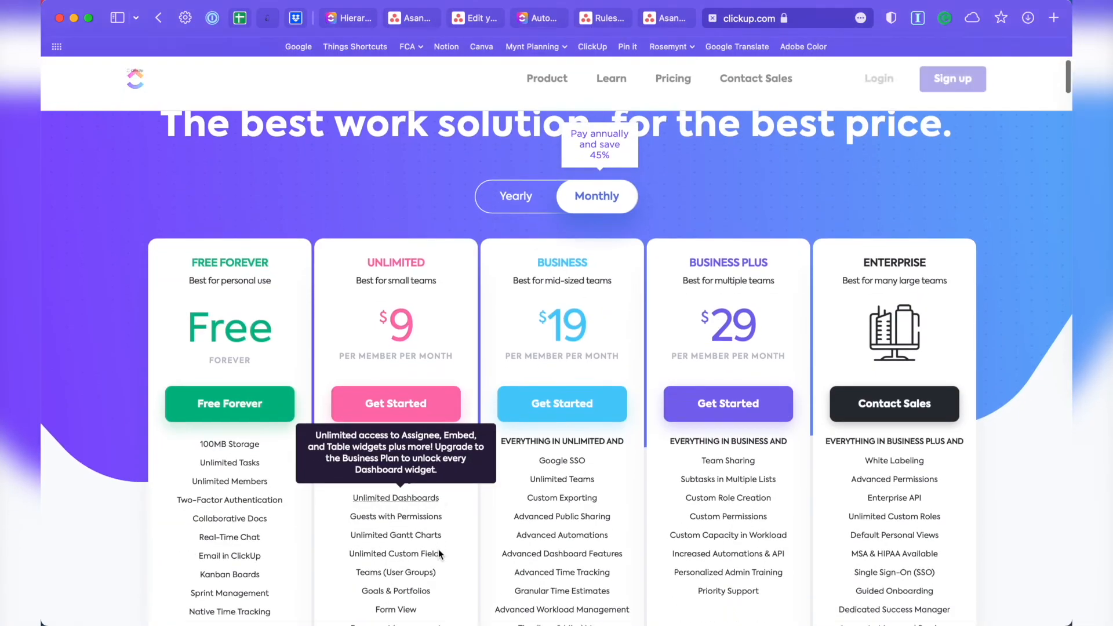
pyautogui.scroll(-3)
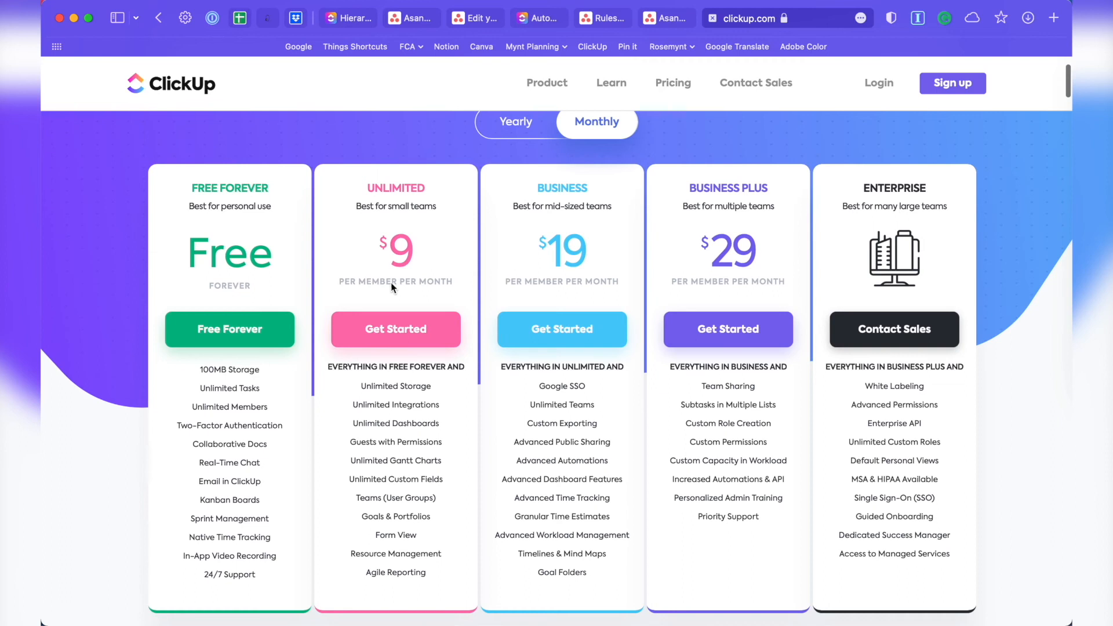
pyautogui.moveTo(458, 288)
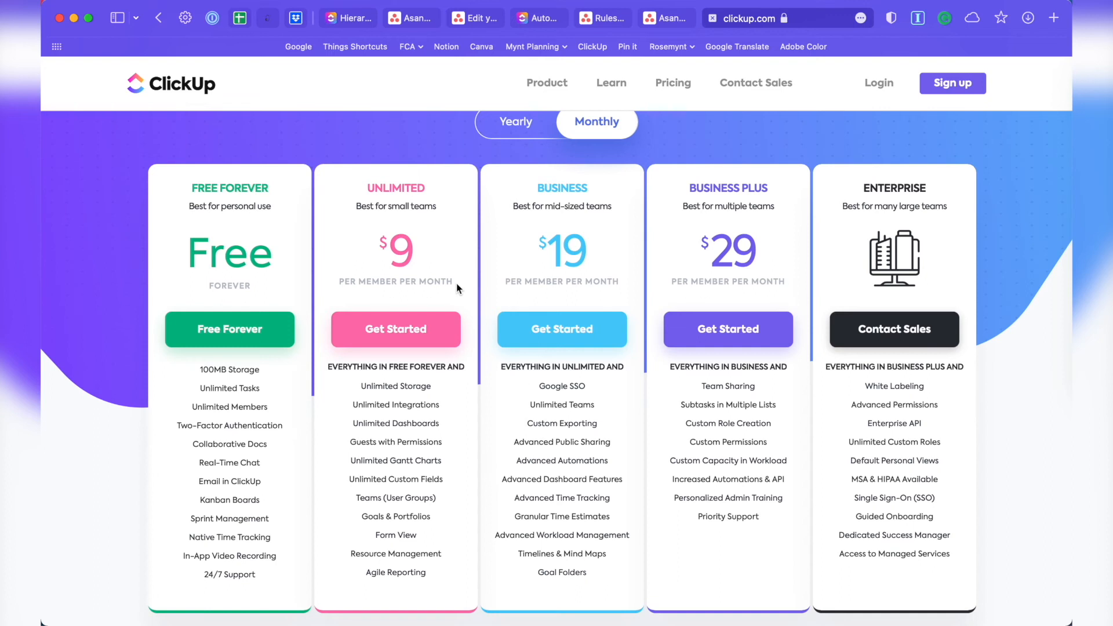
pyautogui.scroll(-3)
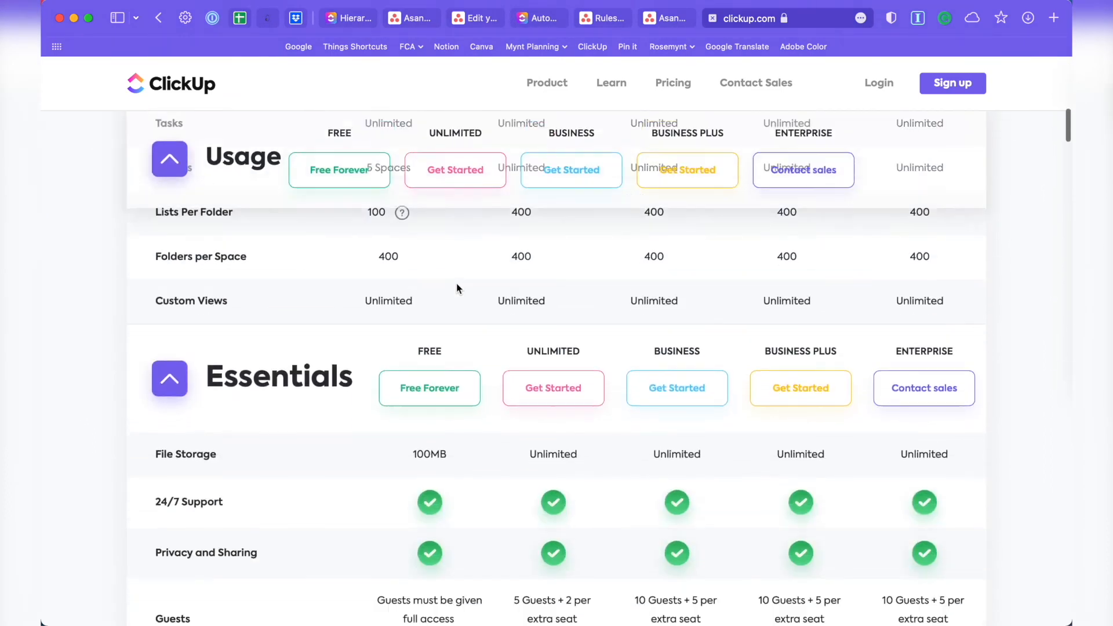
pyautogui.scroll(-3)
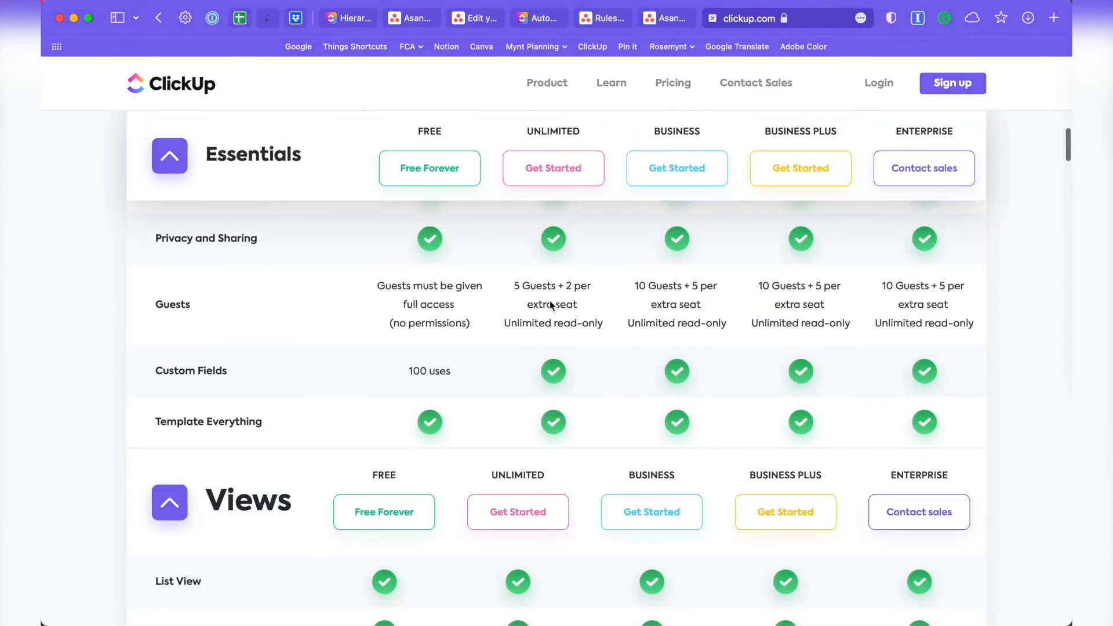
pyautogui.moveTo(575, 324)
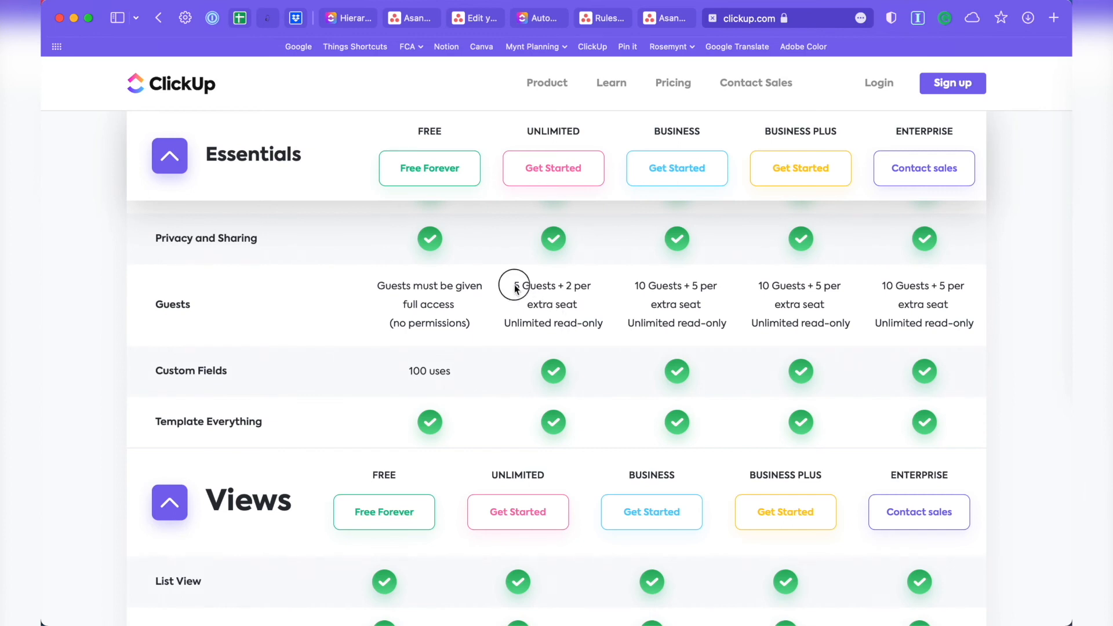
pyautogui.moveTo(515, 286); pyautogui.dragTo(607, 323)
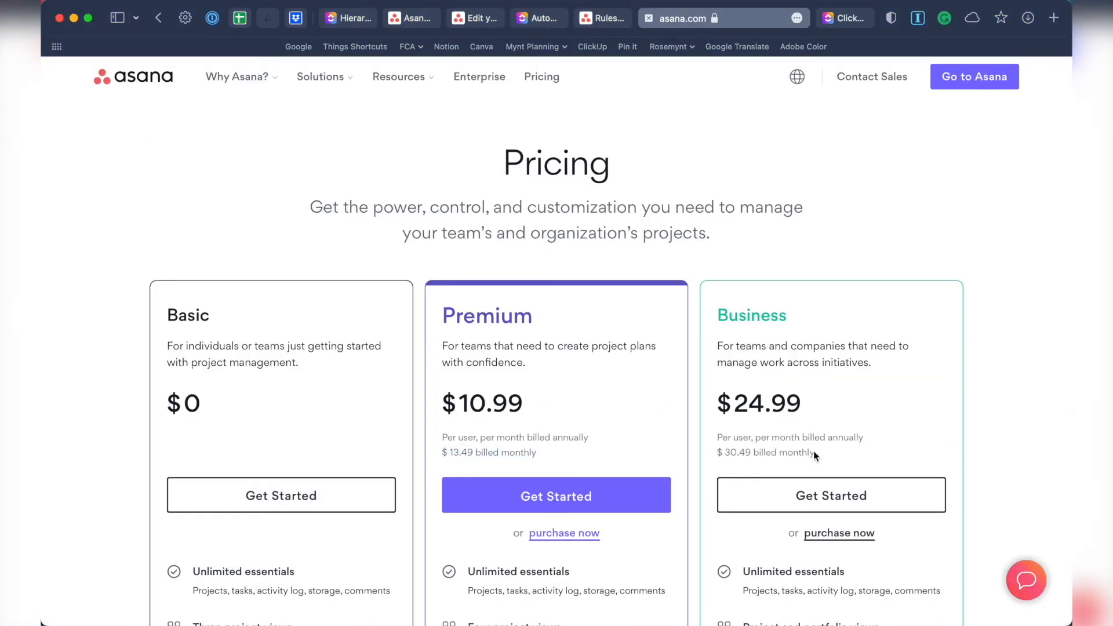
# Reopen Asana's Change plan details and keep the Business upgrade at 2 Seats, $336.00 more per year
pyautogui.moveTo(718, 452); pyautogui.dragTo(815, 452)
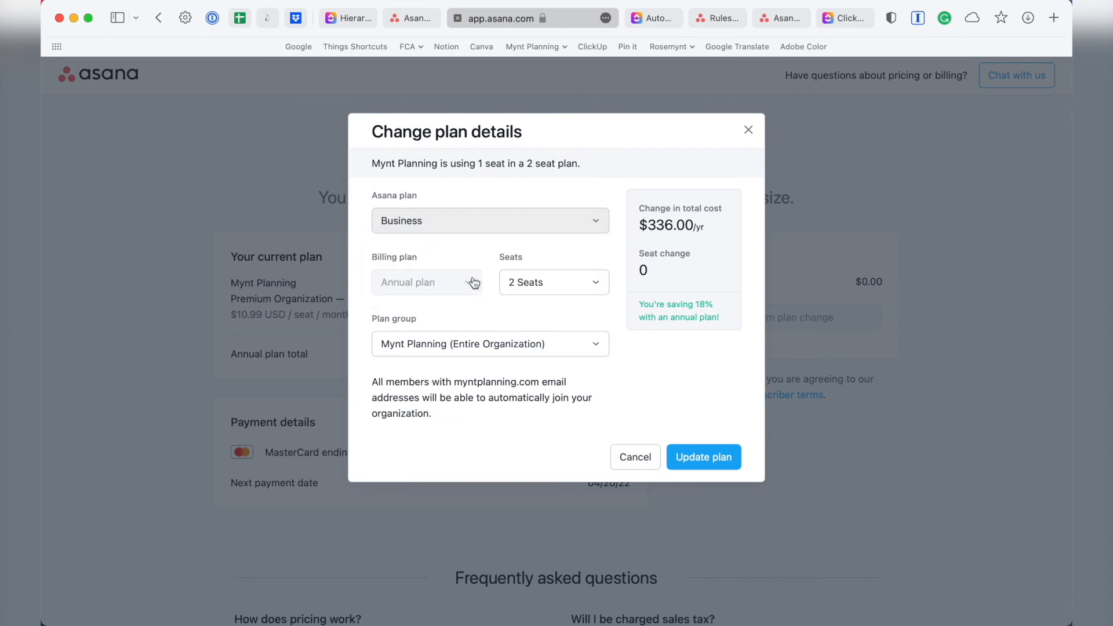
pyautogui.click(552, 281)
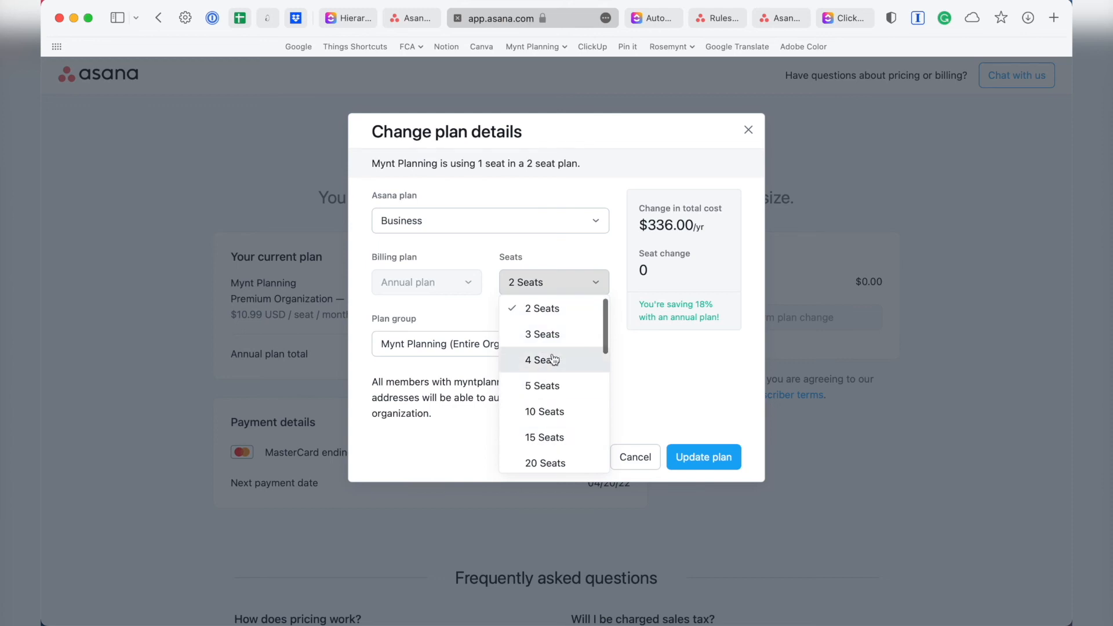
pyautogui.moveTo(557, 308)
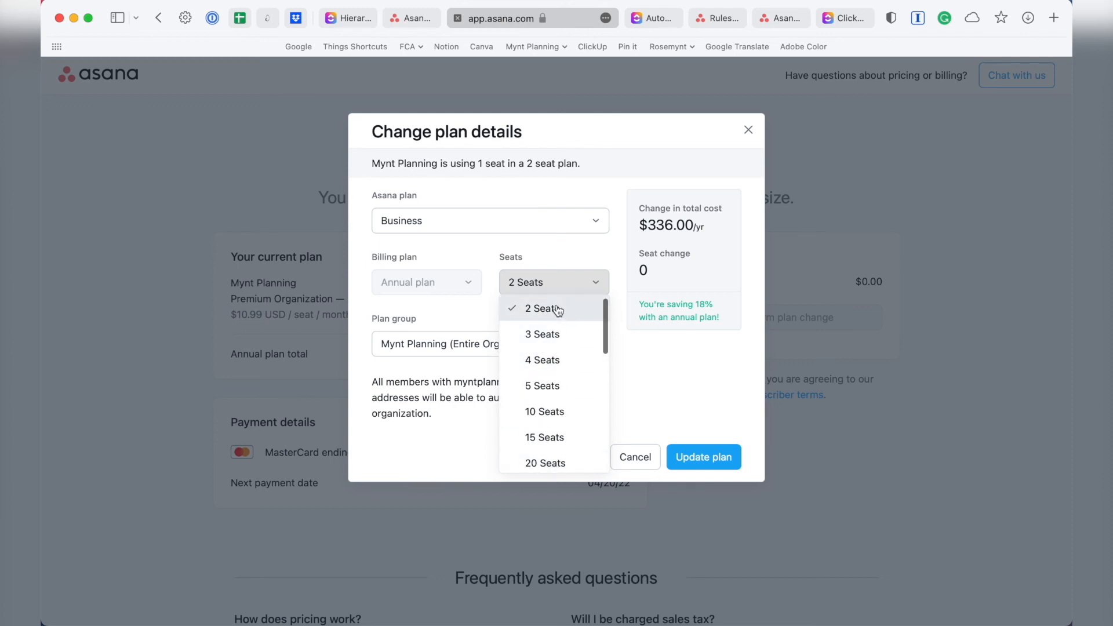
pyautogui.click(544, 309)
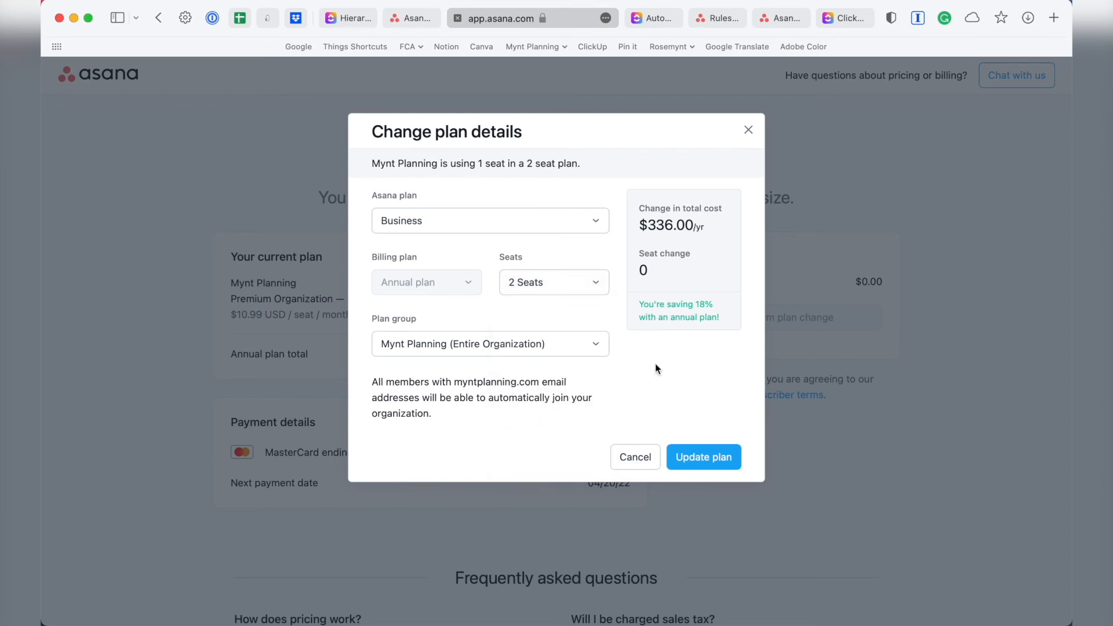
pyautogui.moveTo(646, 371)
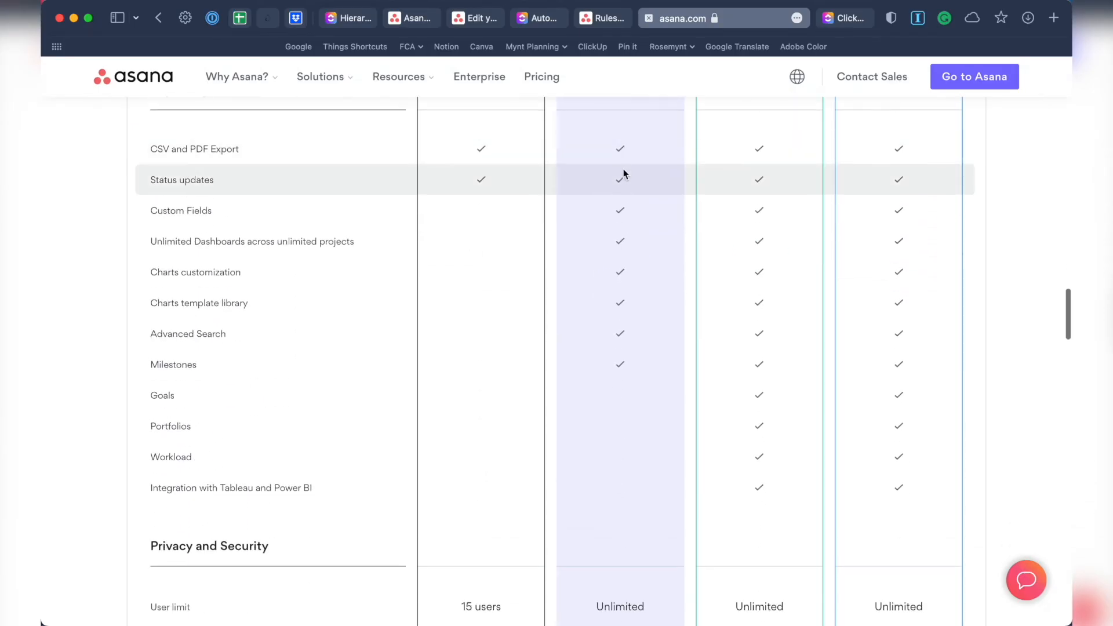
pyautogui.moveTo(621, 368)
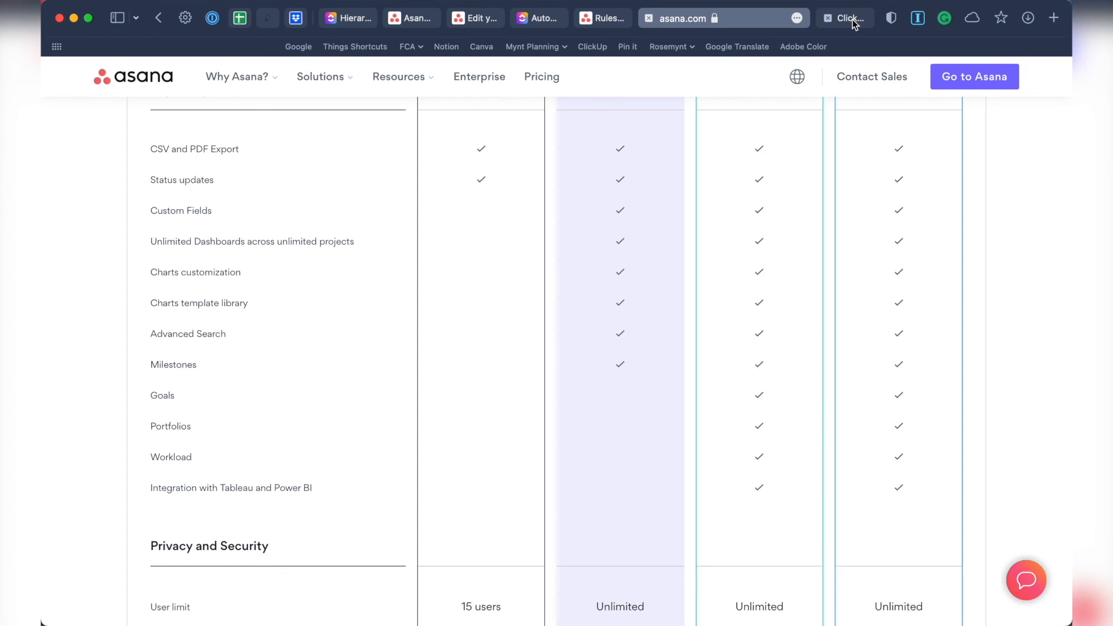
# Show ClickUp's monthly plan cards: Free Forever, Unlimited $9, Business $19, Business Plus $29, Enterprise
pyautogui.click(844, 17)
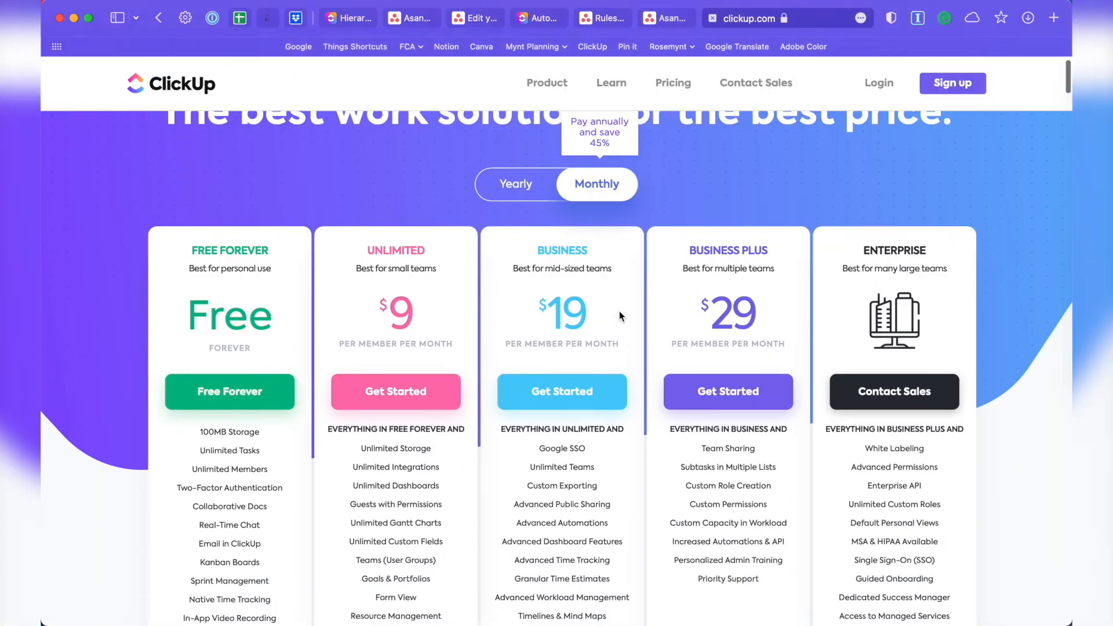
pyautogui.scroll(-3)
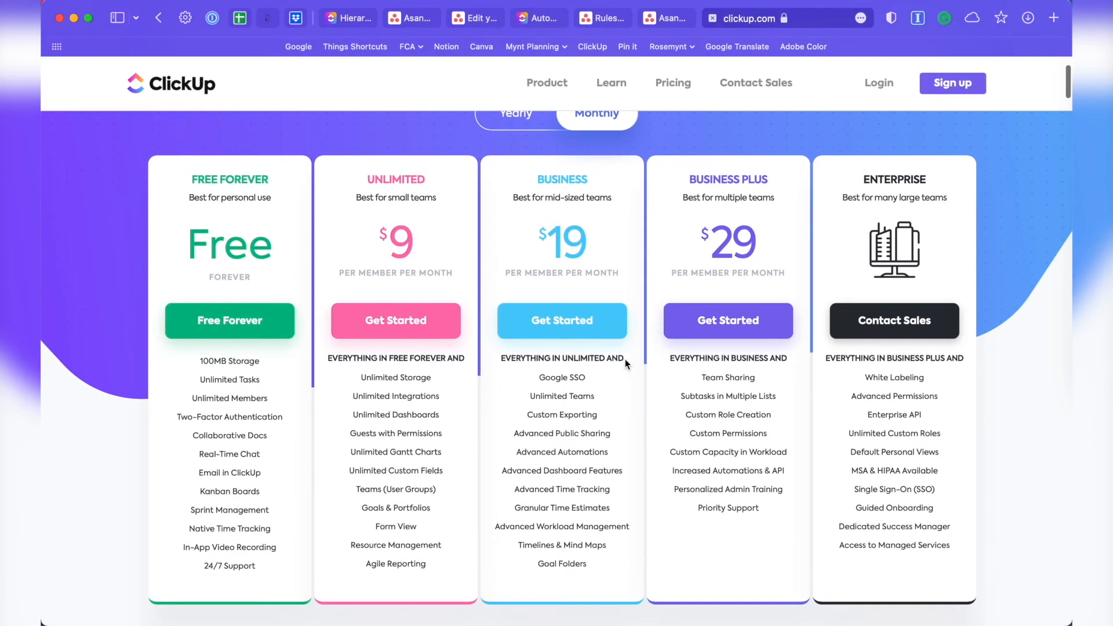
pyautogui.moveTo(728, 321)
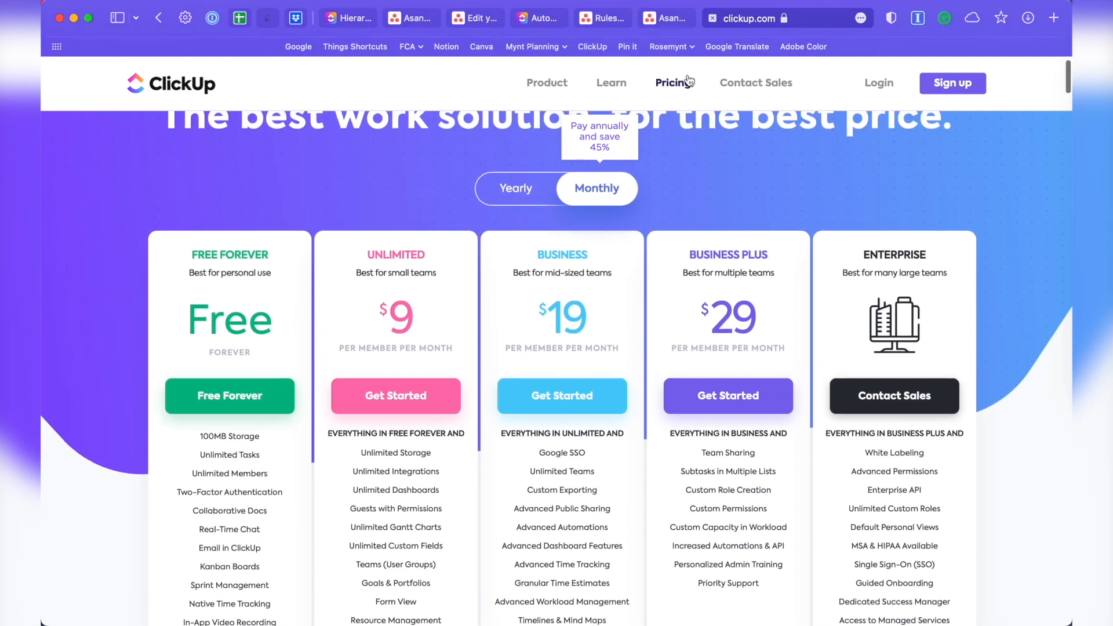
pyautogui.moveTo(673, 34)
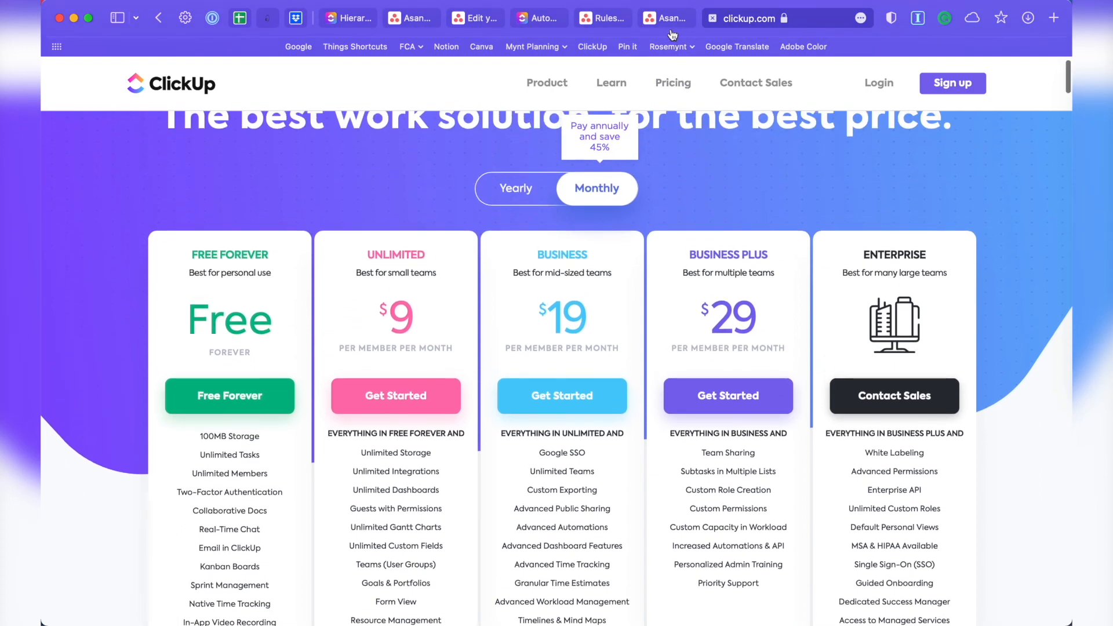
# Scroll through ClickUp's Essentials, Views, Customization, Reporting and Integrations comparison tables
pyautogui.scroll(-3)
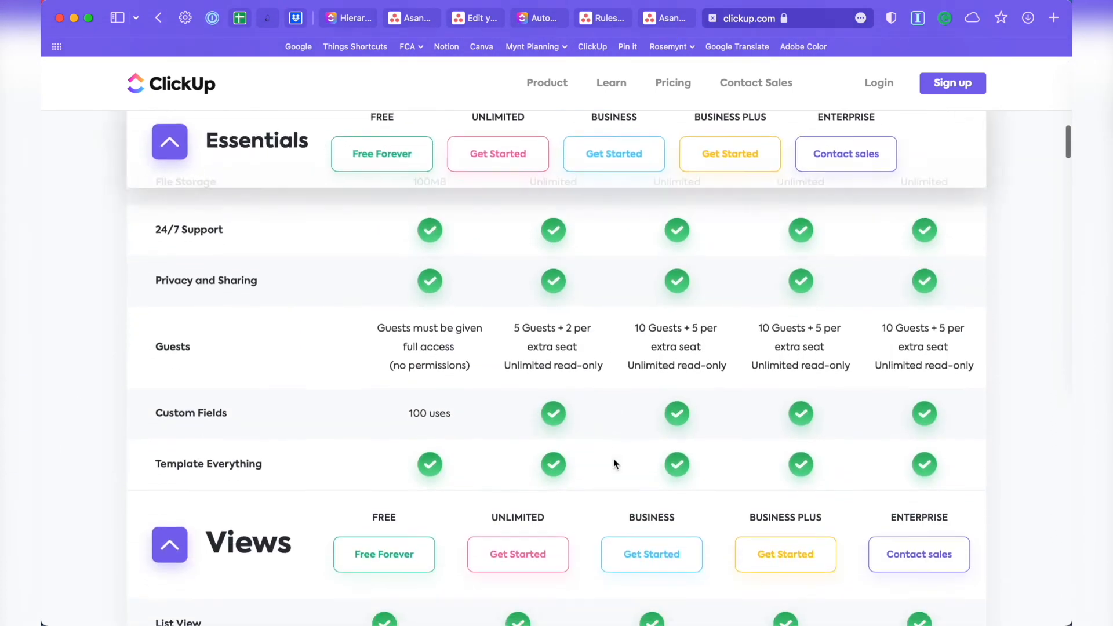
pyautogui.scroll(-3)
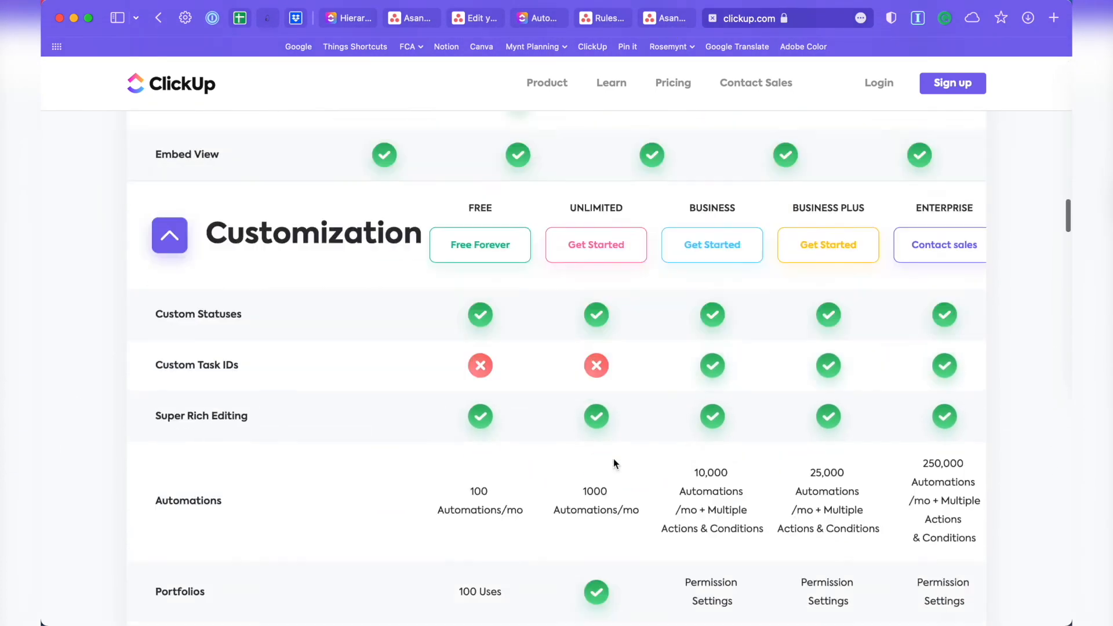
pyautogui.scroll(-3)
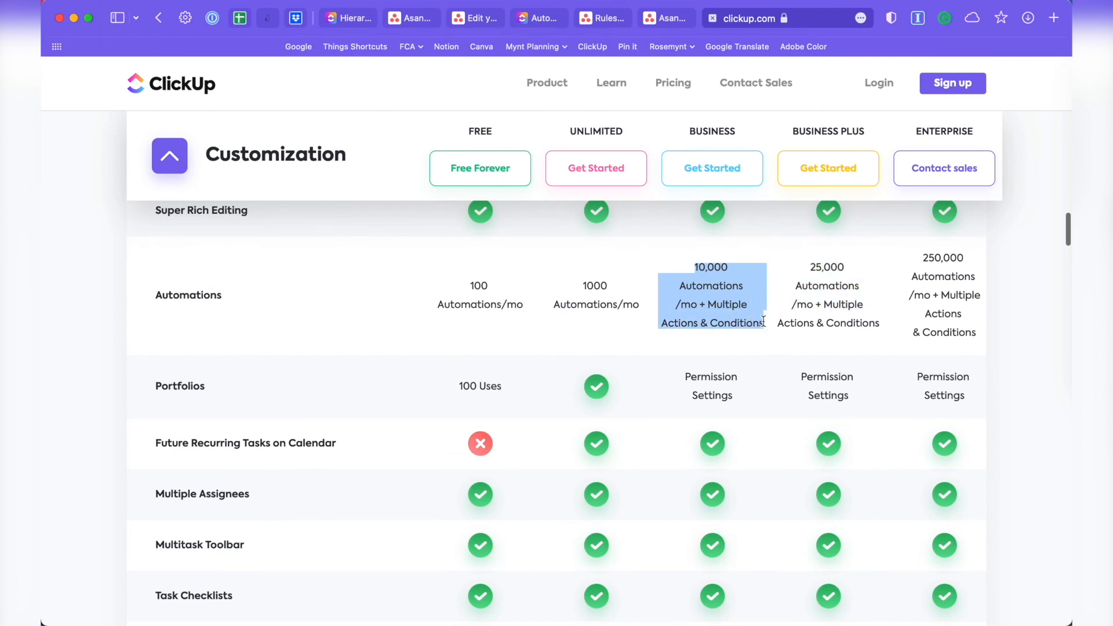
pyautogui.scroll(-3)
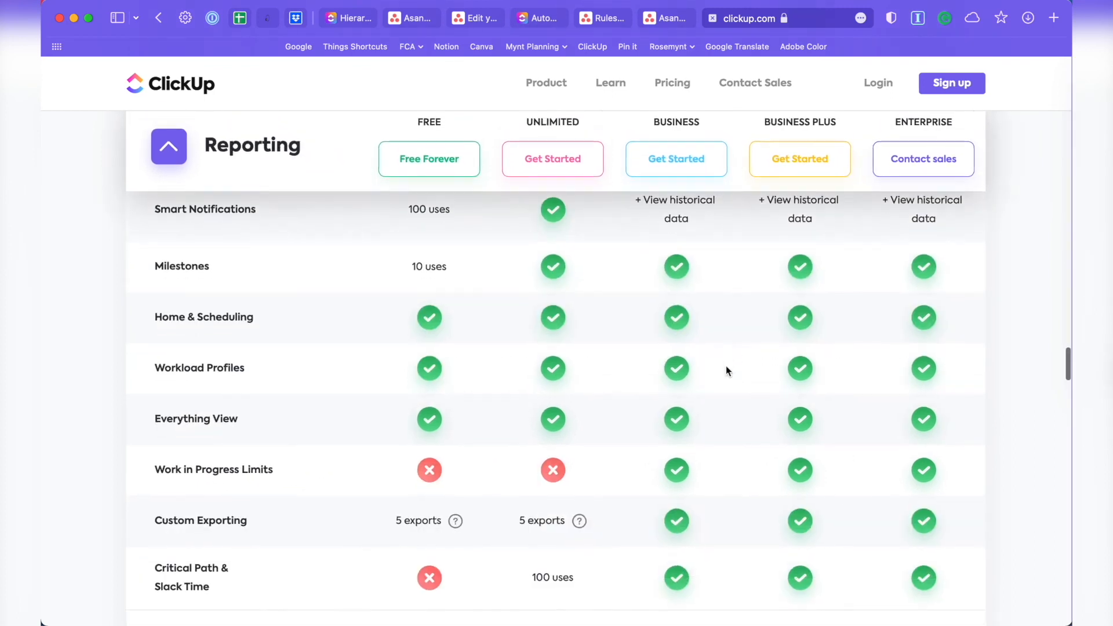
pyautogui.scroll(-3)
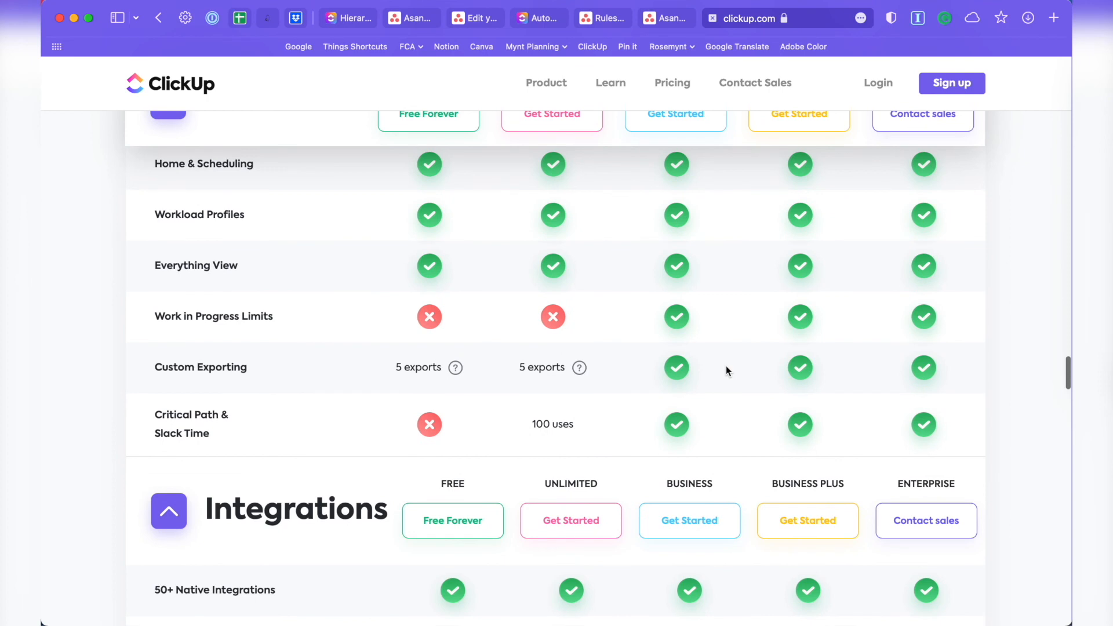
pyautogui.scroll(-3)
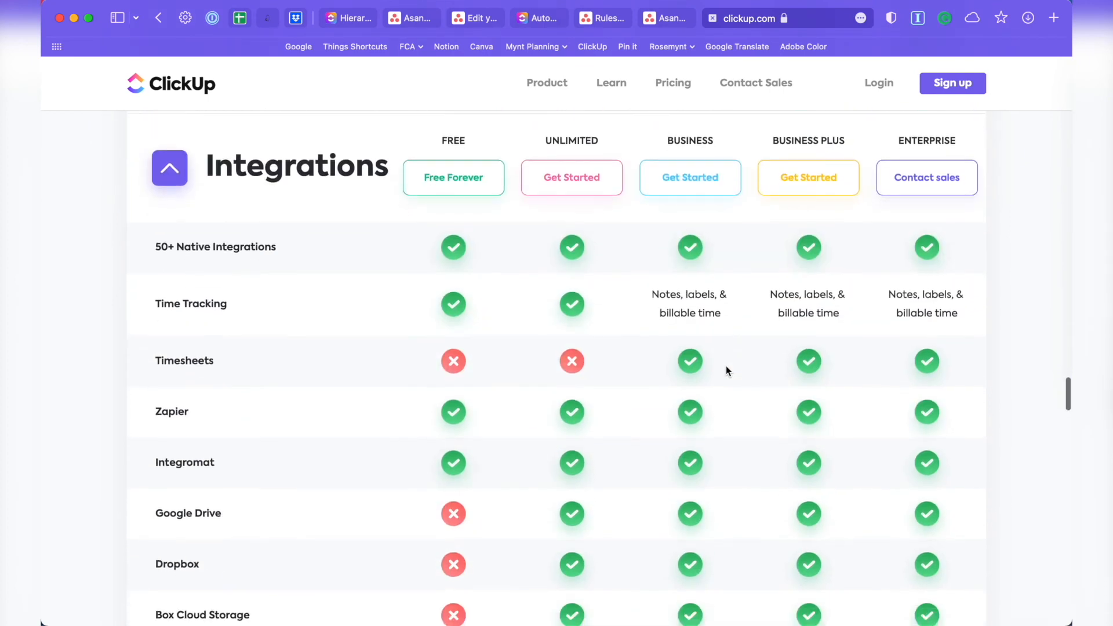
pyautogui.scroll(-3)
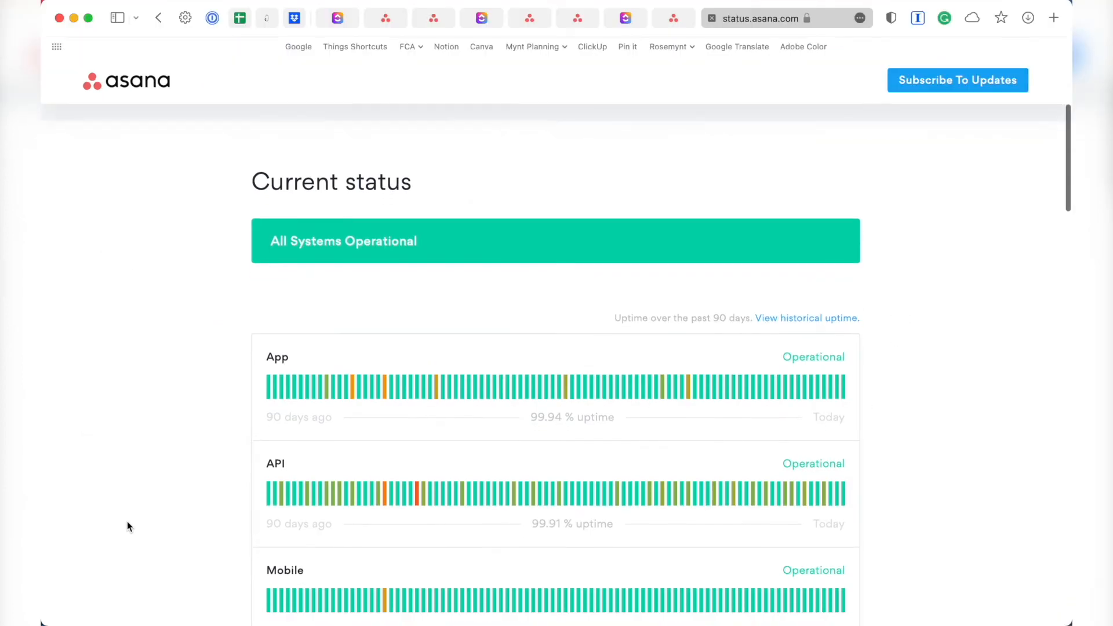
# Scroll the status page down to the 90-day uptime bars for App, API, Mobile and Automations
pyautogui.scroll(-3)
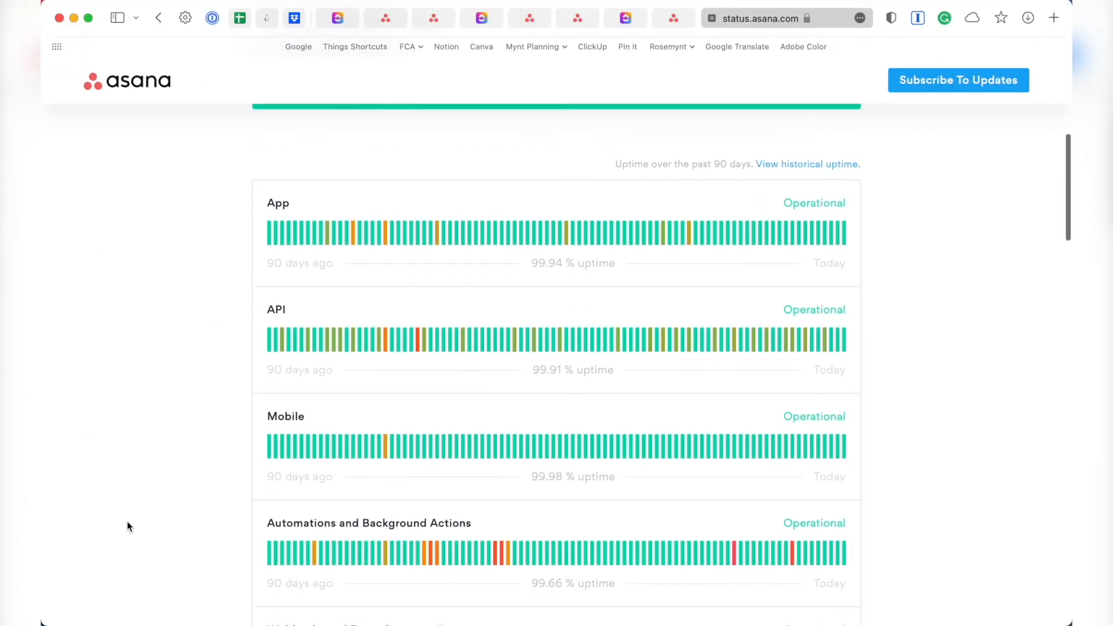
pyautogui.scroll(-3)
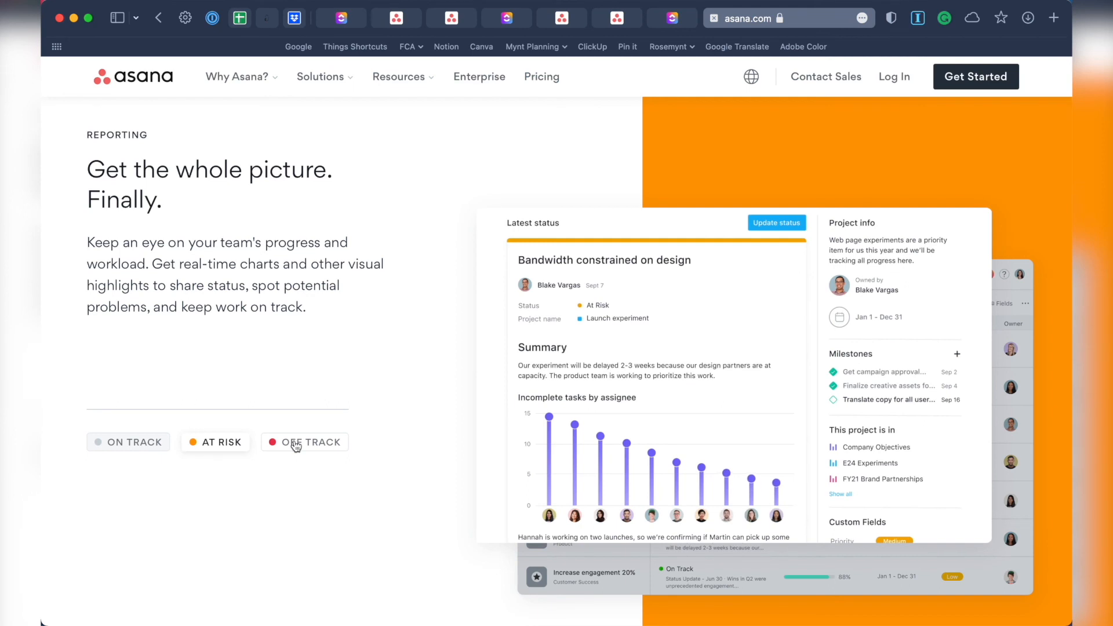
# Show the Off Track status example, then expand the Timeline, Calendar and List view descriptions
pyautogui.click(310, 442)
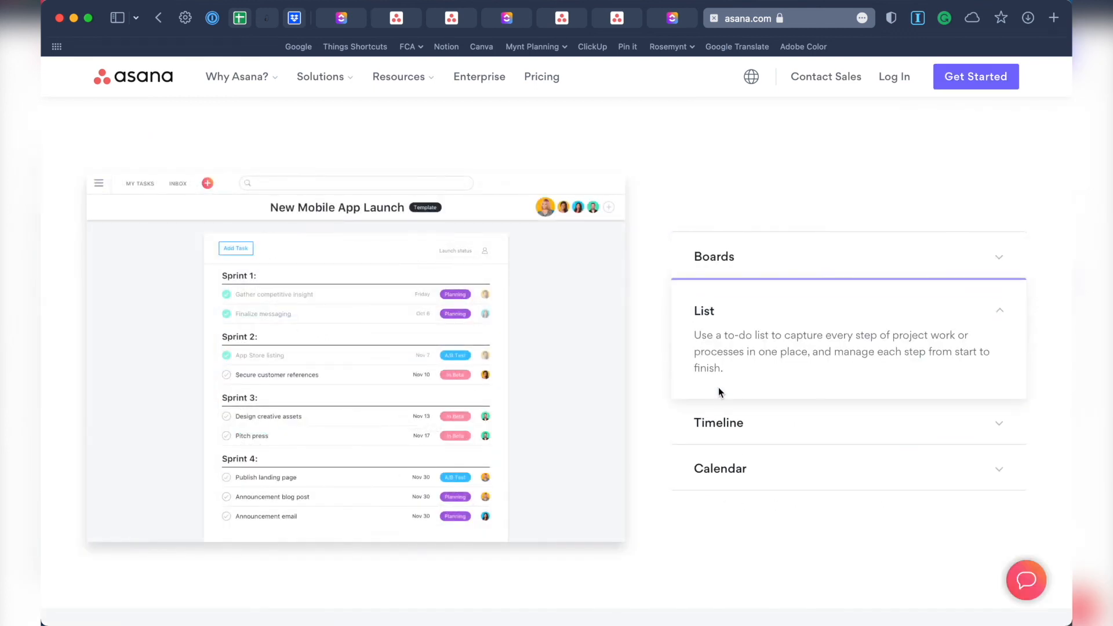
pyautogui.moveTo(717, 427)
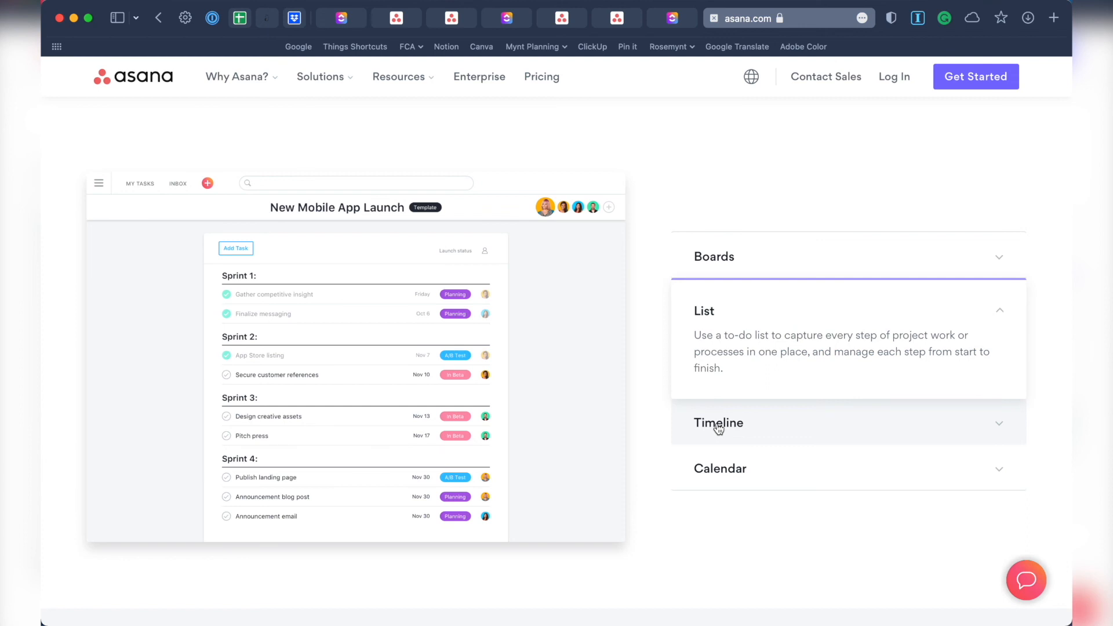
pyautogui.click(717, 423)
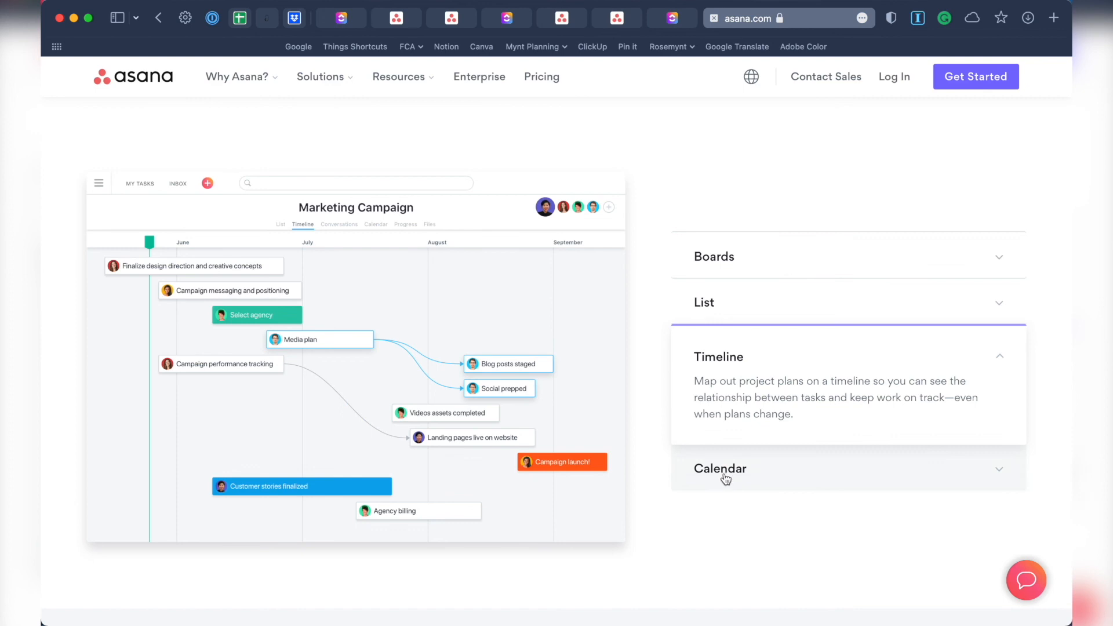
pyautogui.click(720, 468)
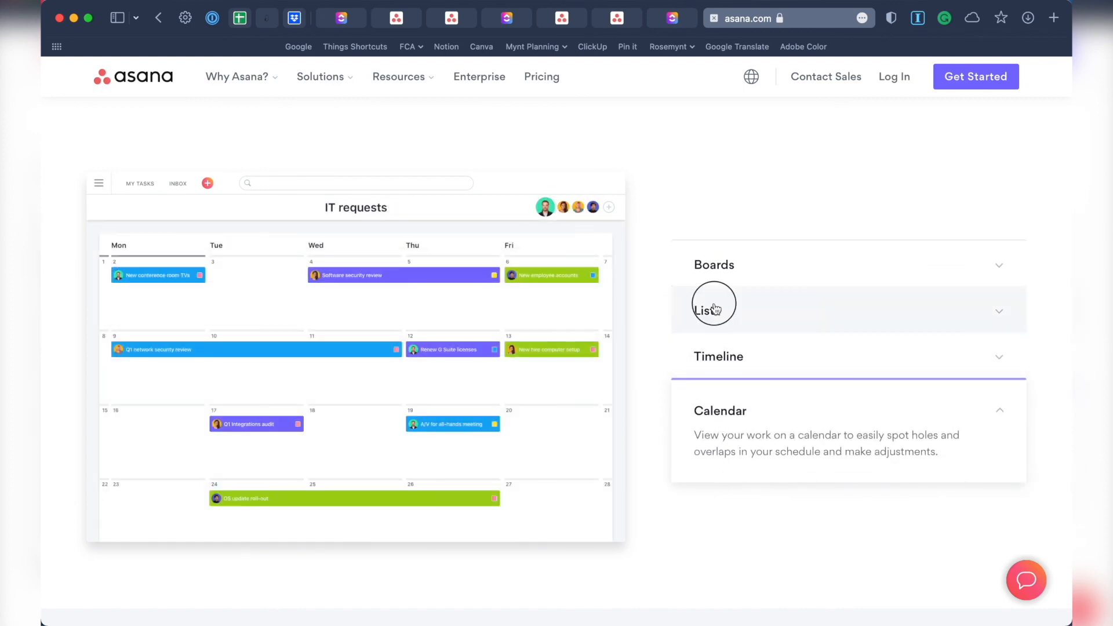
pyautogui.click(713, 311)
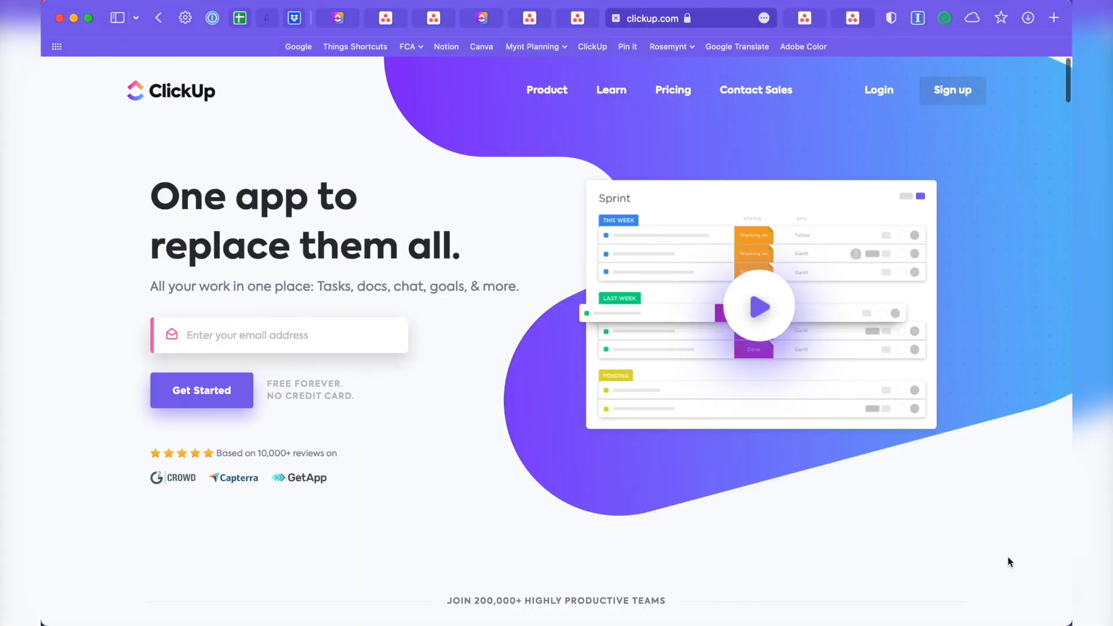
# Reach the Customize section and view the Statuses and Colors customization examples
pyautogui.scroll(-3)
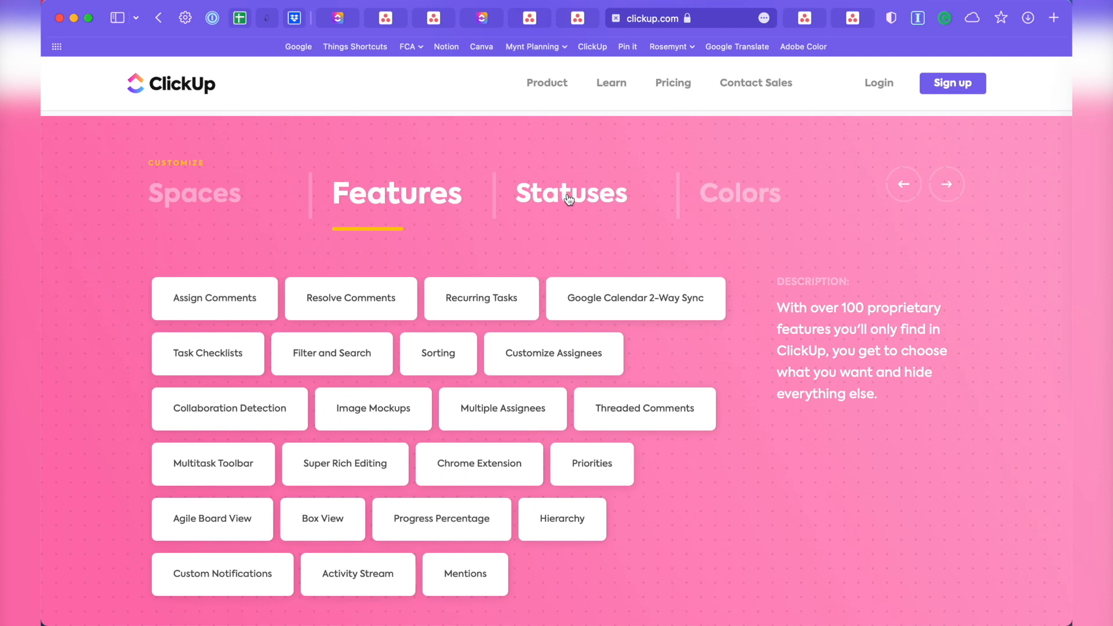
pyautogui.click(571, 194)
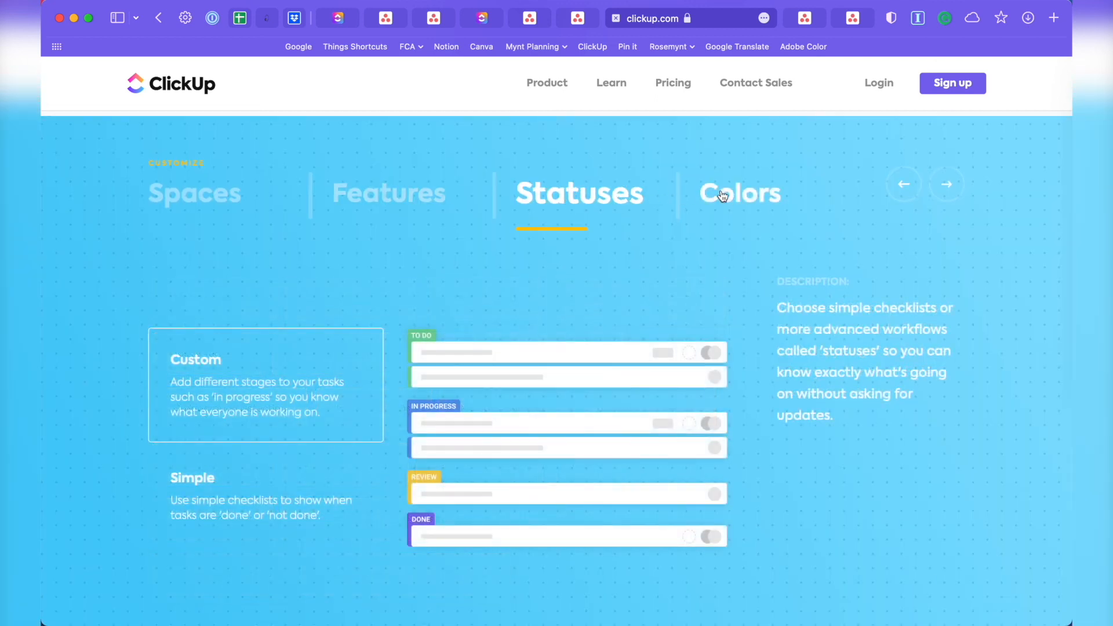
pyautogui.click(741, 192)
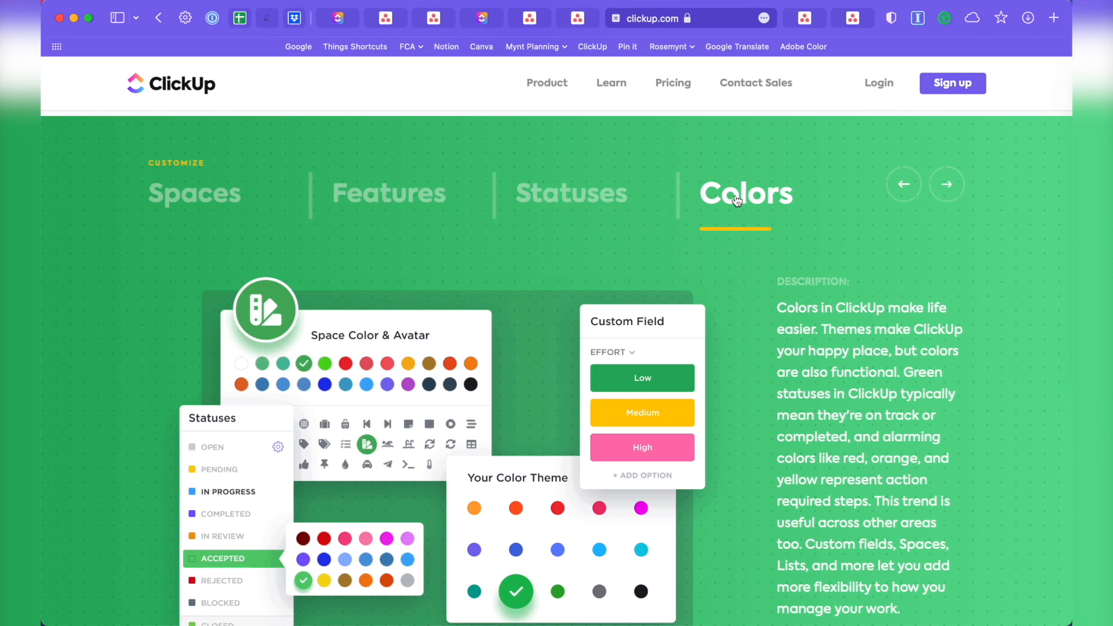
pyautogui.moveTo(1024, 395)
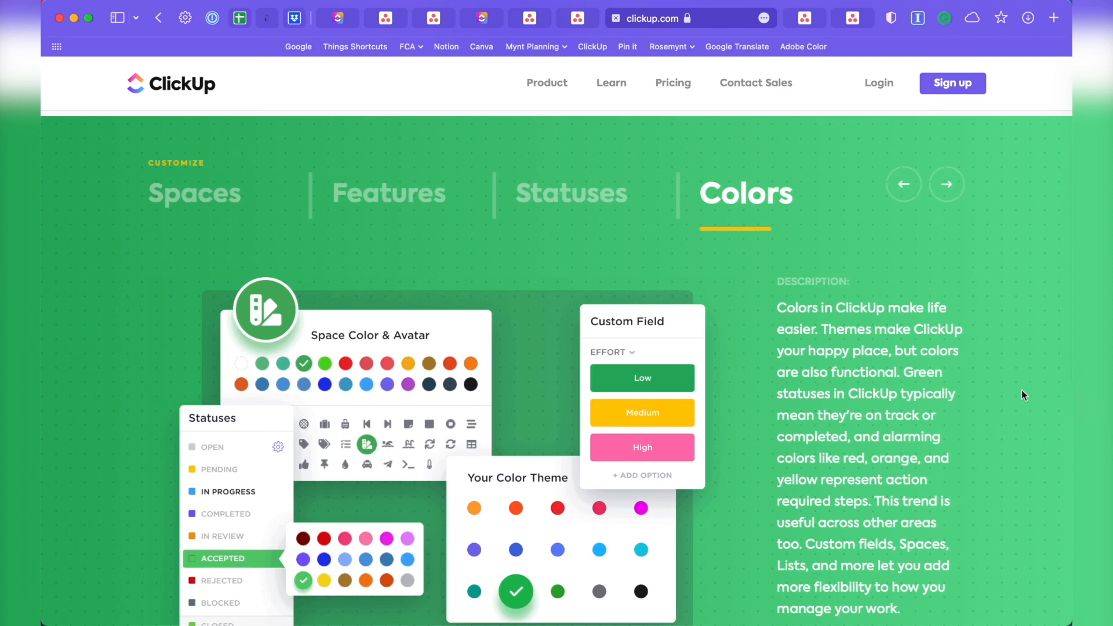
pyautogui.scroll(-3)
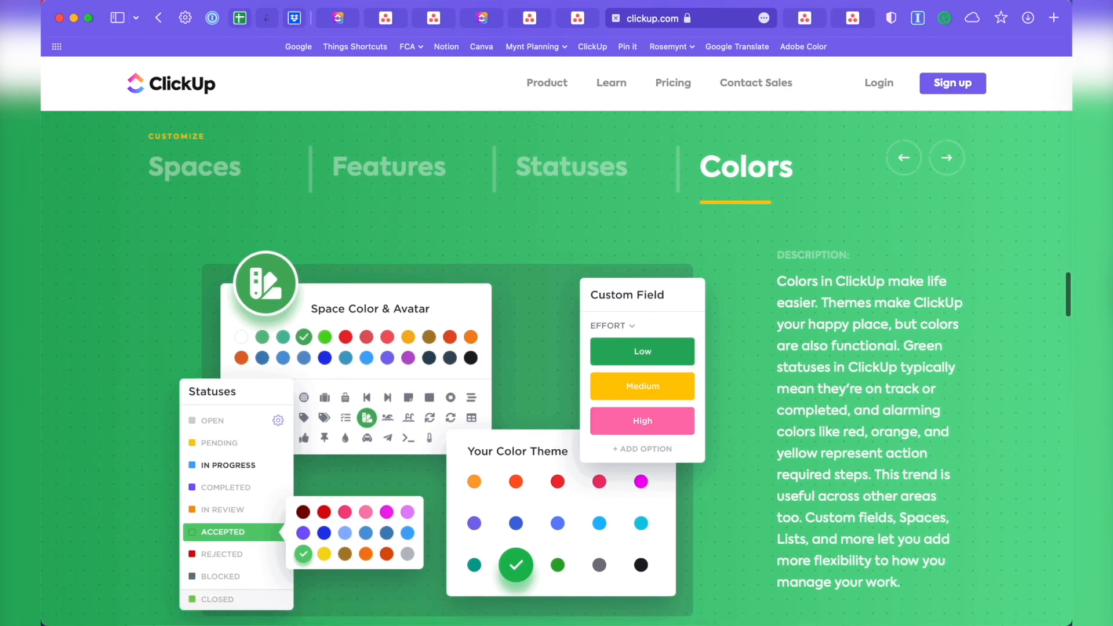